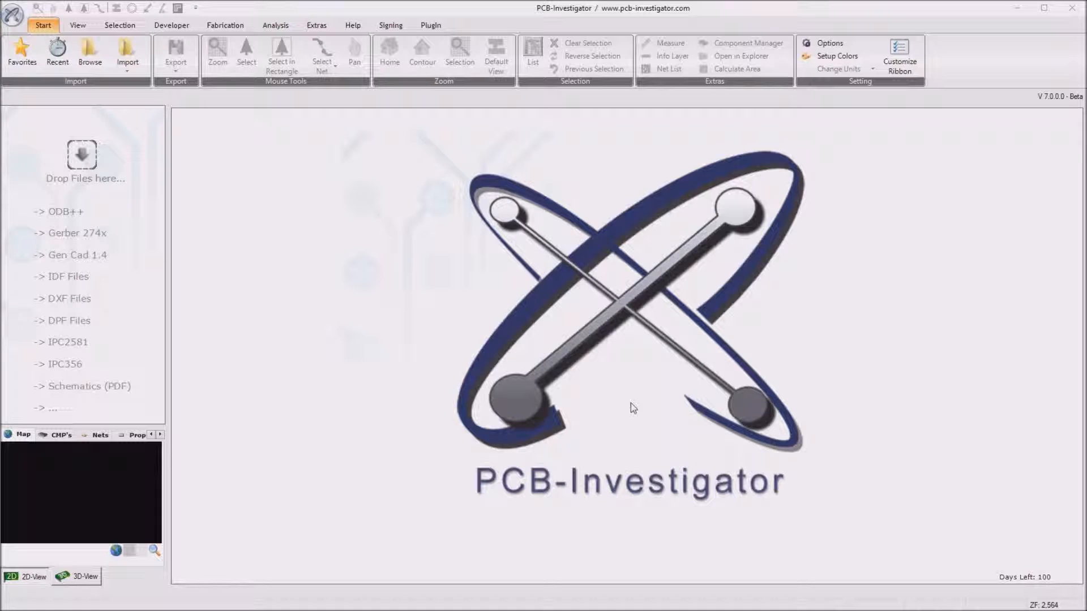
mouse_move(429, 255)
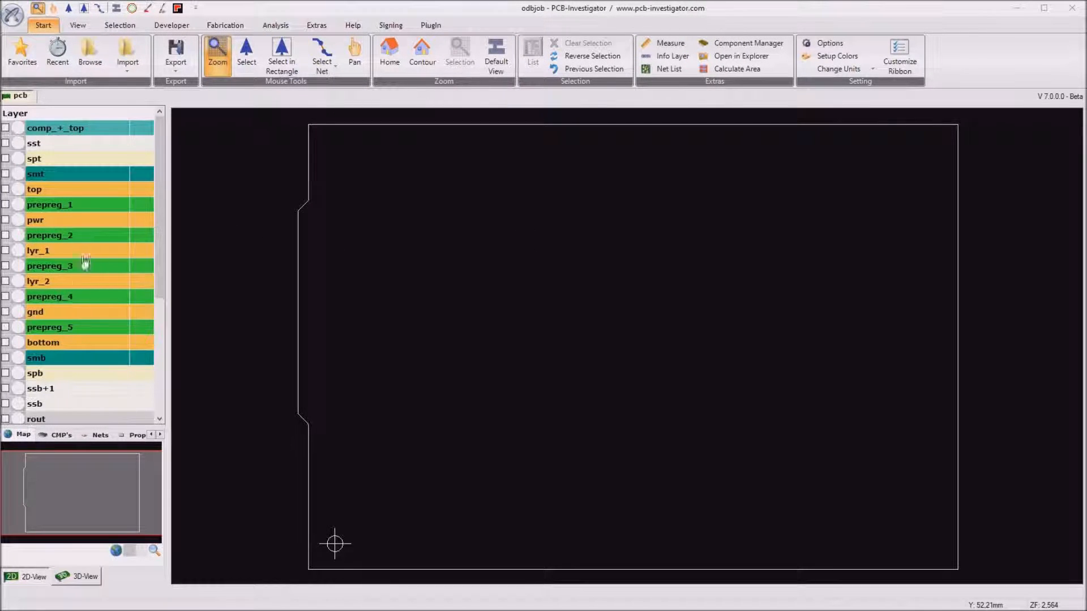
mouse_move(83, 350)
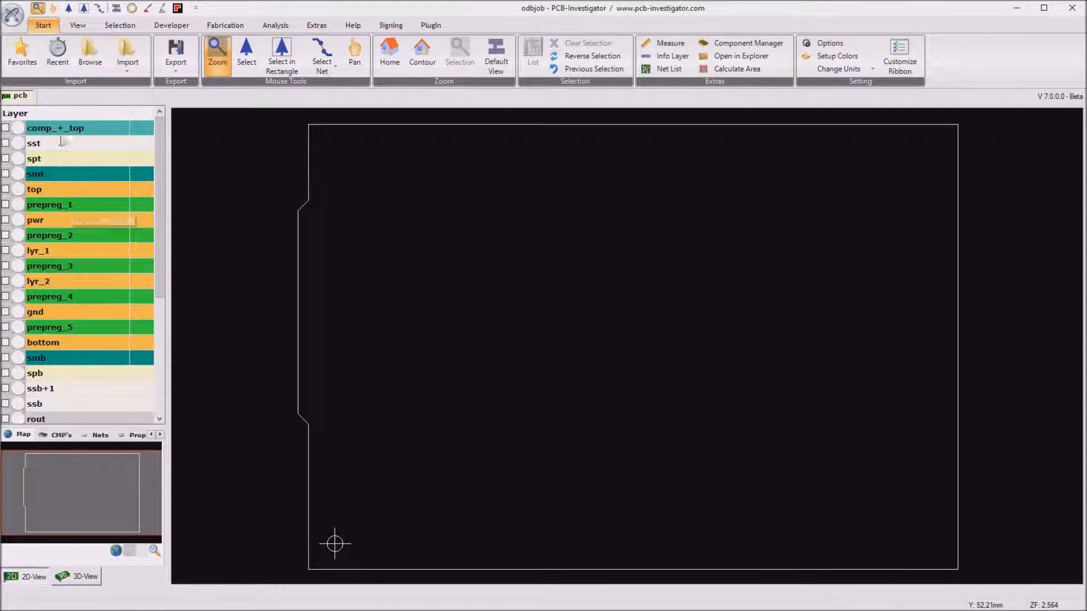
- Zoom the board view around the top copper layer traces
scroll(down, 3)
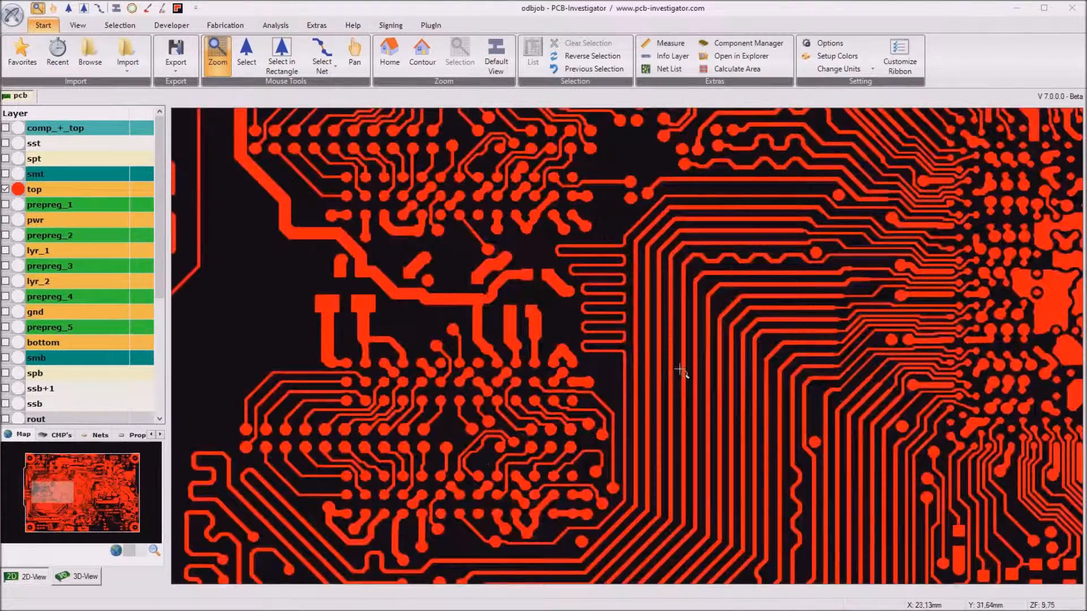
scroll(down, 3)
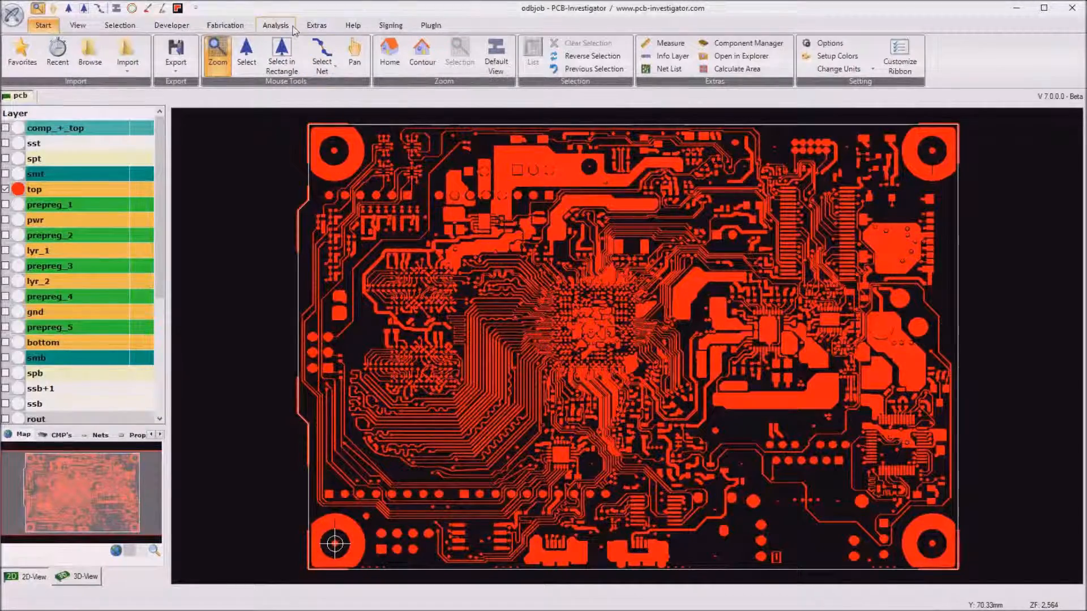
- Start a DRC Analysis from the Analysis features and show its Information / Preconditions
click(279, 25)
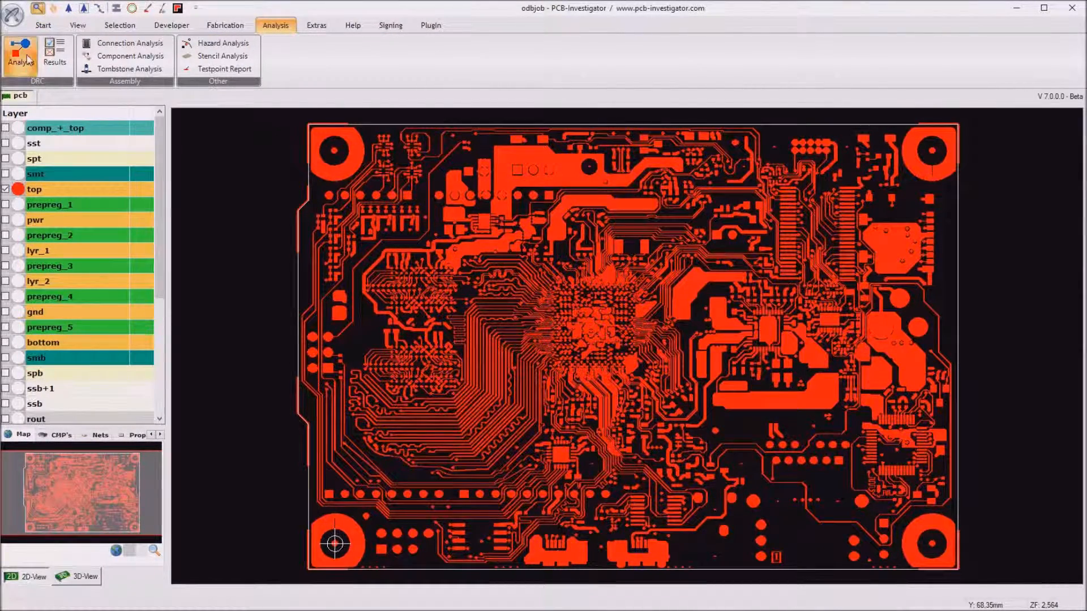
click(21, 54)
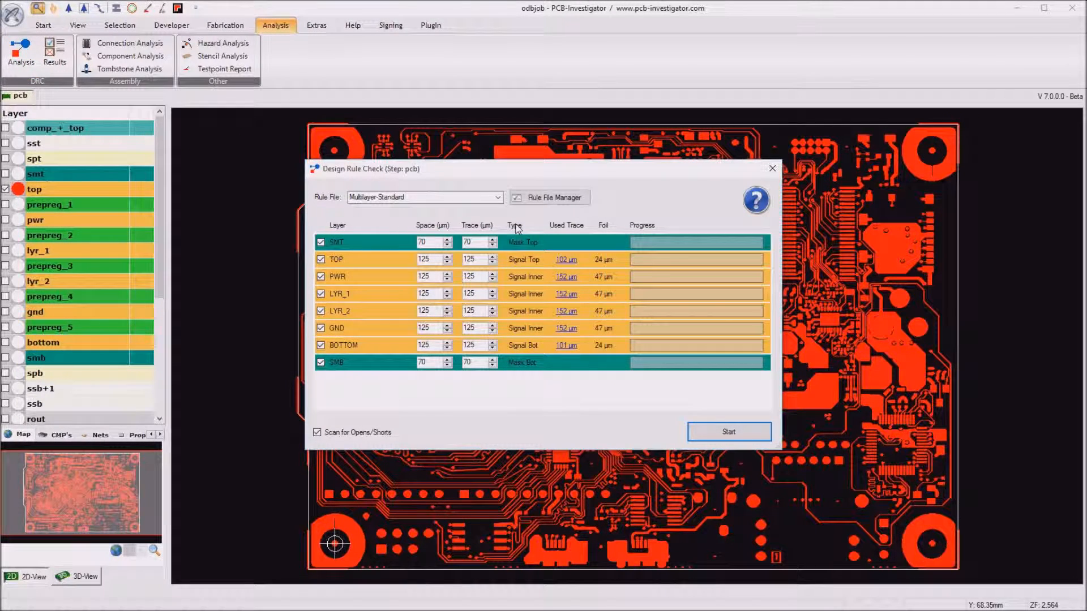
mouse_move(743, 210)
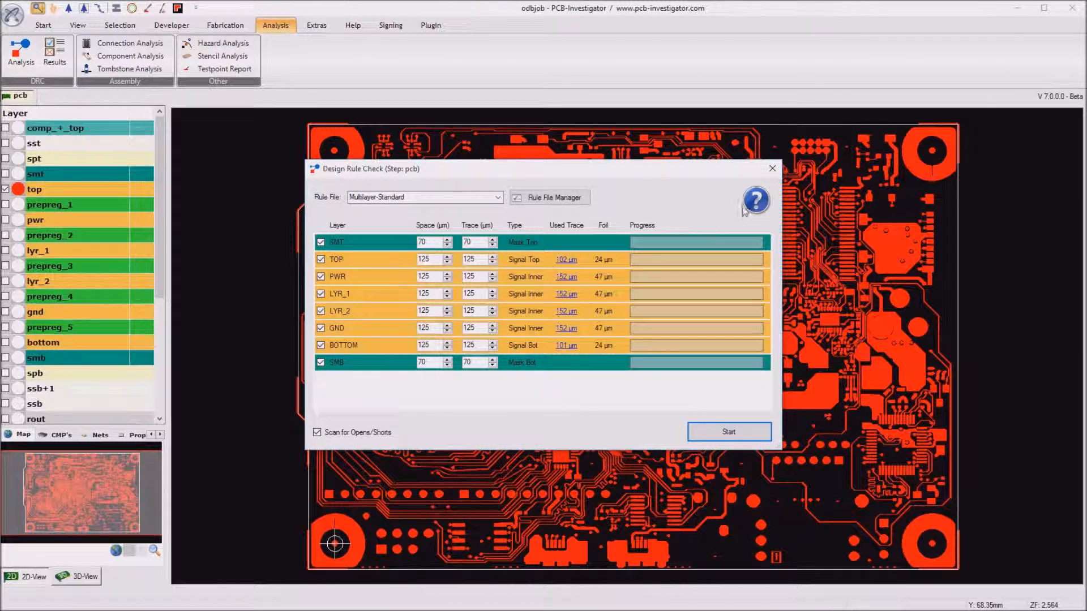
mouse_move(757, 202)
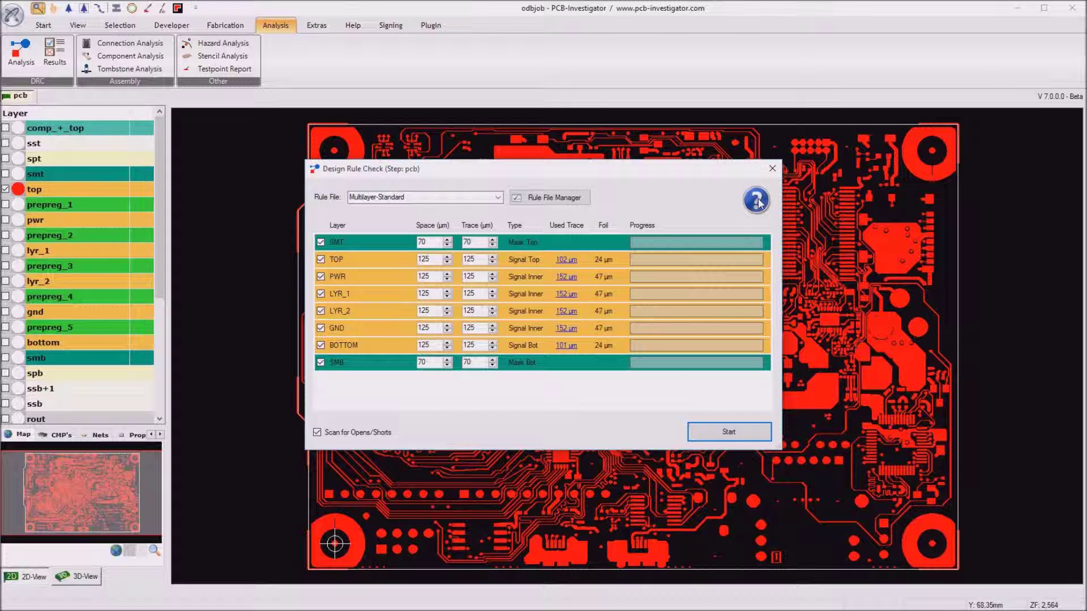
click(755, 200)
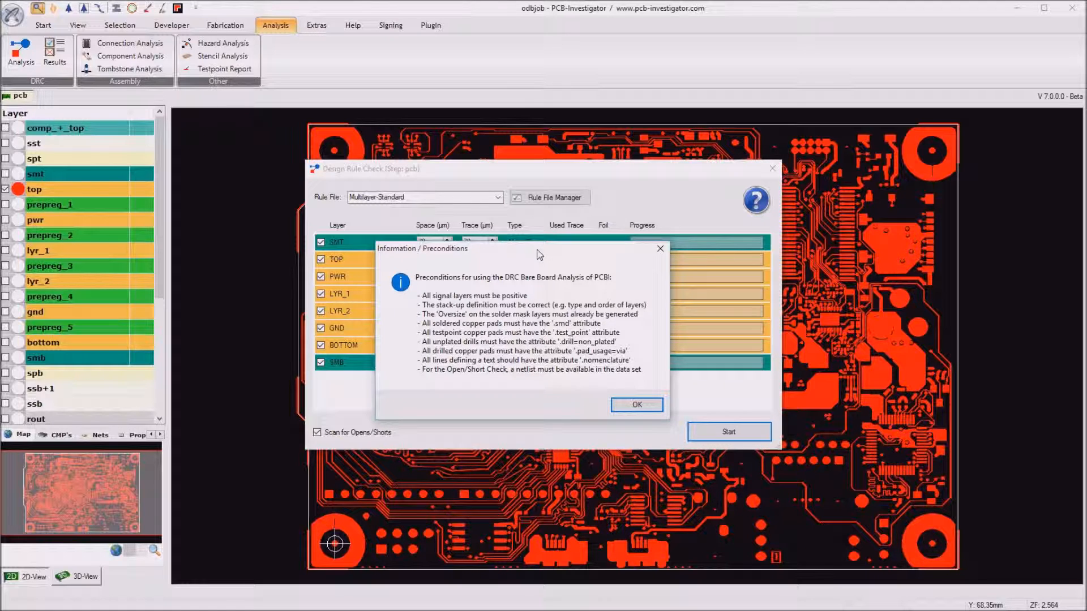
mouse_move(436, 306)
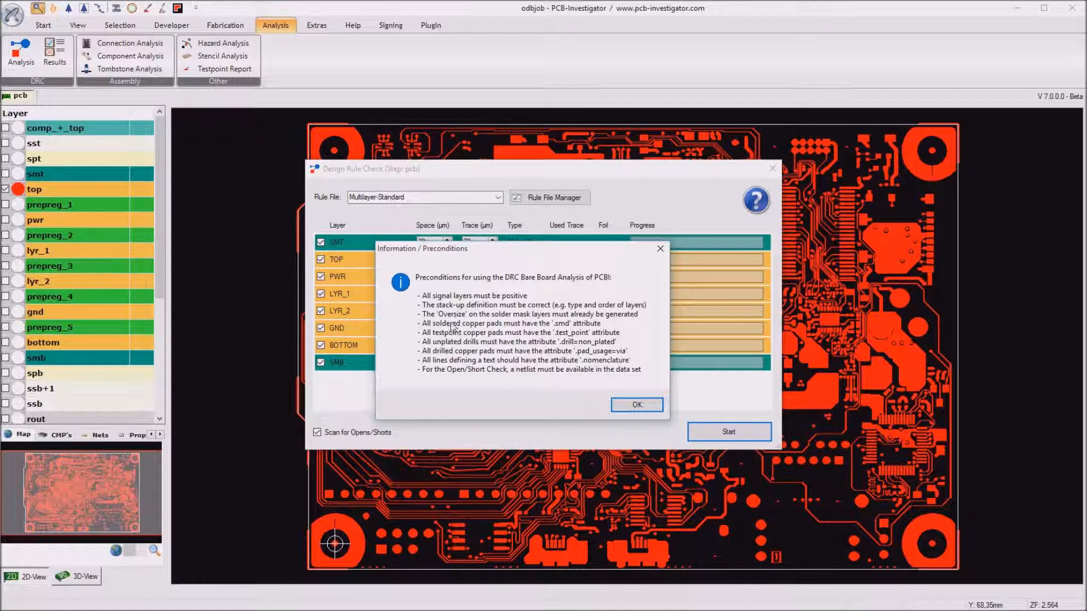
mouse_move(470, 333)
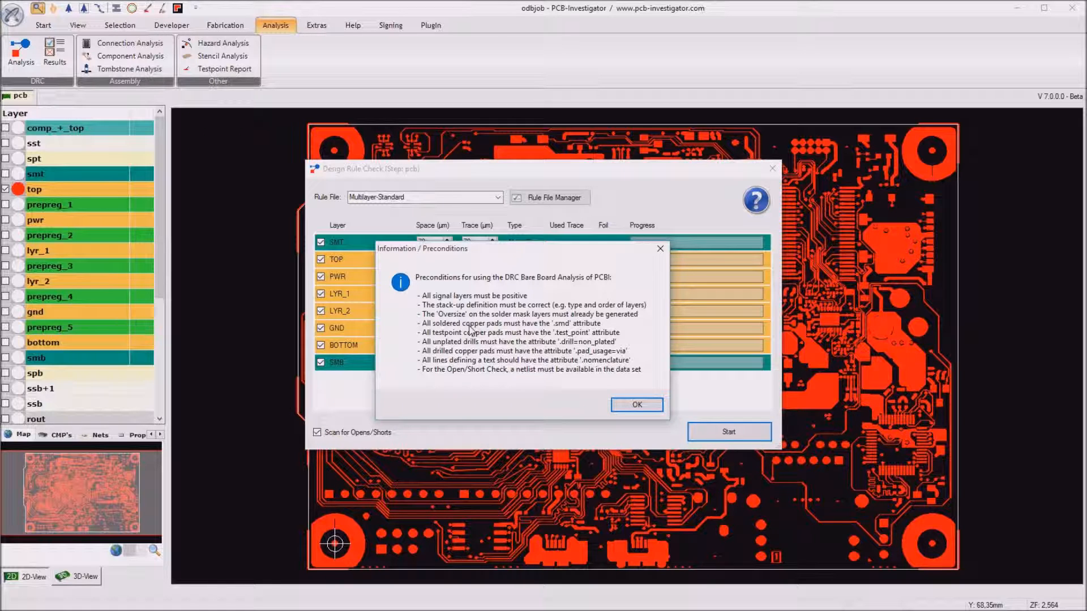
mouse_move(554, 337)
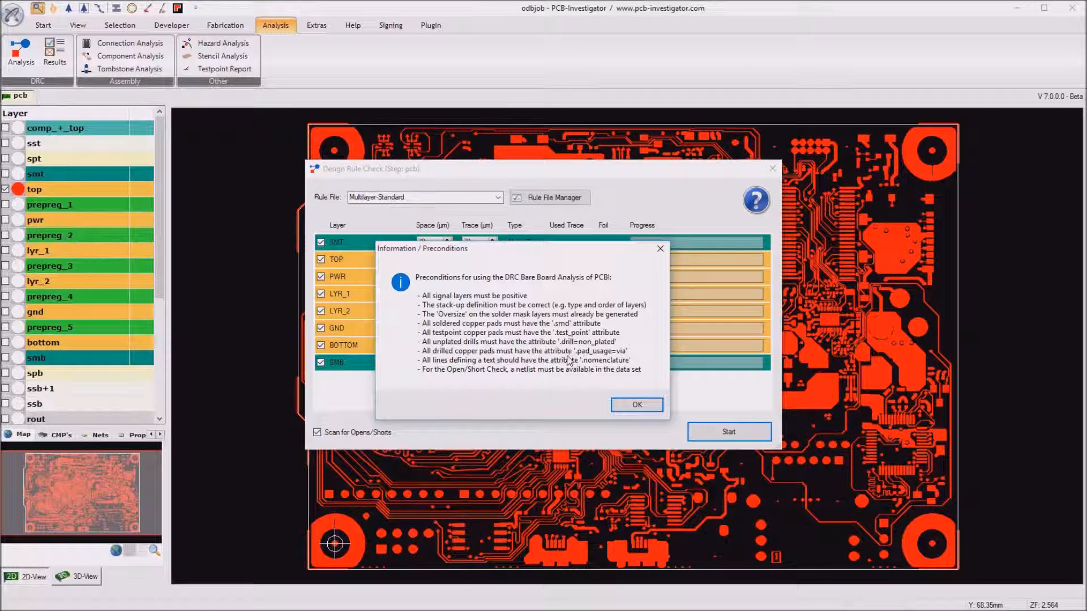
mouse_move(476, 351)
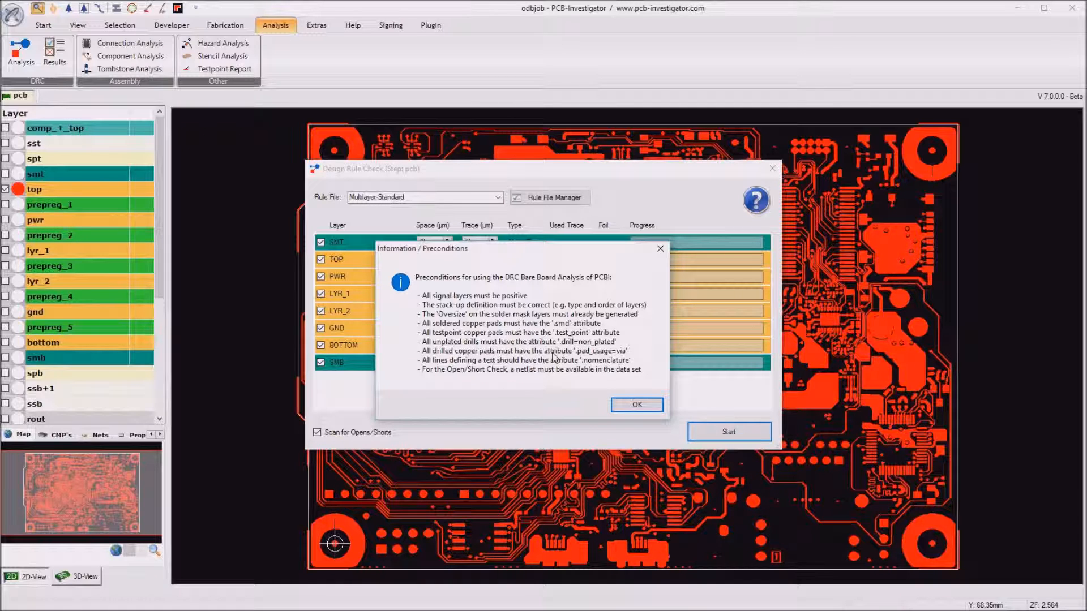
mouse_move(592, 351)
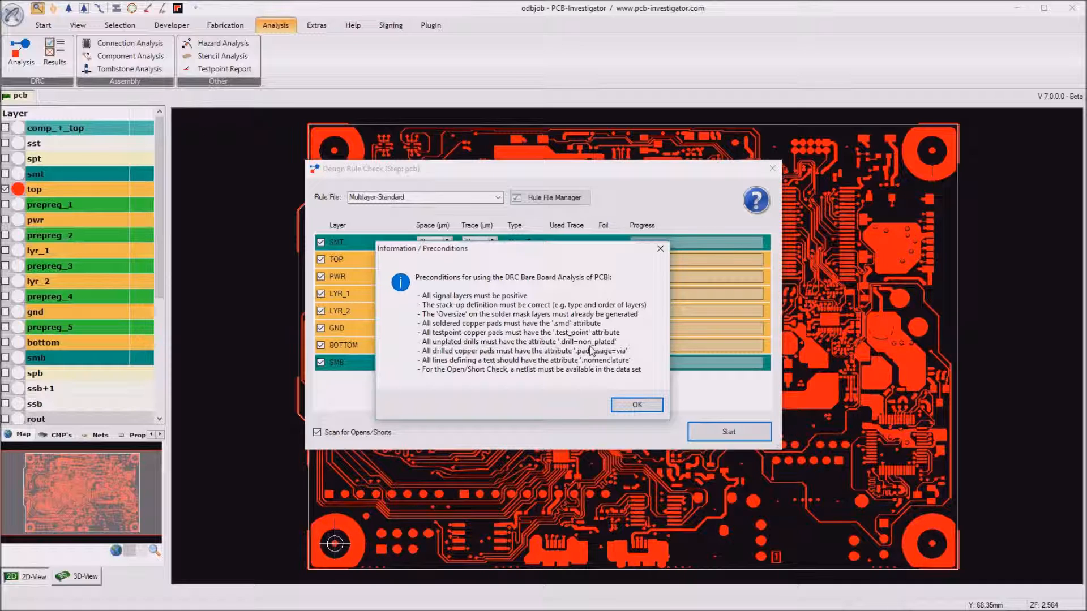
mouse_move(586, 356)
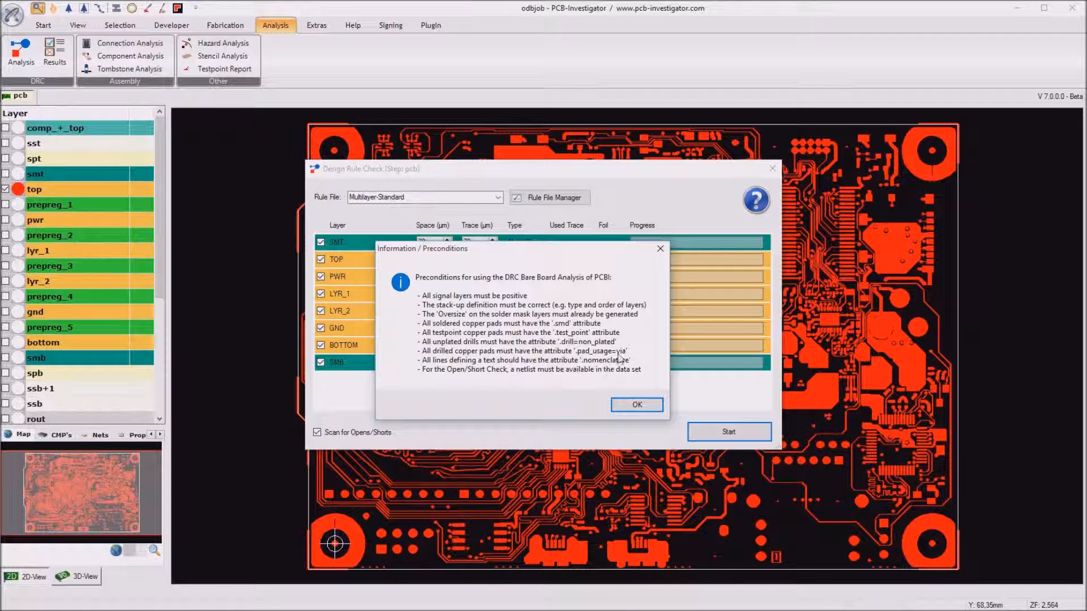
mouse_move(600, 325)
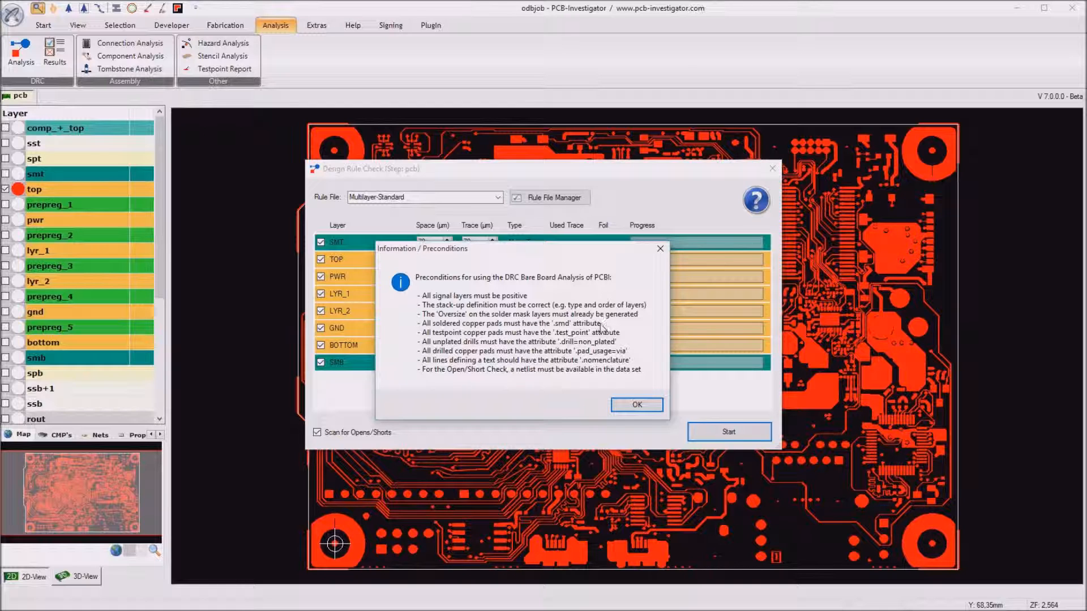
- Confirm the preconditions and open the Rule File Manager for the Multilayer-Standard rule file
click(637, 405)
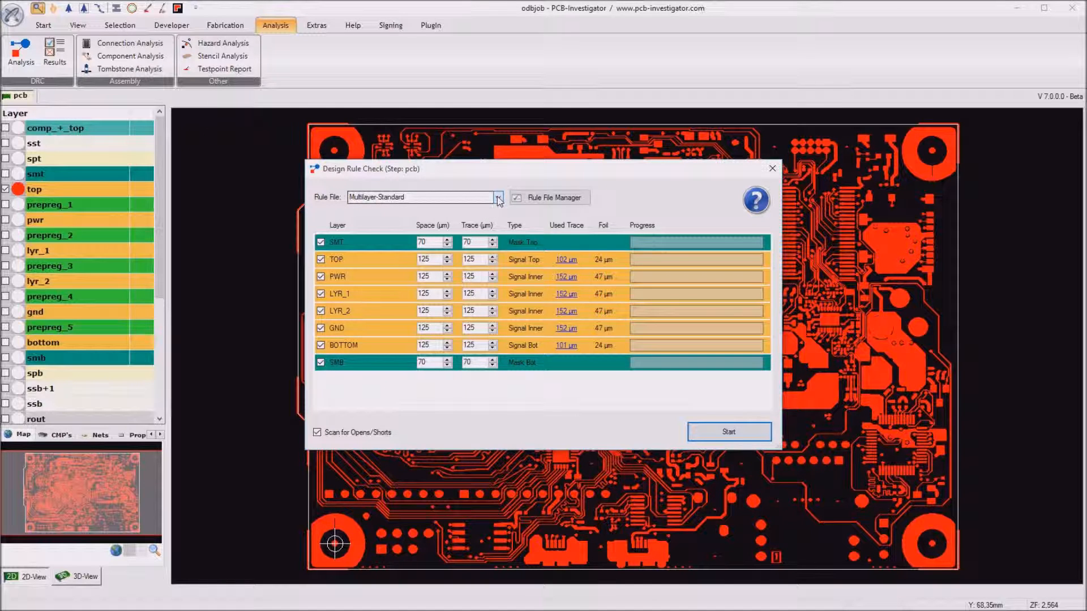
click(498, 197)
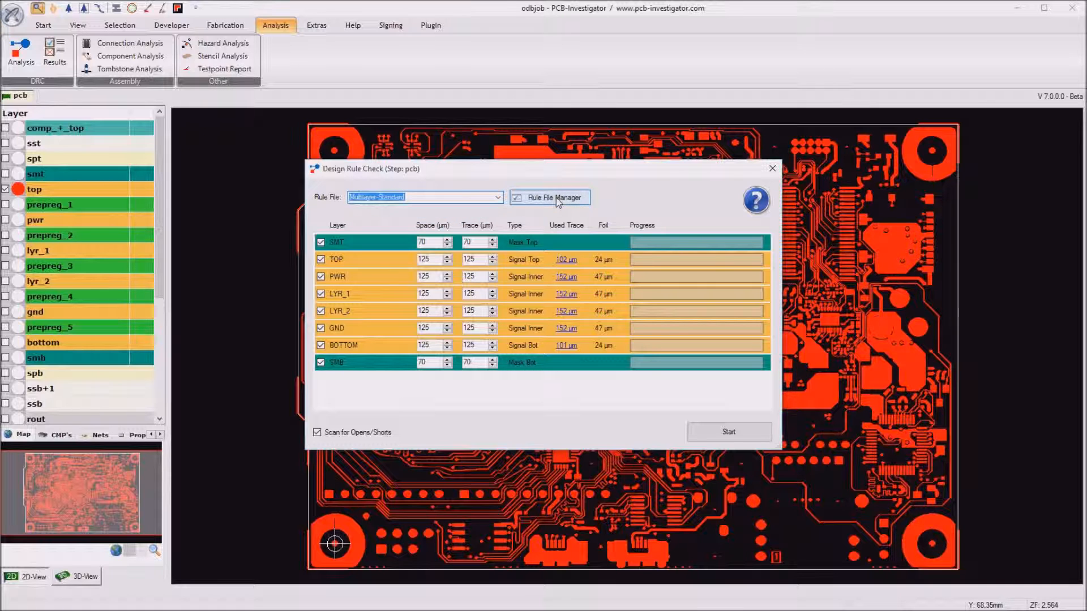
click(550, 197)
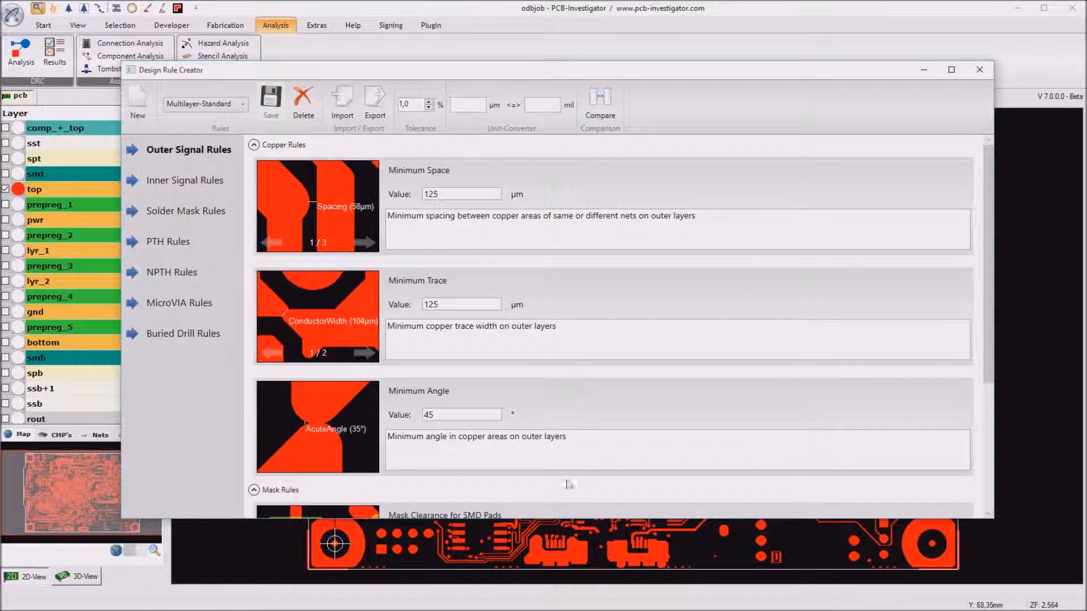
scroll(down, 3)
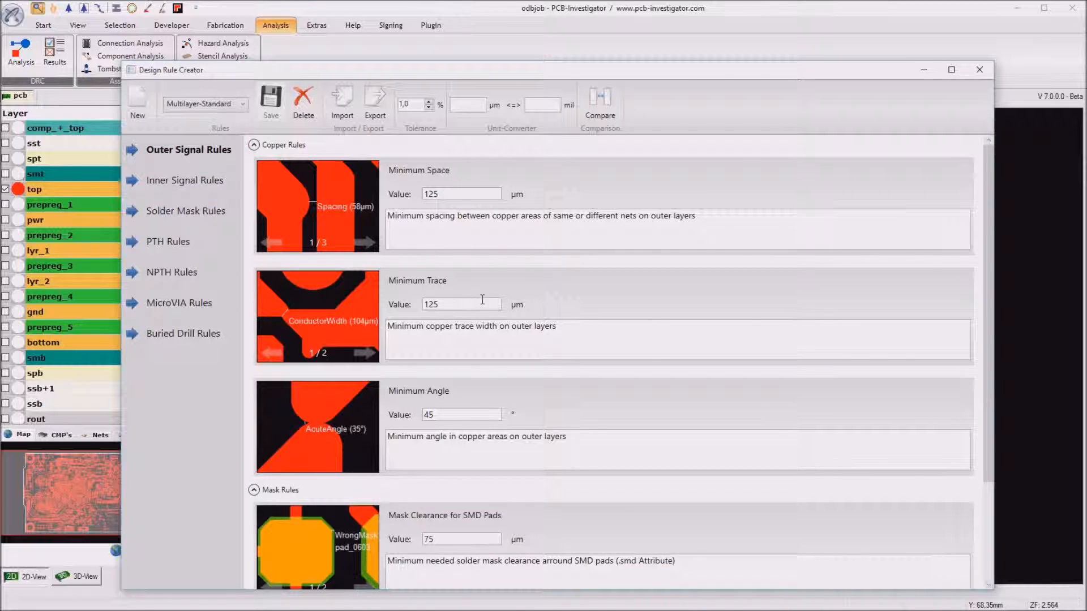
mouse_move(466, 410)
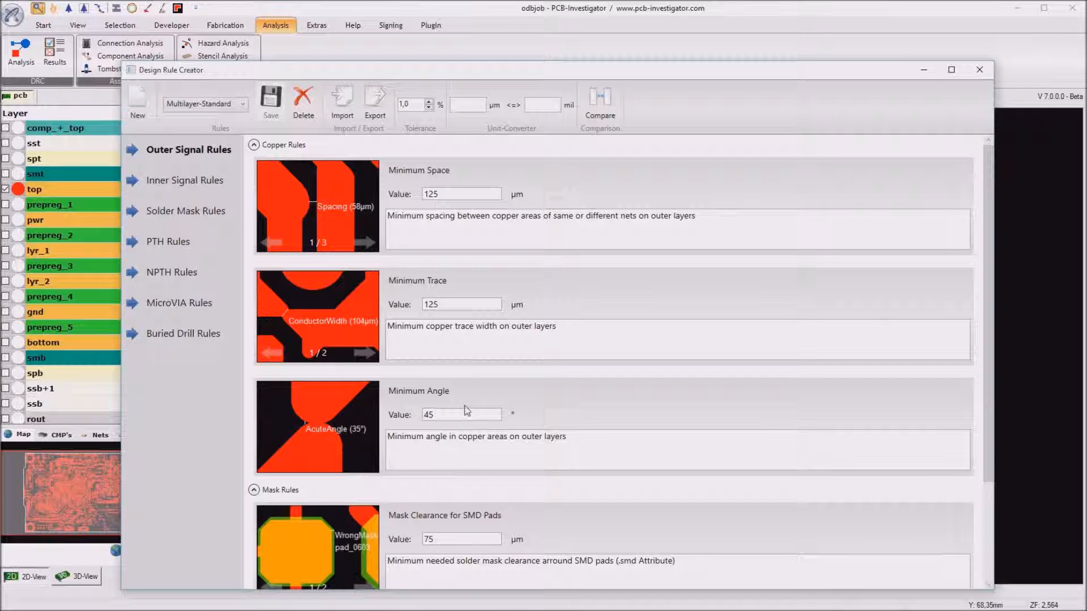
mouse_move(308, 432)
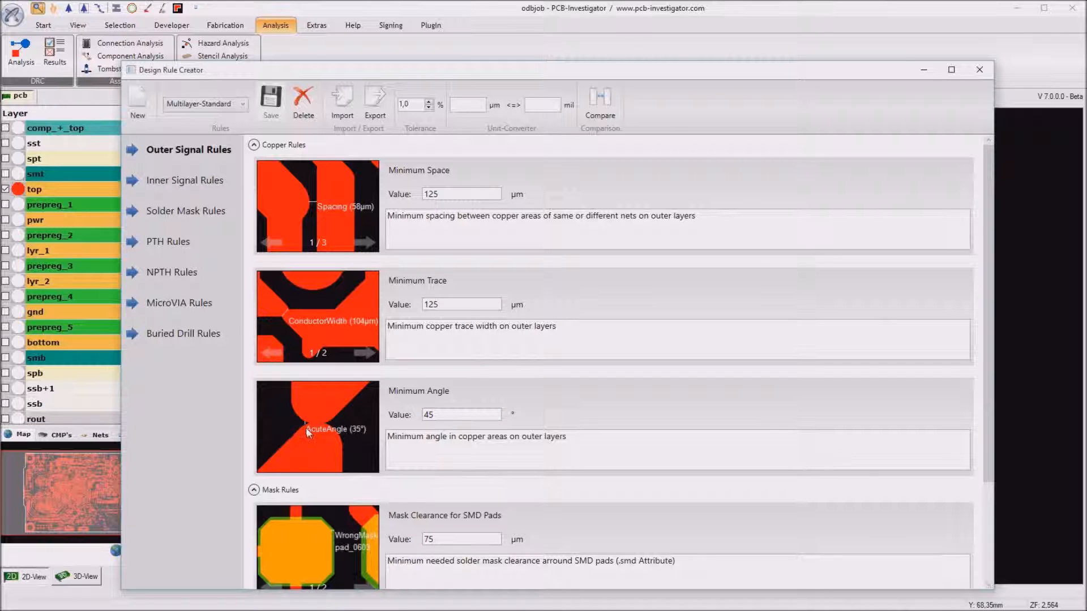
scroll(down, 3)
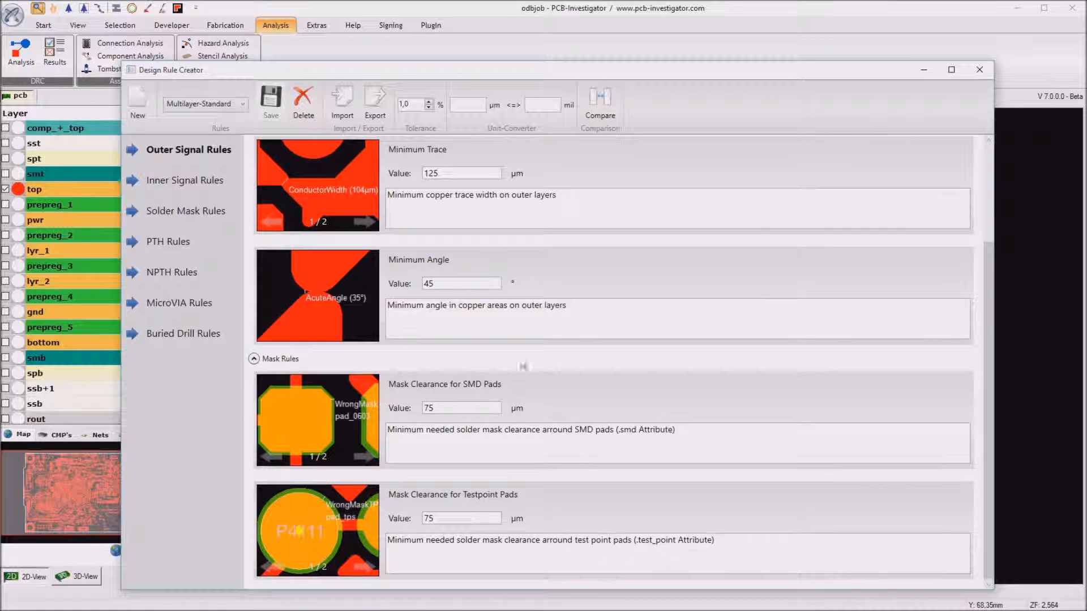
mouse_move(441, 399)
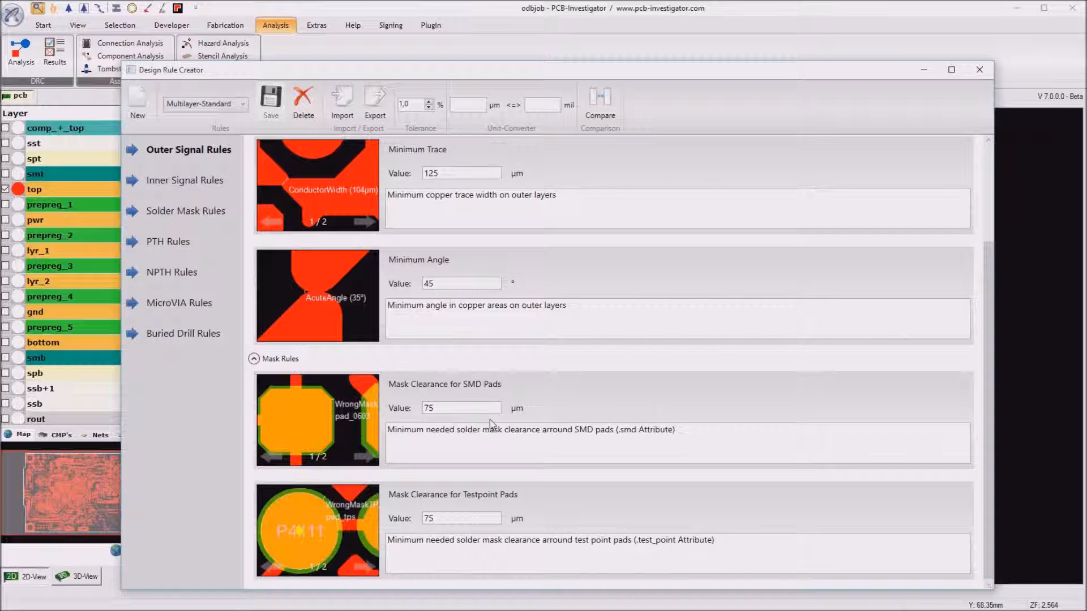
mouse_move(507, 512)
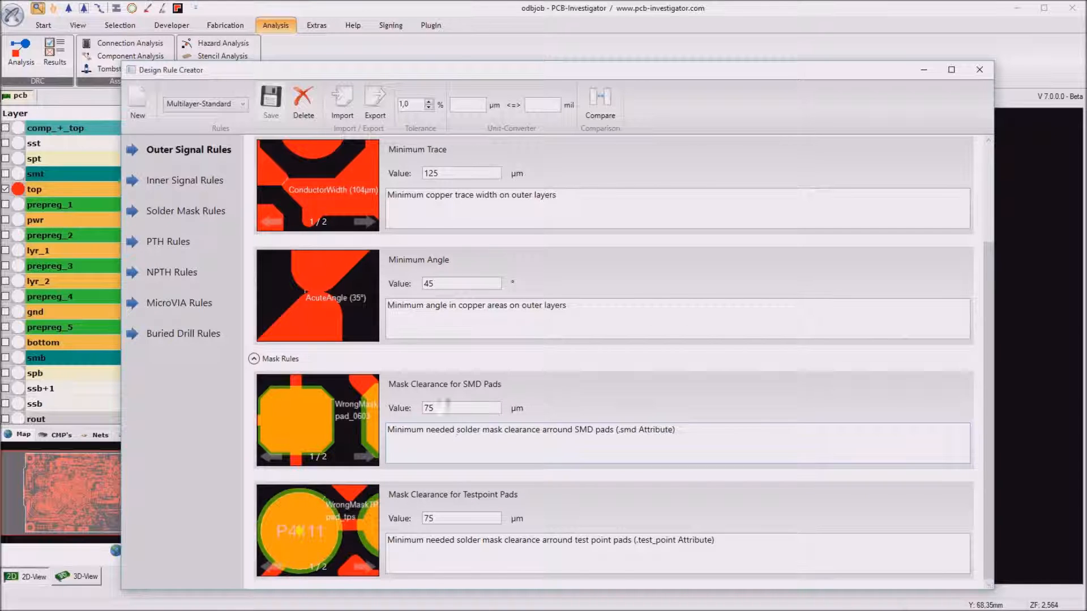
- Switch to the Multilayer-HighEnd rule set and show its inner signal and solder mask rules
click(236, 103)
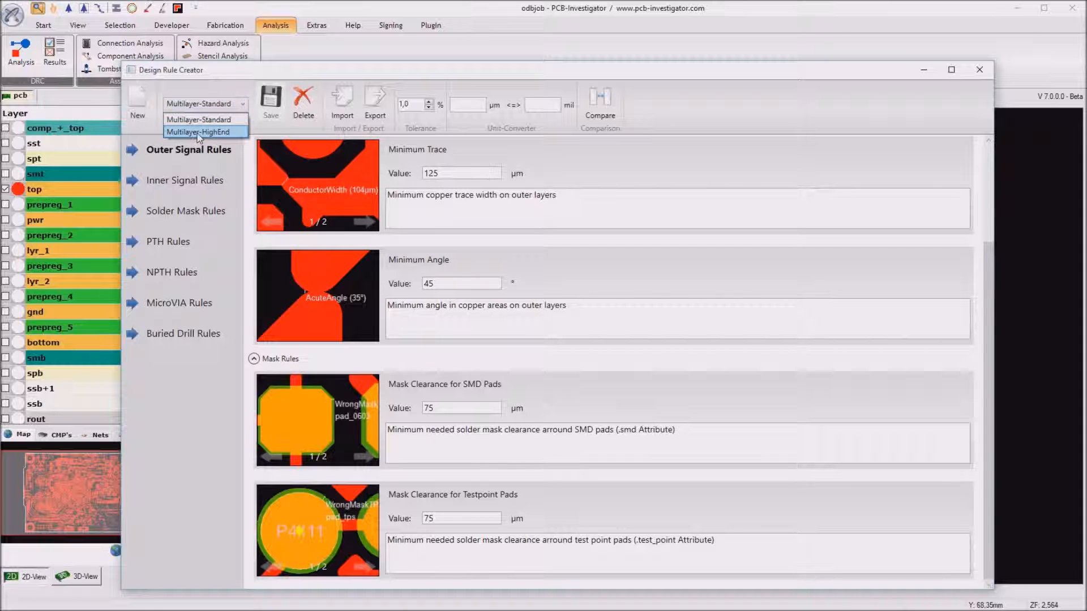
click(199, 132)
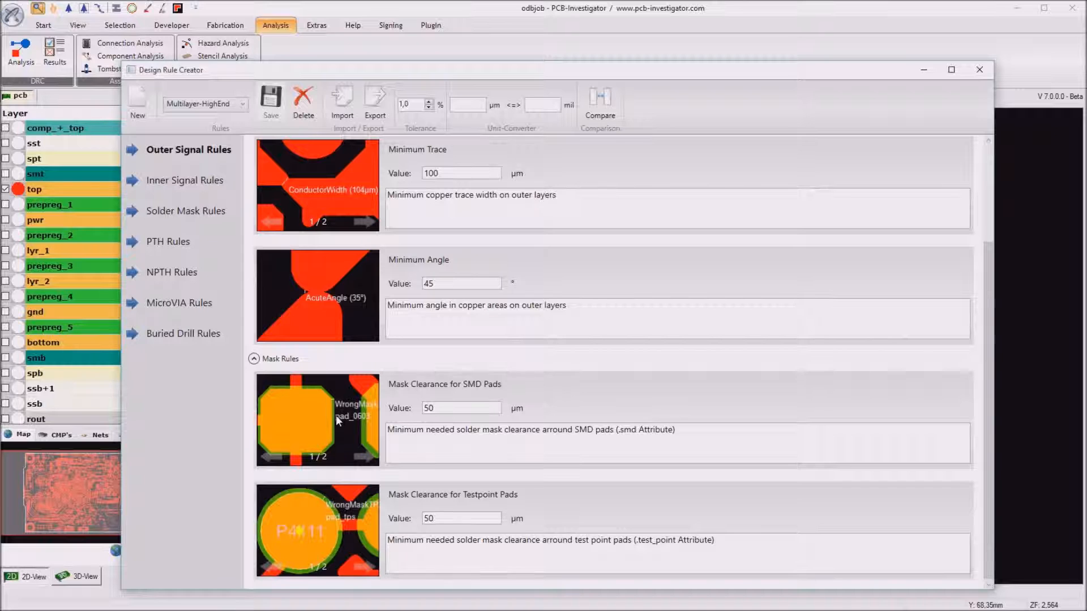
mouse_move(348, 434)
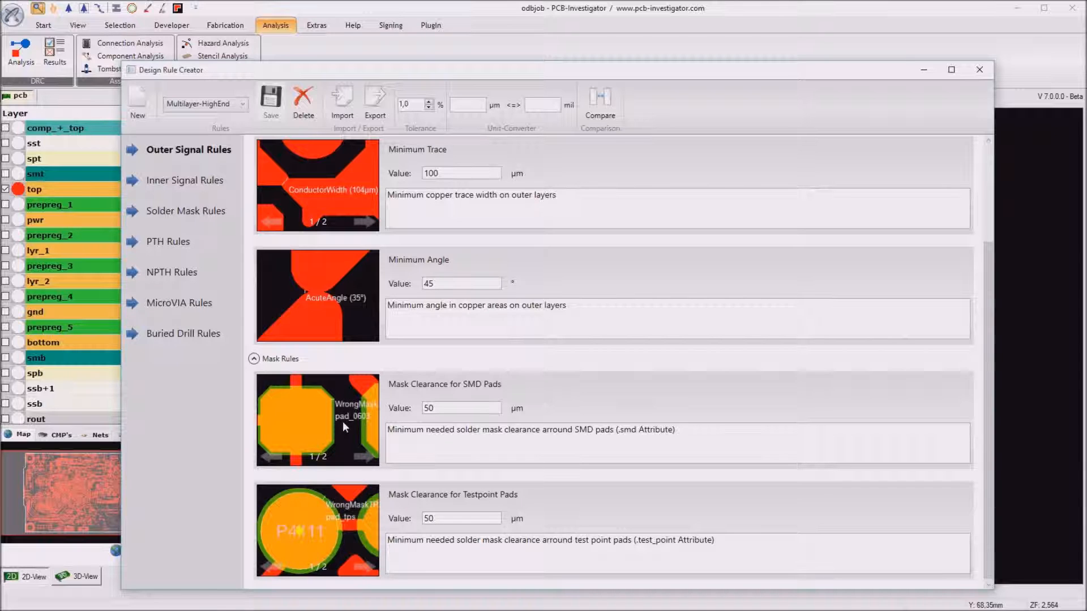
mouse_move(184, 184)
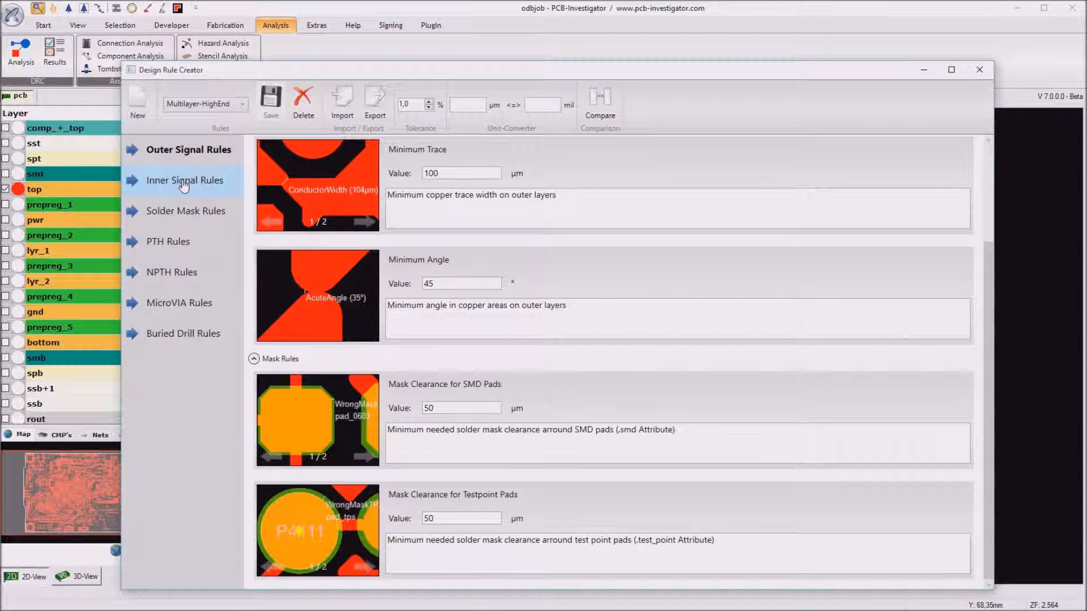
click(184, 180)
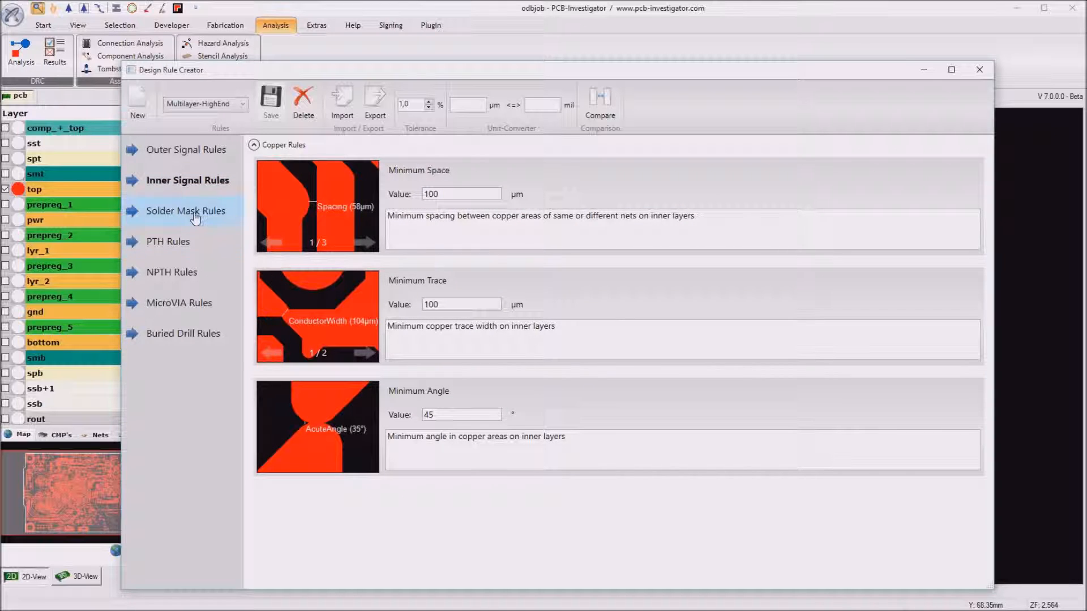
click(186, 211)
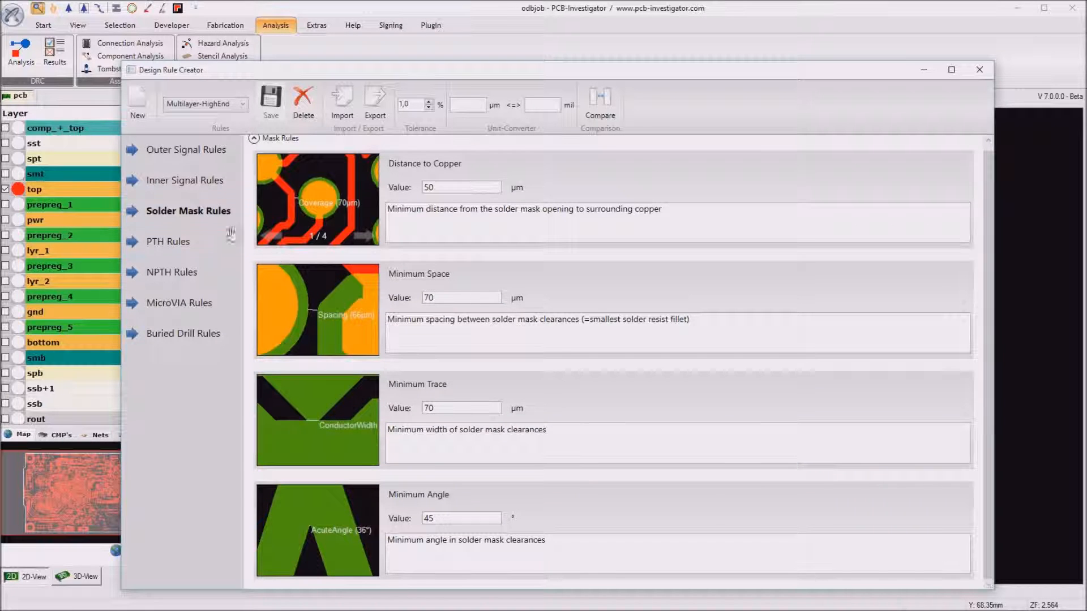
mouse_move(314, 427)
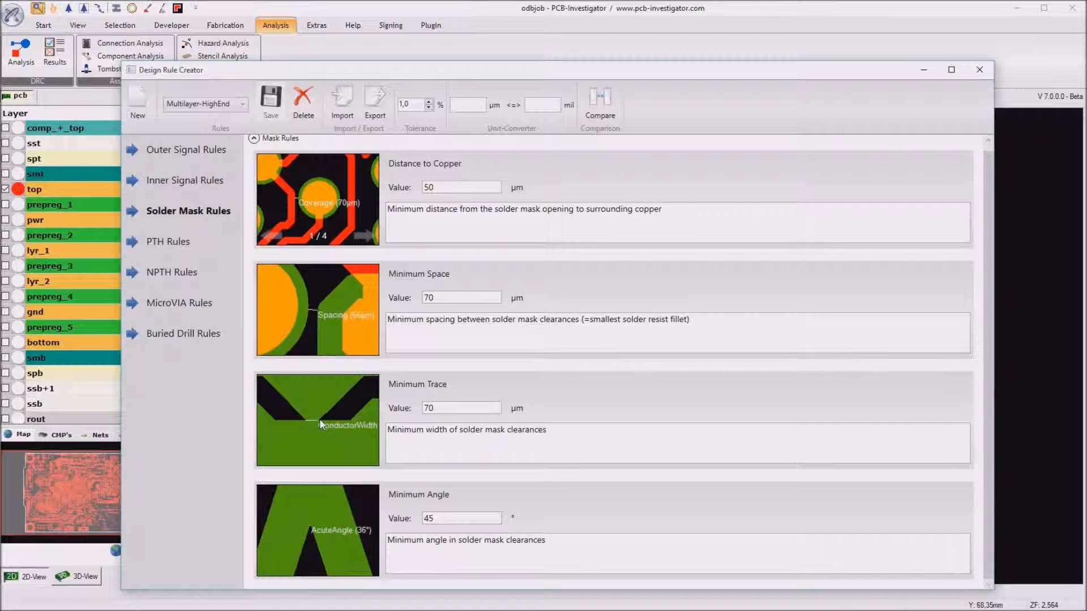
mouse_move(576, 462)
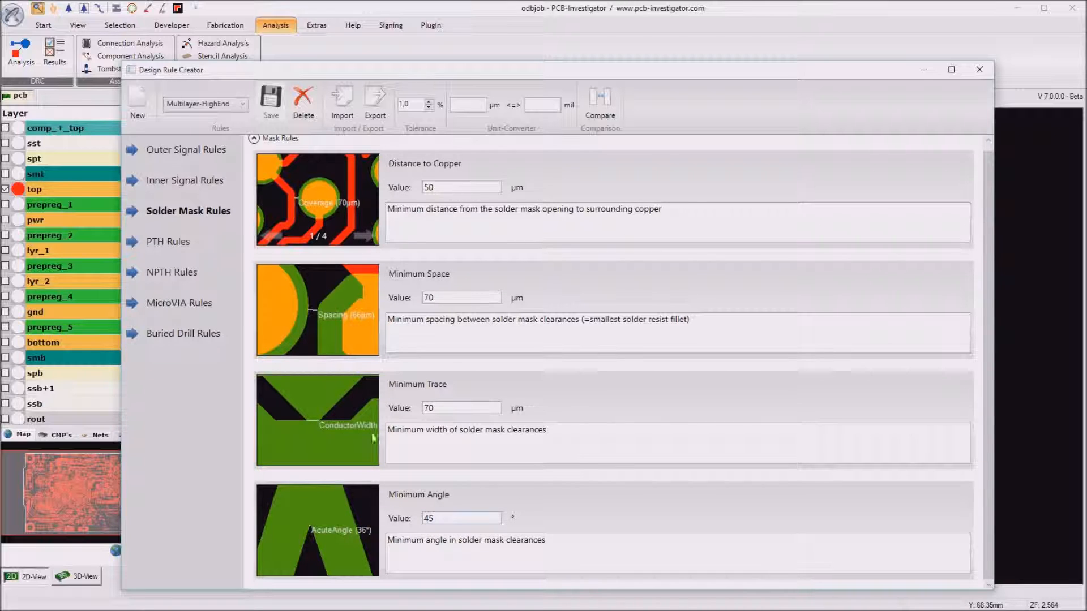
- Show the PTH rules and scroll through their mask, copper annular ring and drill diameter sections
click(168, 241)
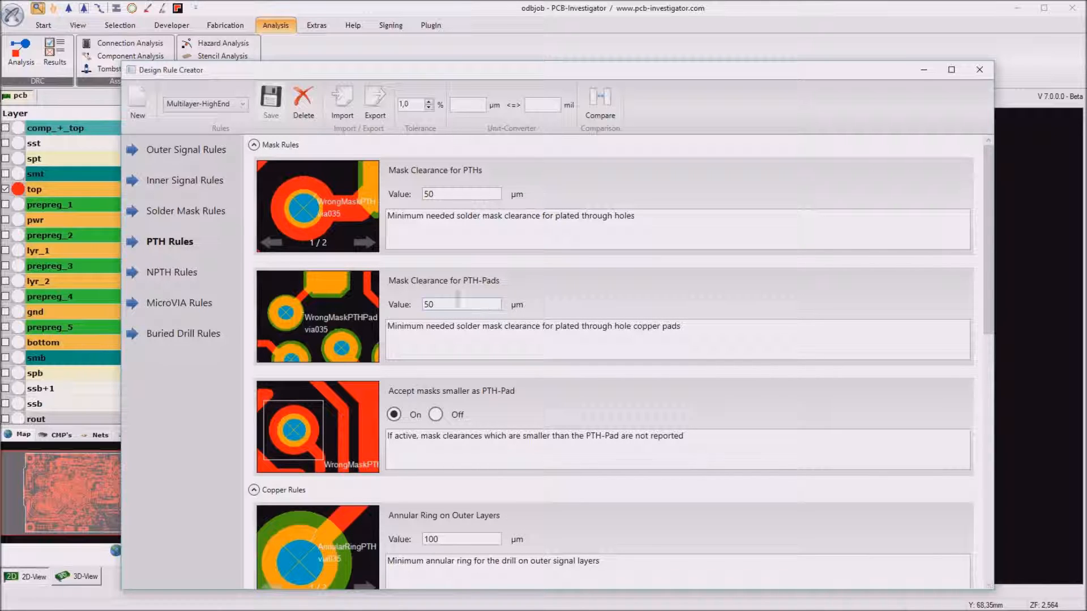
mouse_move(302, 323)
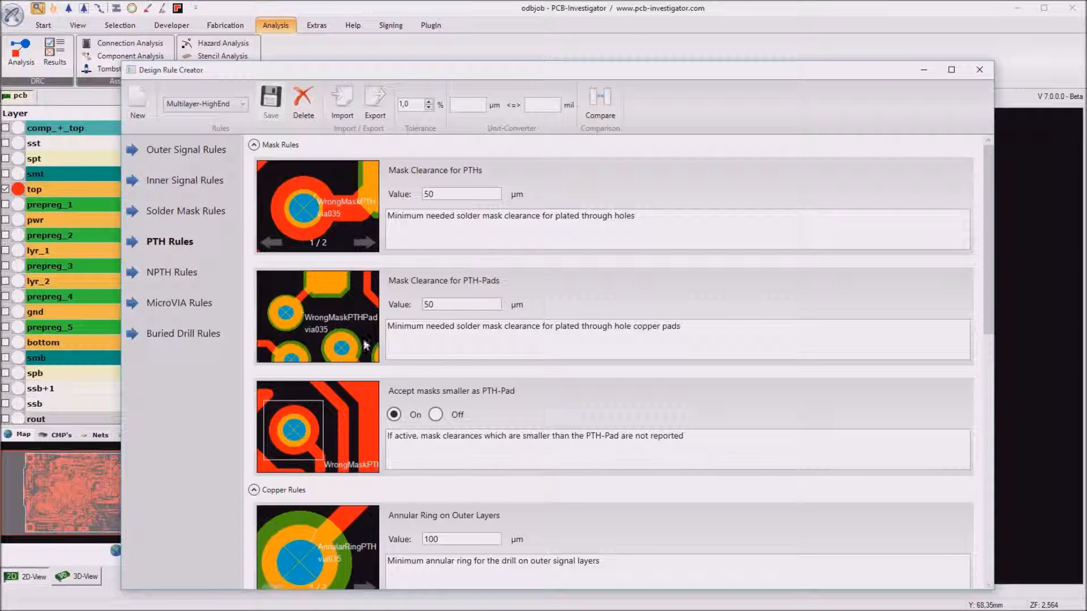
mouse_move(553, 422)
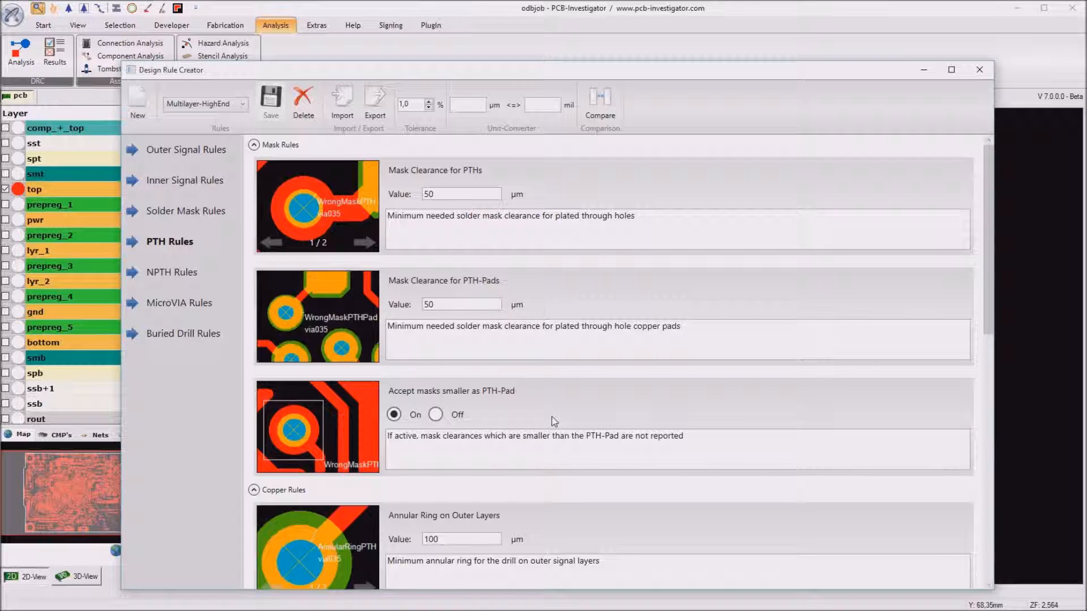
mouse_move(496, 411)
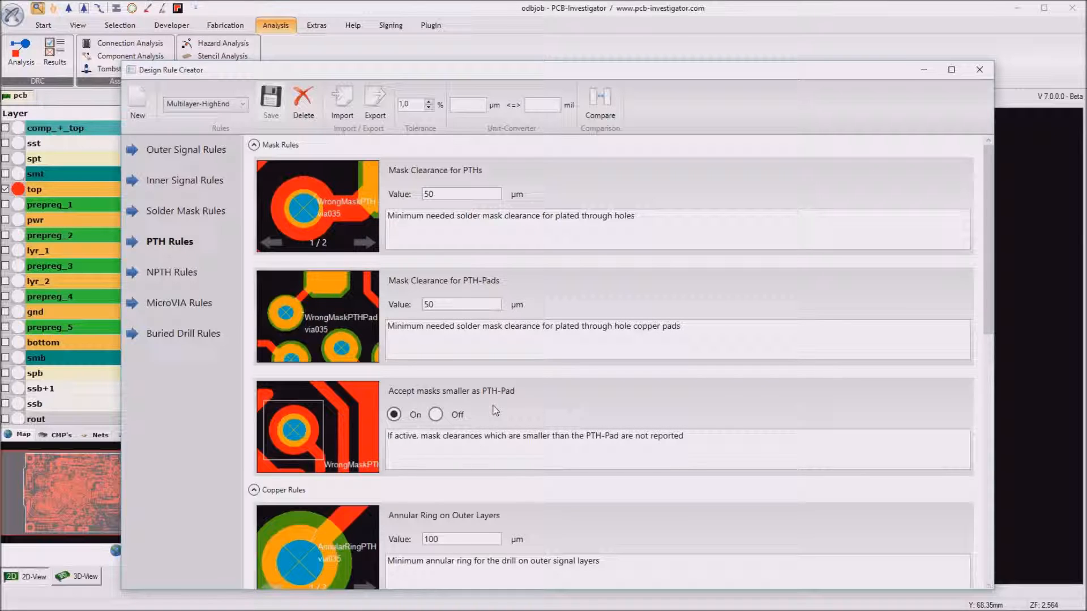
mouse_move(502, 407)
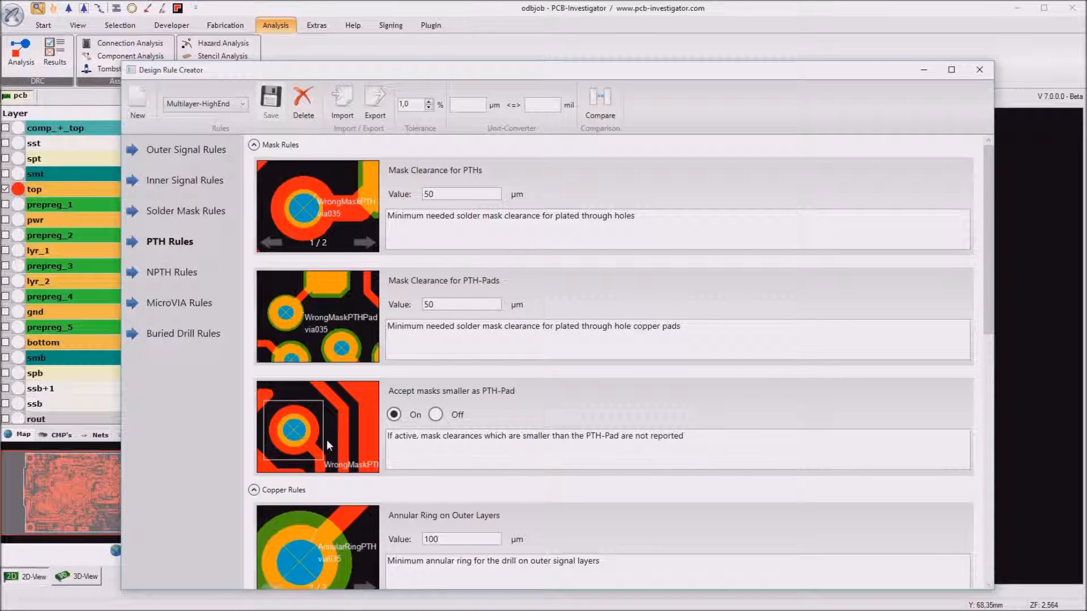
scroll(down, 3)
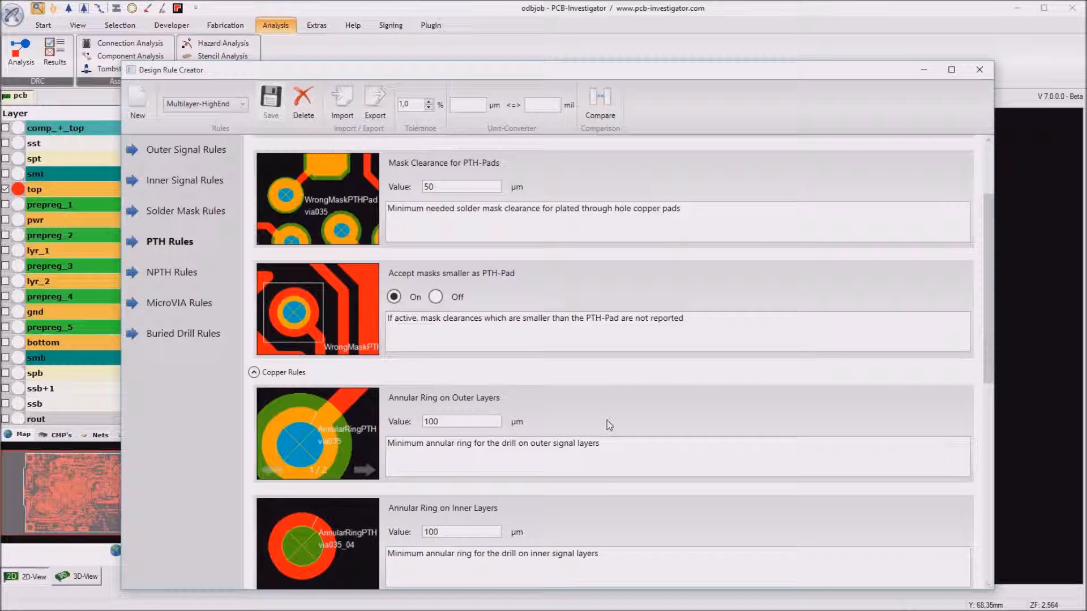
scroll(down, 3)
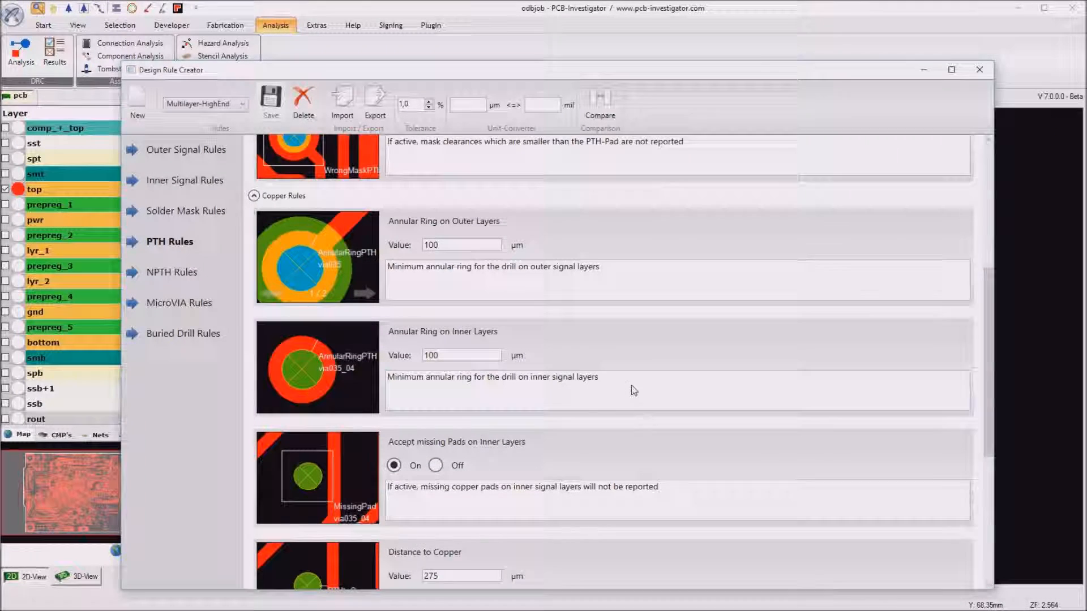
scroll(down, 3)
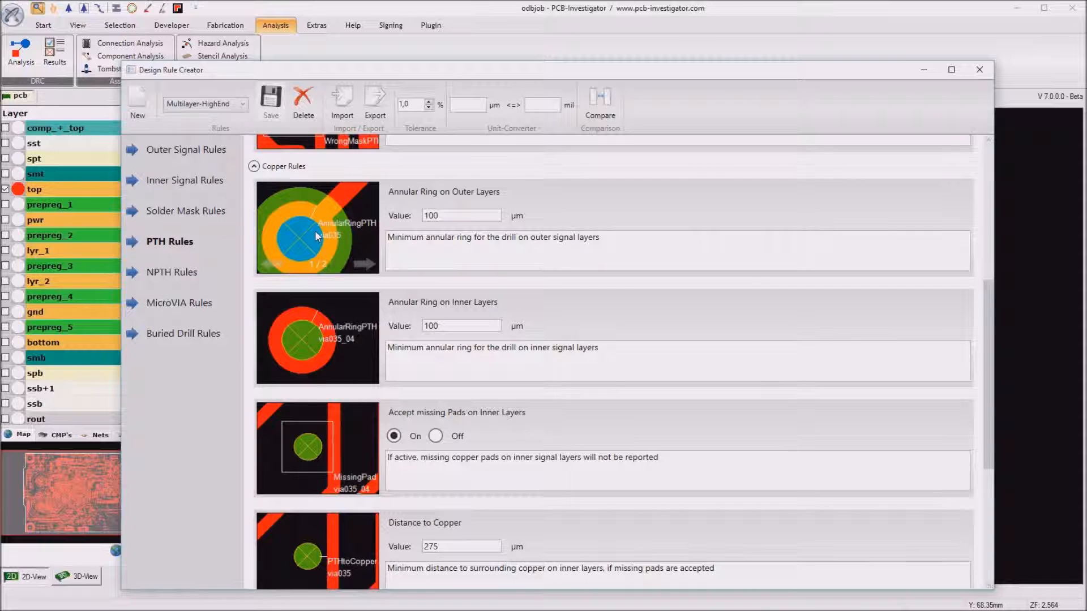
mouse_move(341, 281)
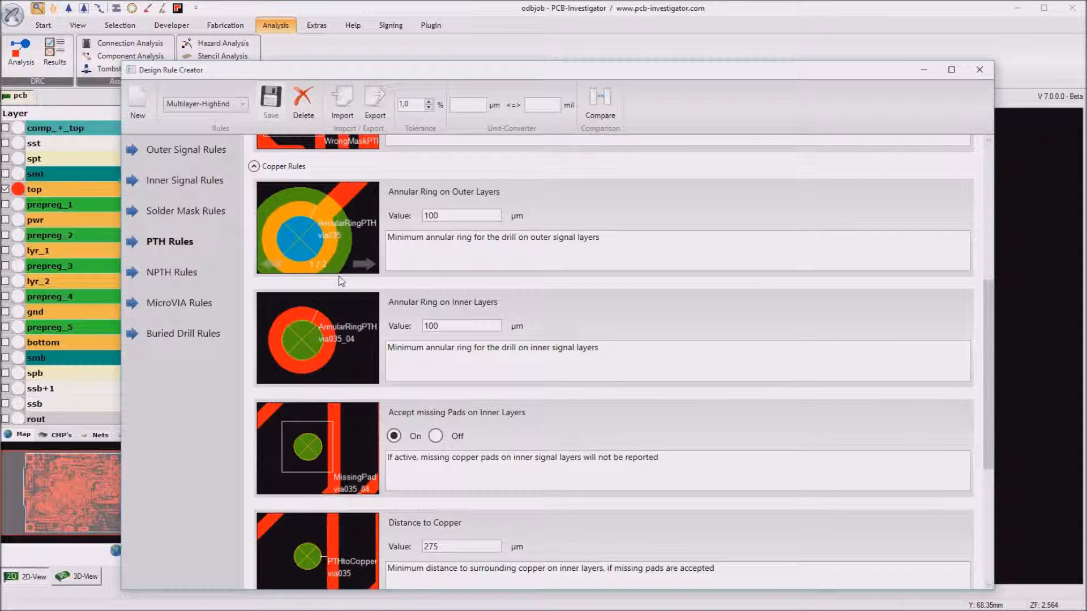
mouse_move(444, 231)
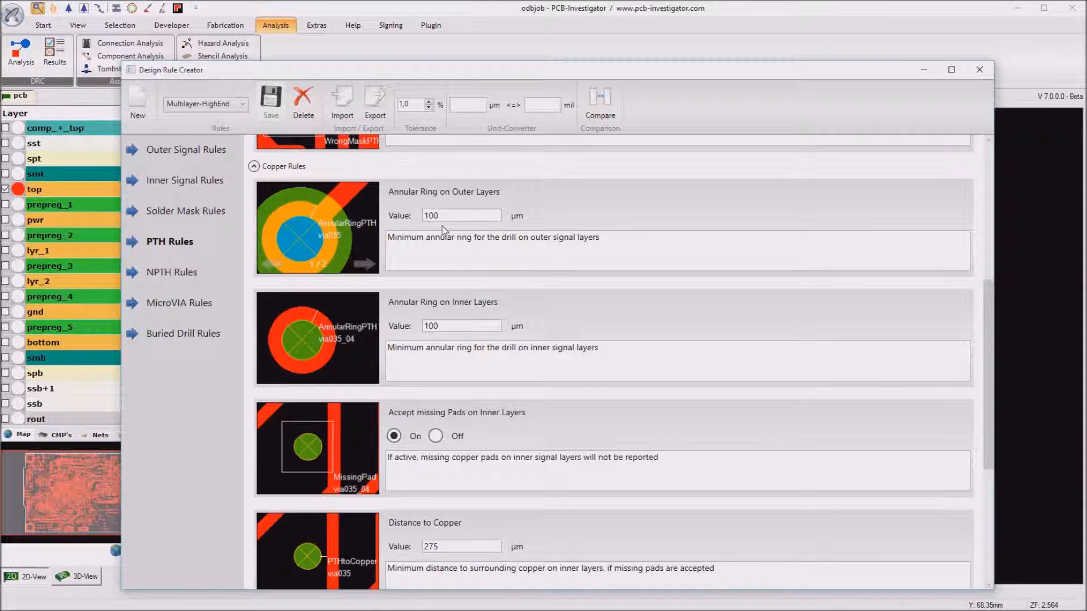
mouse_move(453, 227)
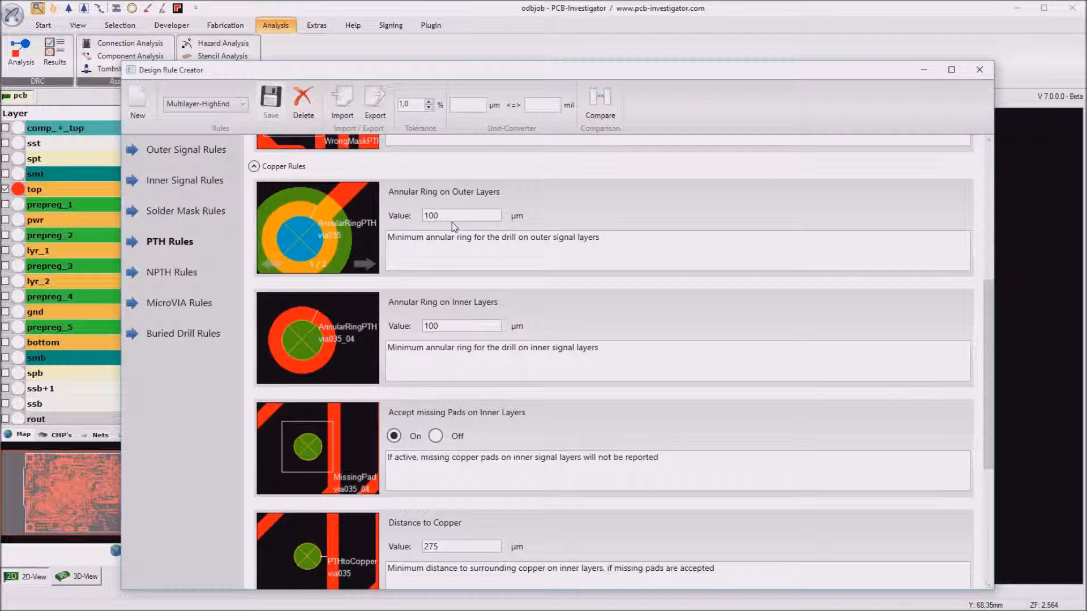
mouse_move(485, 323)
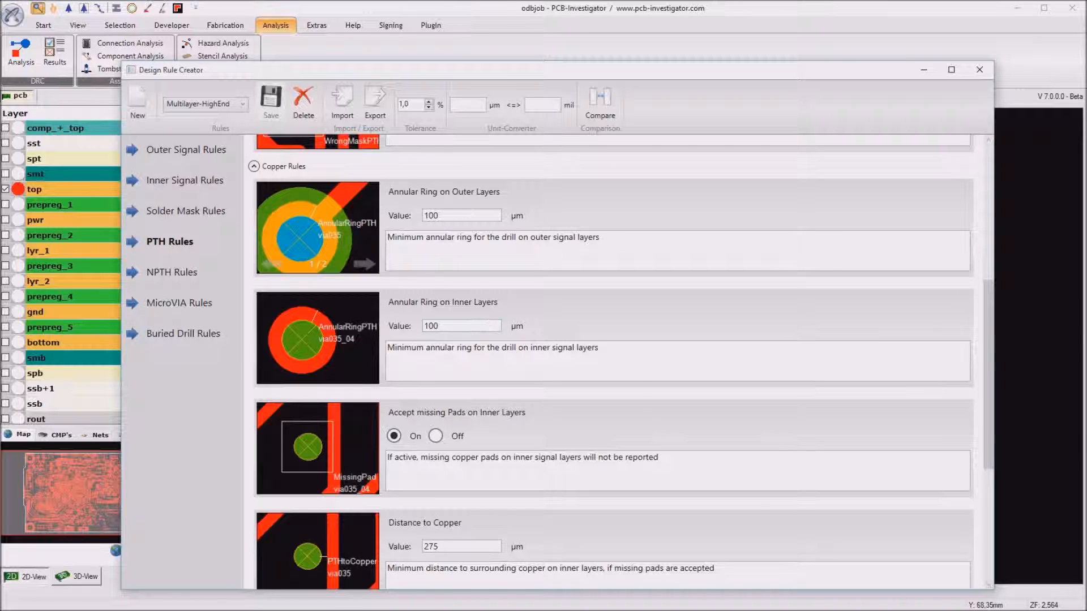
mouse_move(438, 359)
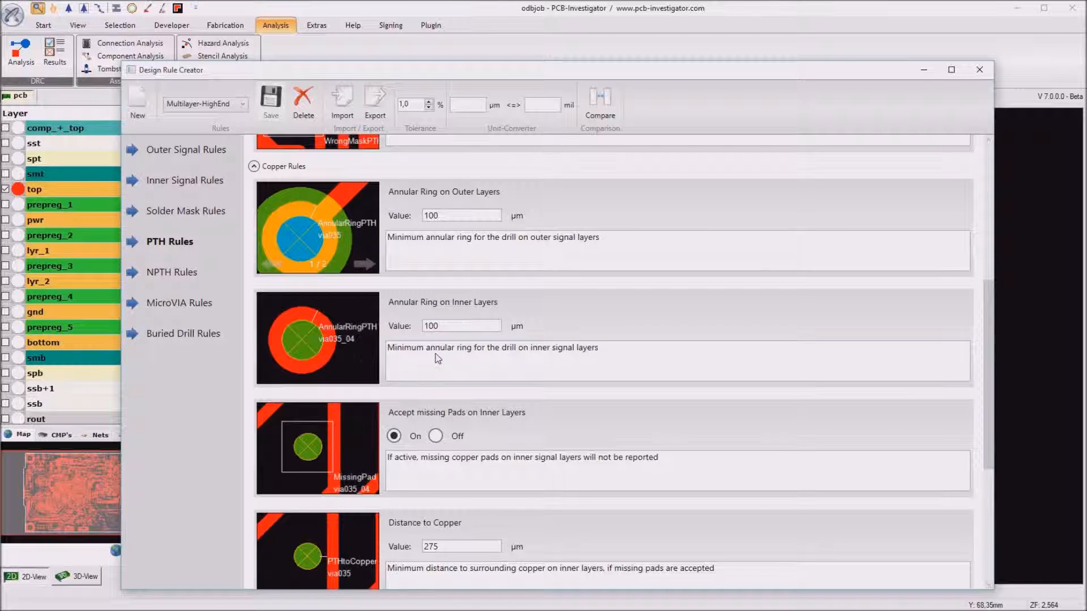
mouse_move(462, 324)
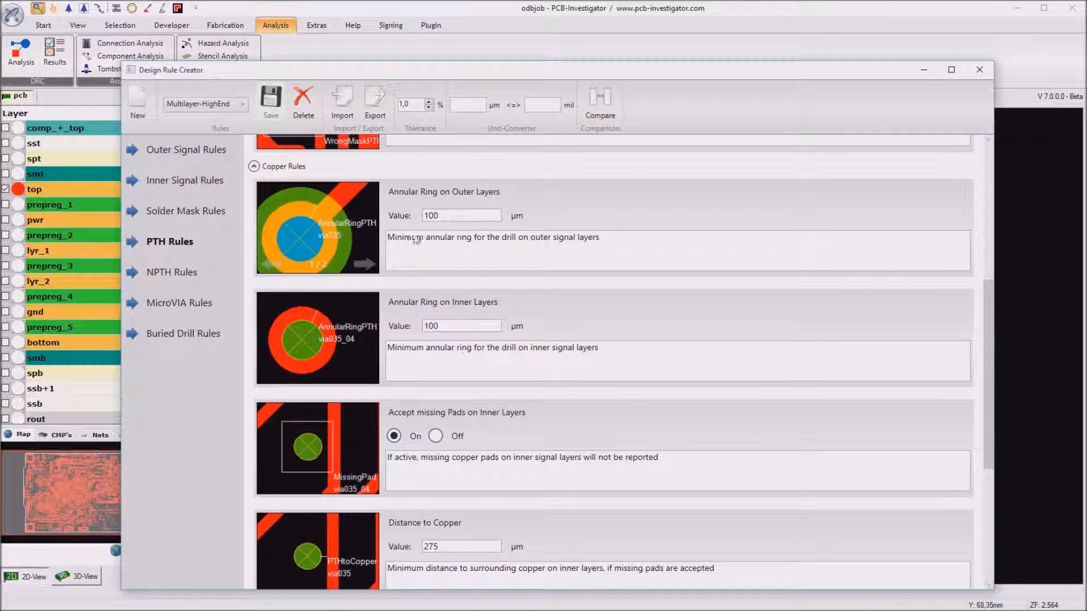
mouse_move(440, 359)
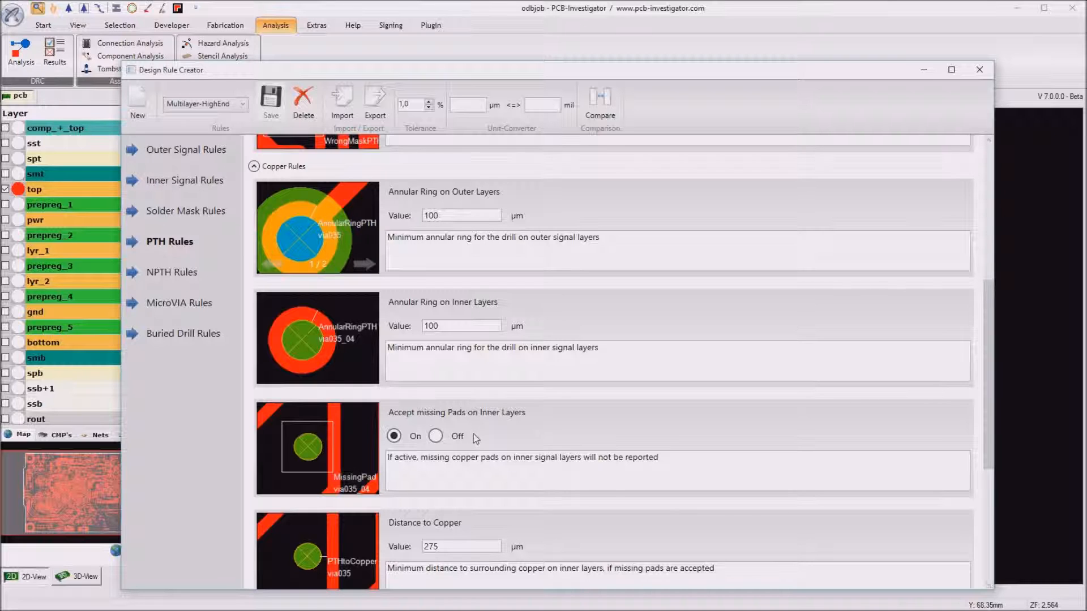
mouse_move(480, 429)
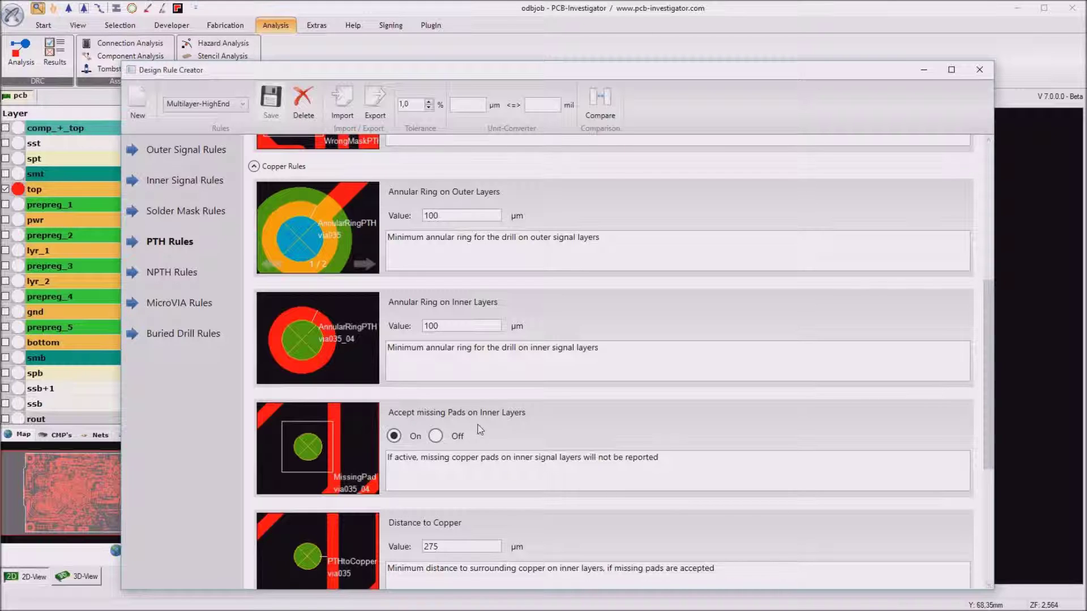
scroll(down, 3)
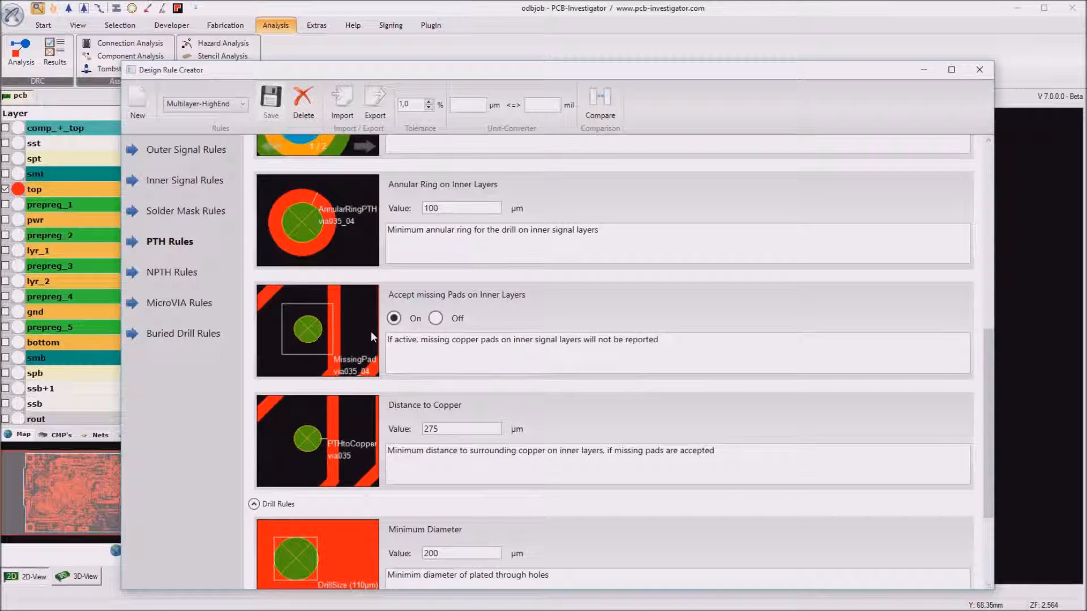
mouse_move(424, 457)
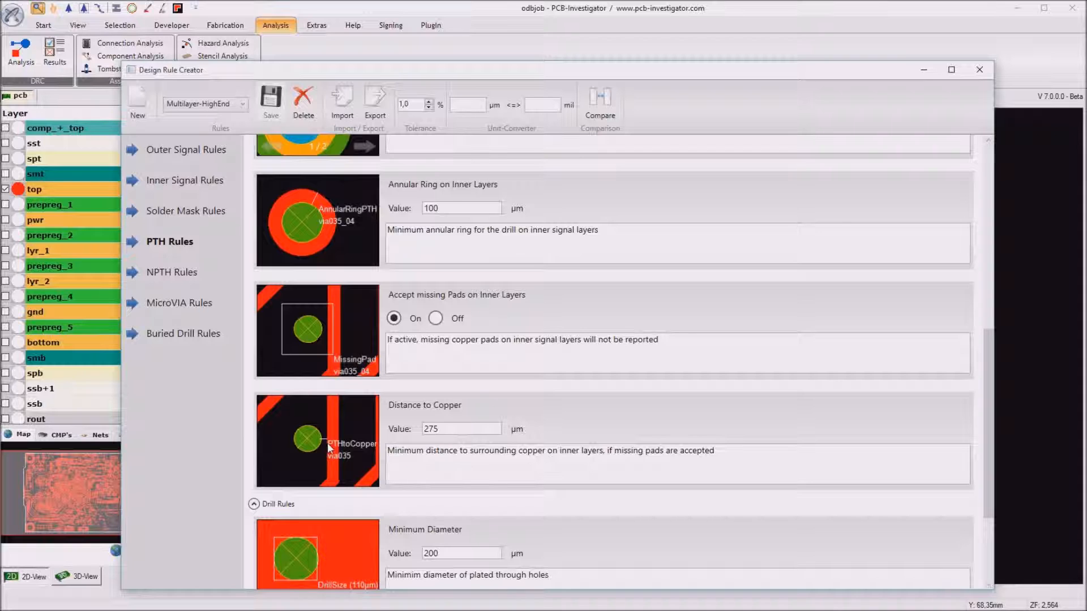
mouse_move(296, 466)
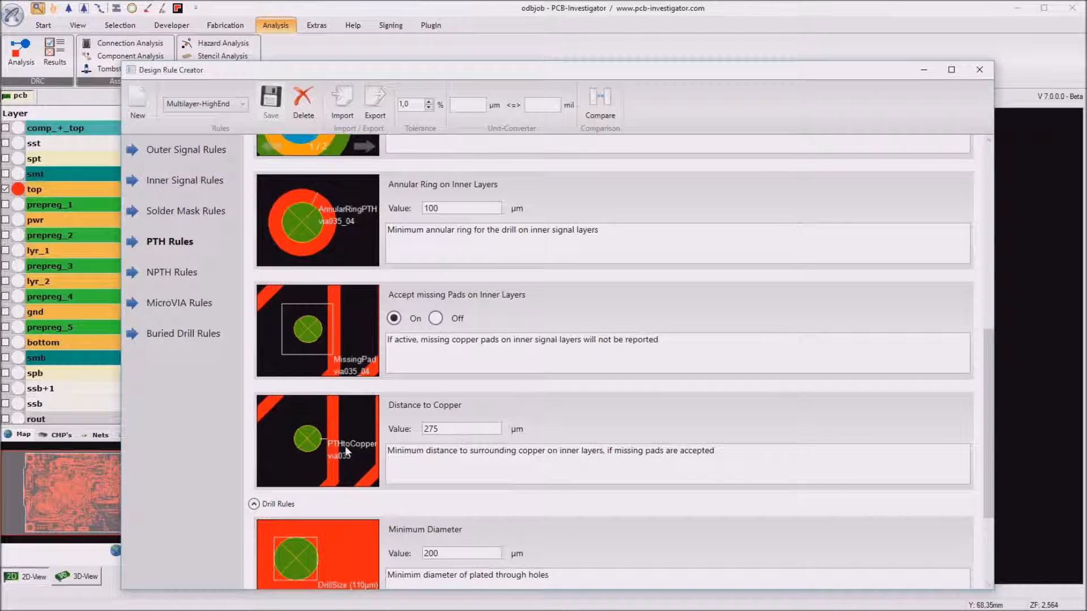
scroll(down, 3)
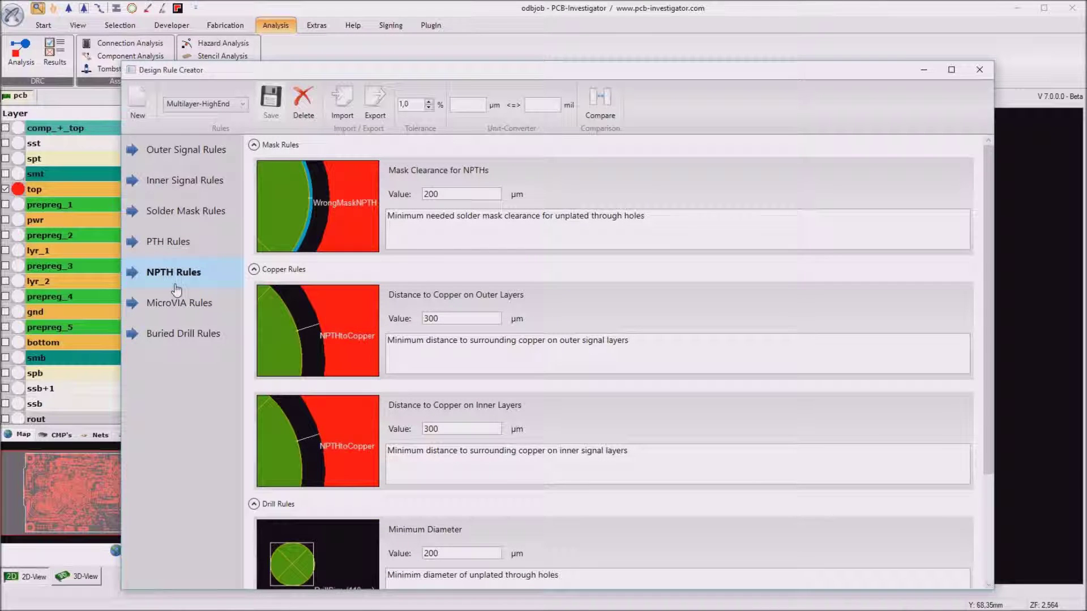
mouse_move(599, 262)
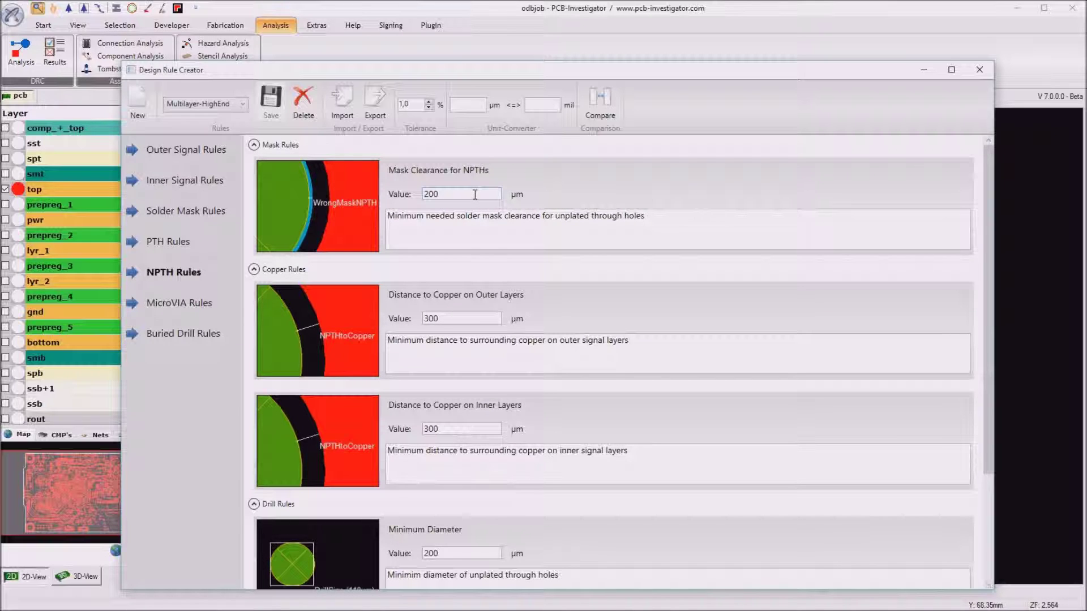
- Show the NPTH rules and scroll down to the 300 µm minimum drill distance
click(448, 319)
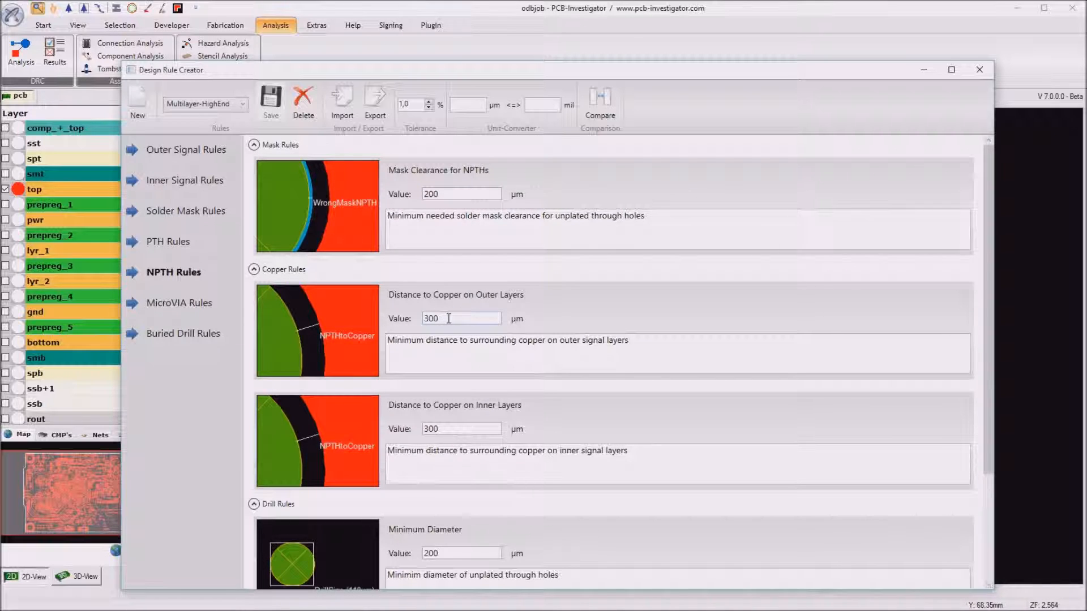
scroll(down, 3)
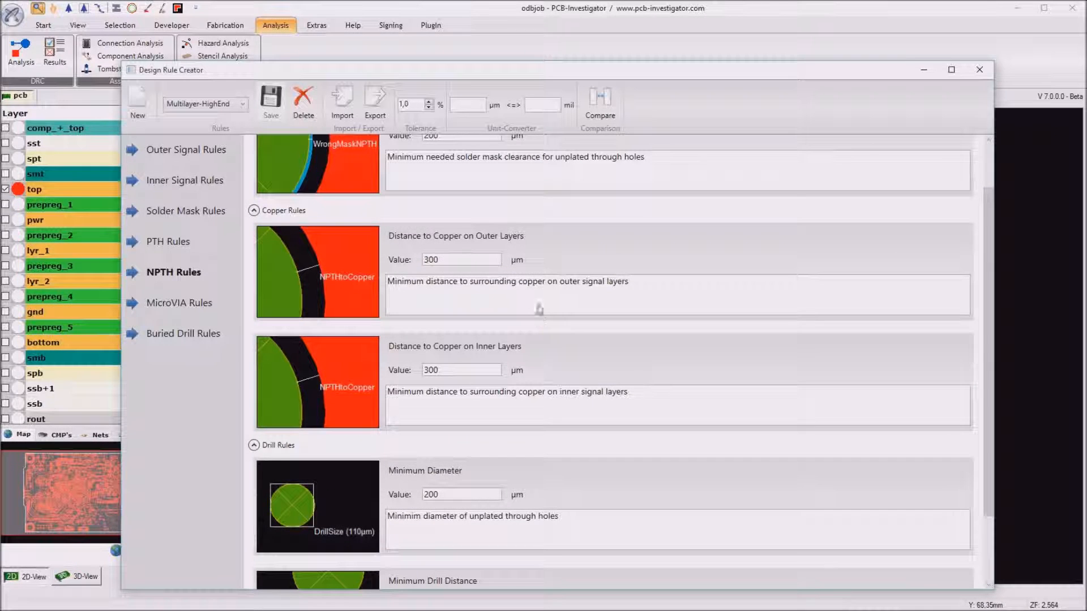
mouse_move(546, 329)
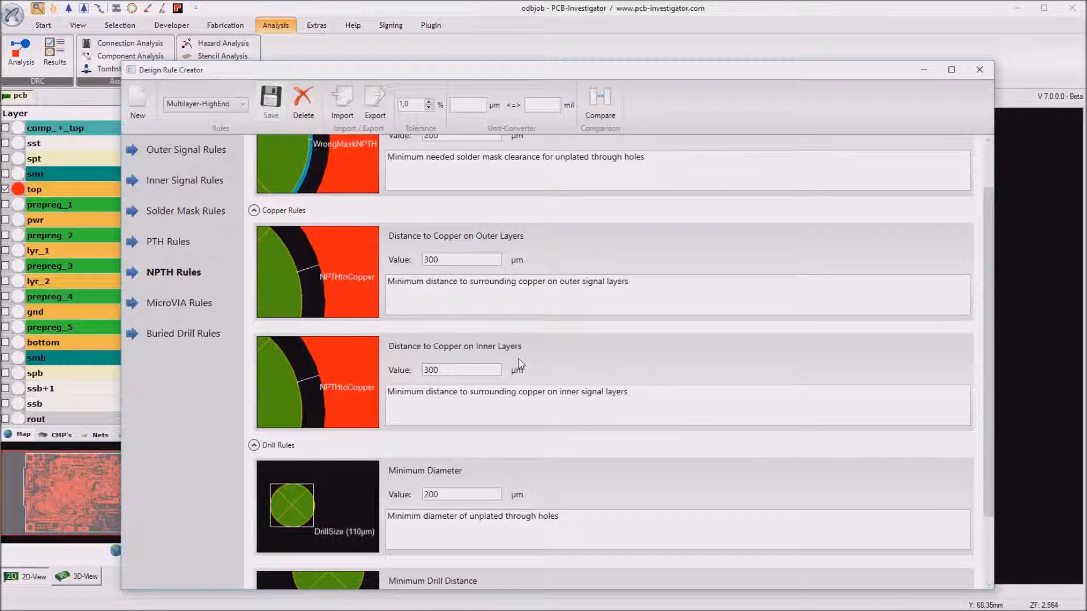
scroll(down, 3)
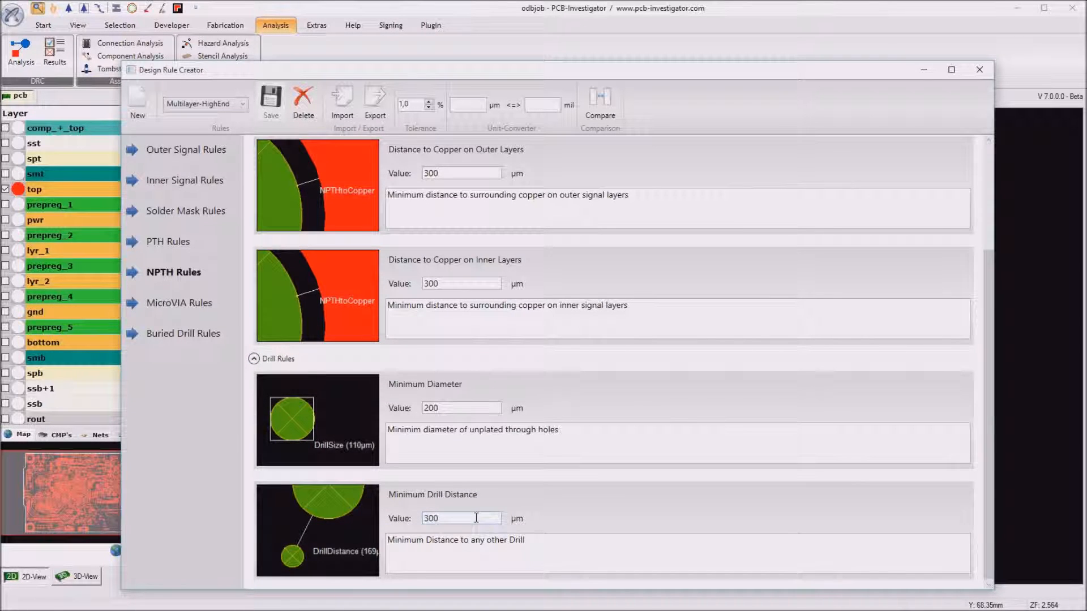
mouse_move(196, 314)
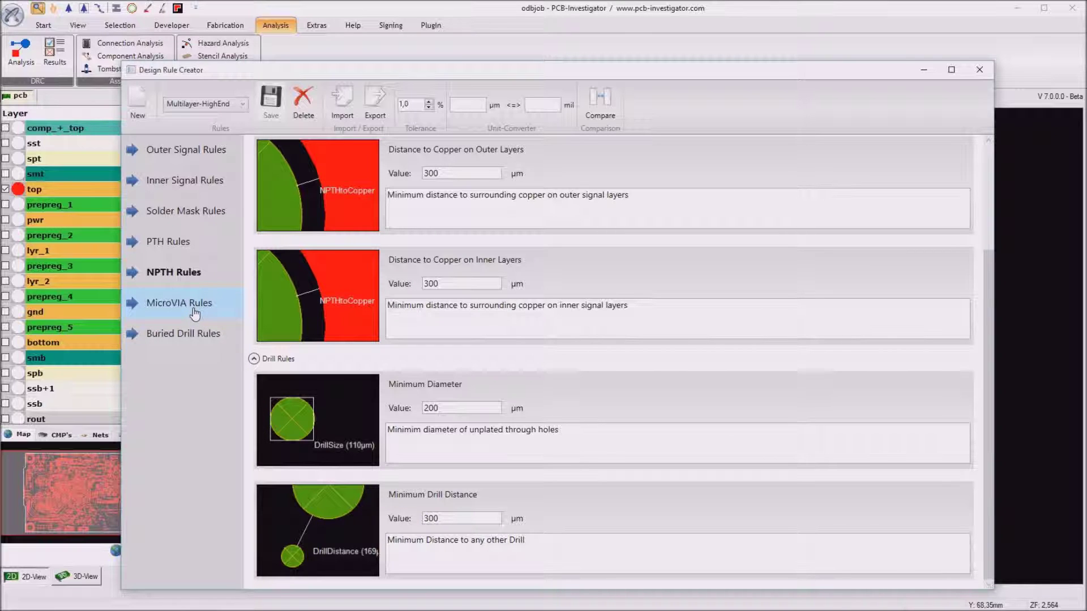
click(180, 303)
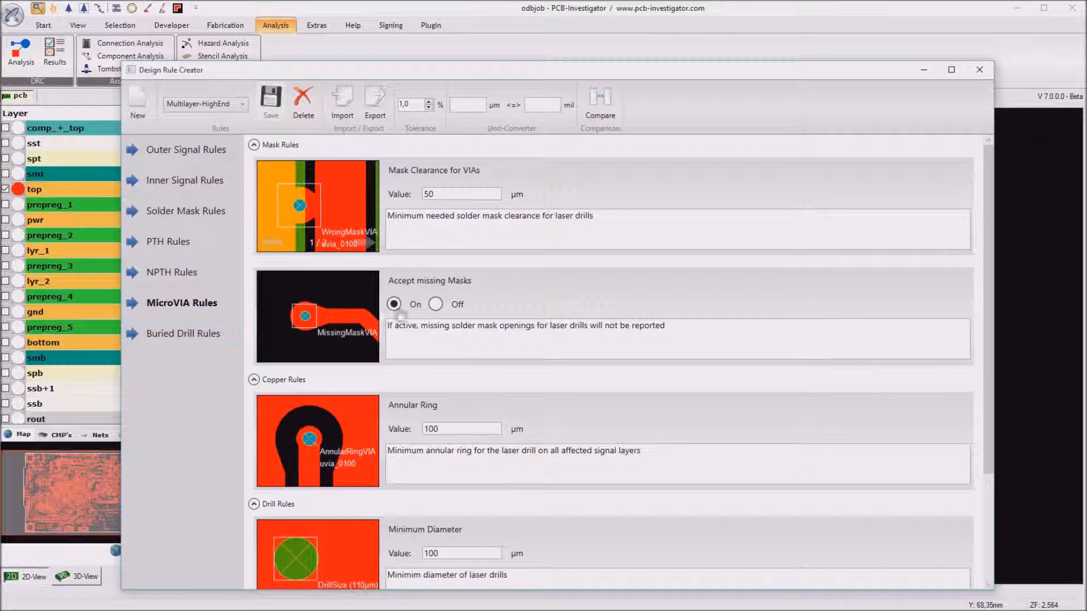
scroll(down, 3)
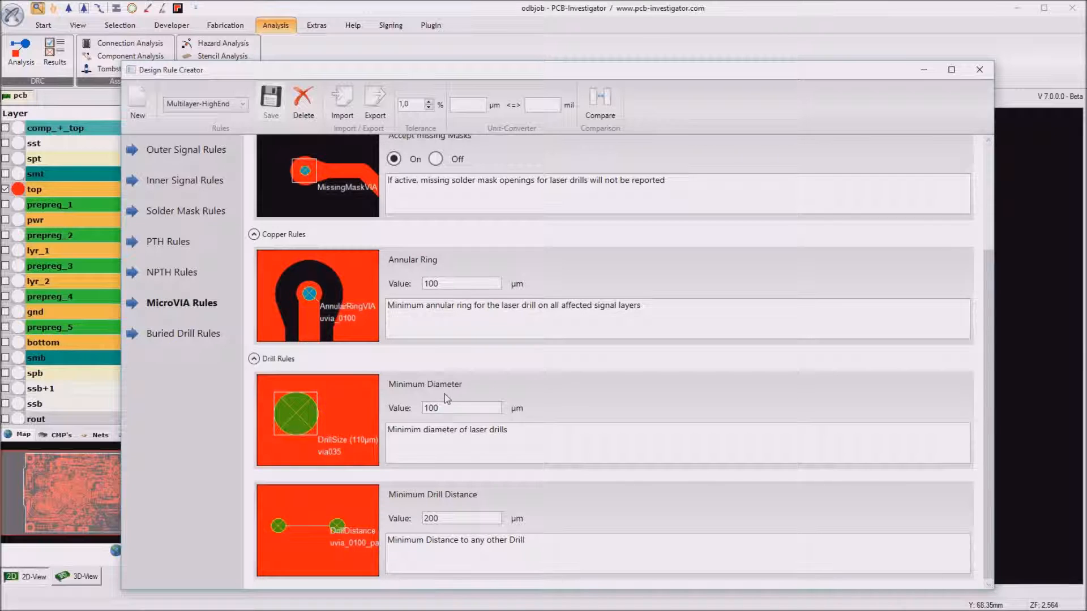
mouse_move(455, 398)
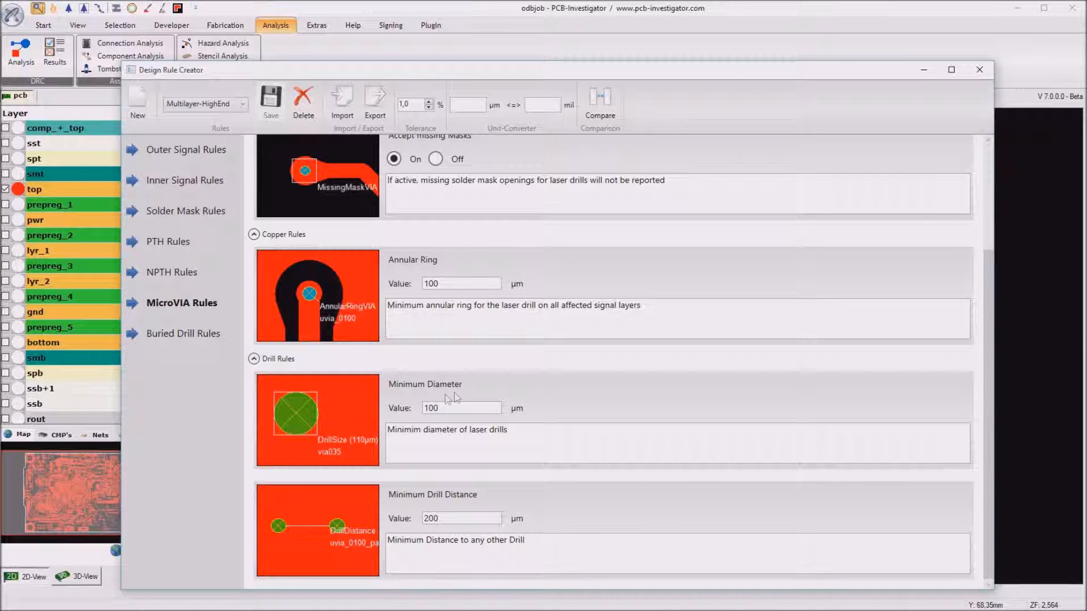
scroll(up, 3)
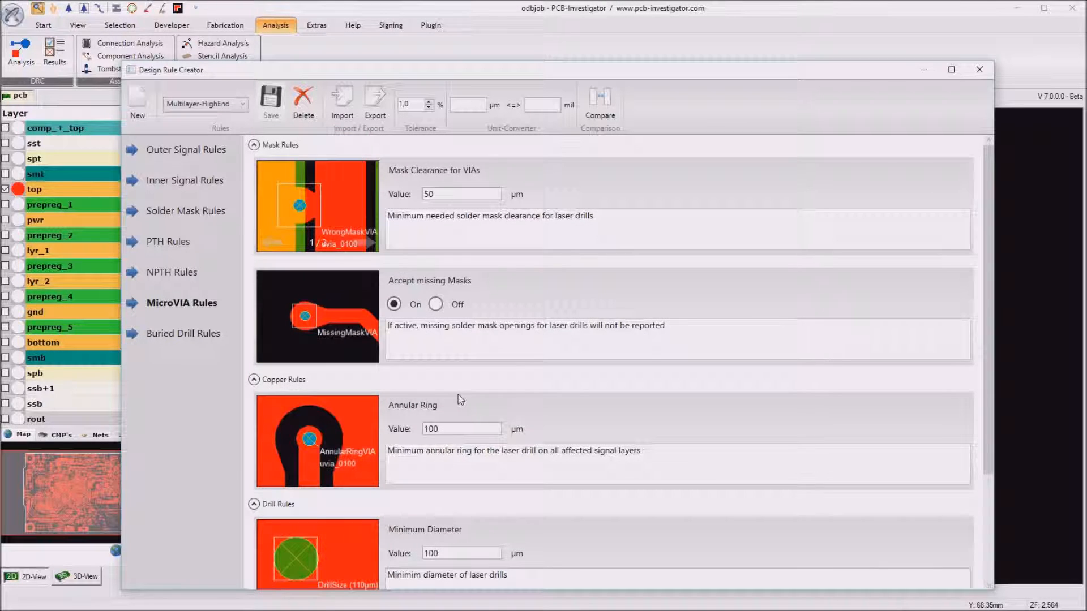
mouse_move(980, 70)
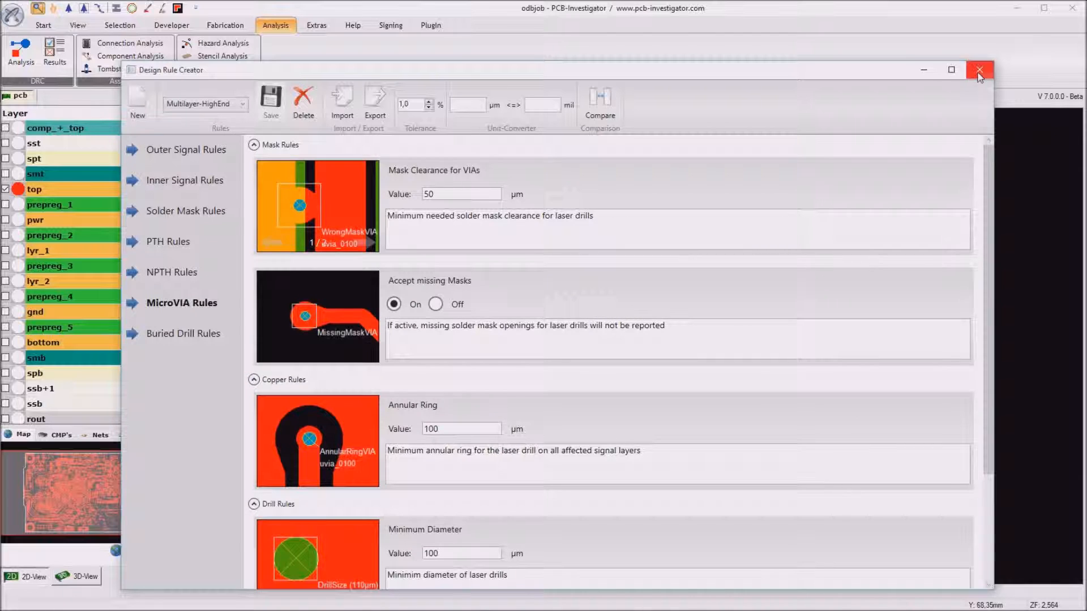
- Close the Design Rule Creator and accept the Multilayer-HighEnd 100 µm trace and space values
click(978, 70)
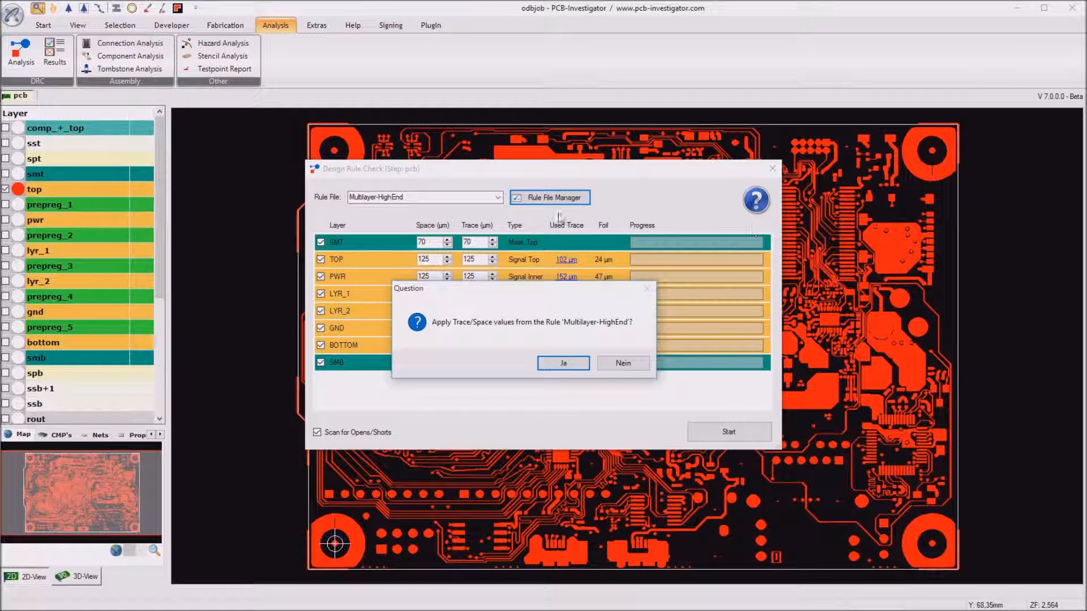
mouse_move(456, 337)
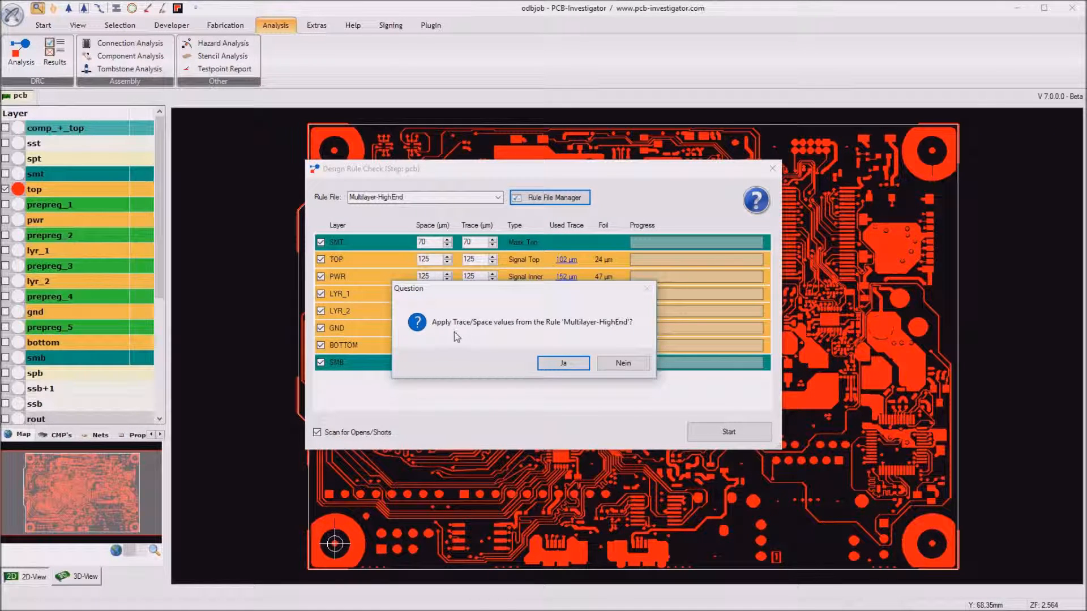
mouse_move(497, 336)
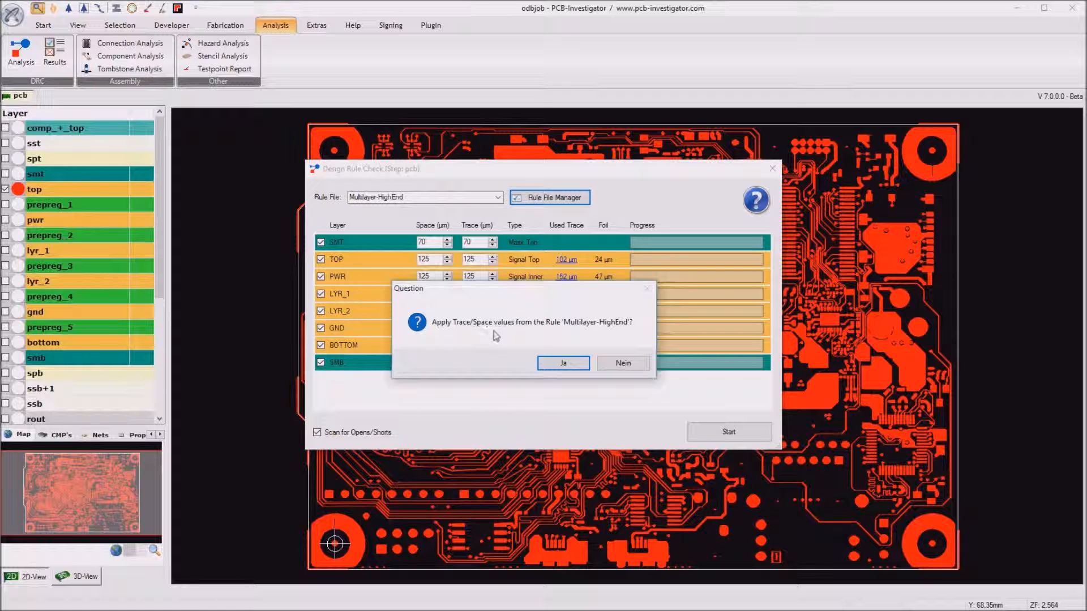
mouse_move(574, 349)
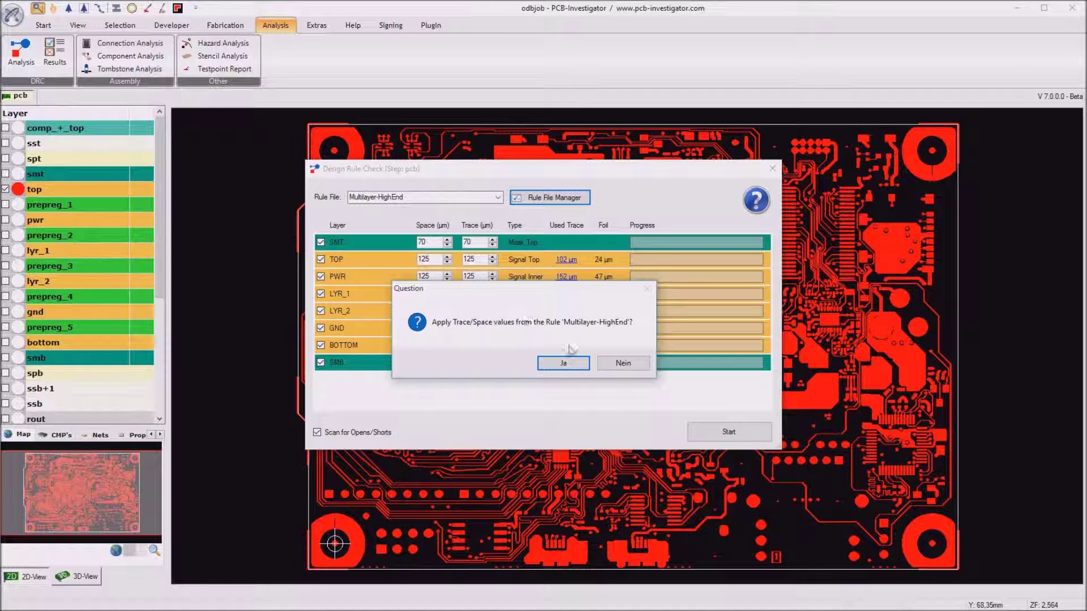
click(563, 363)
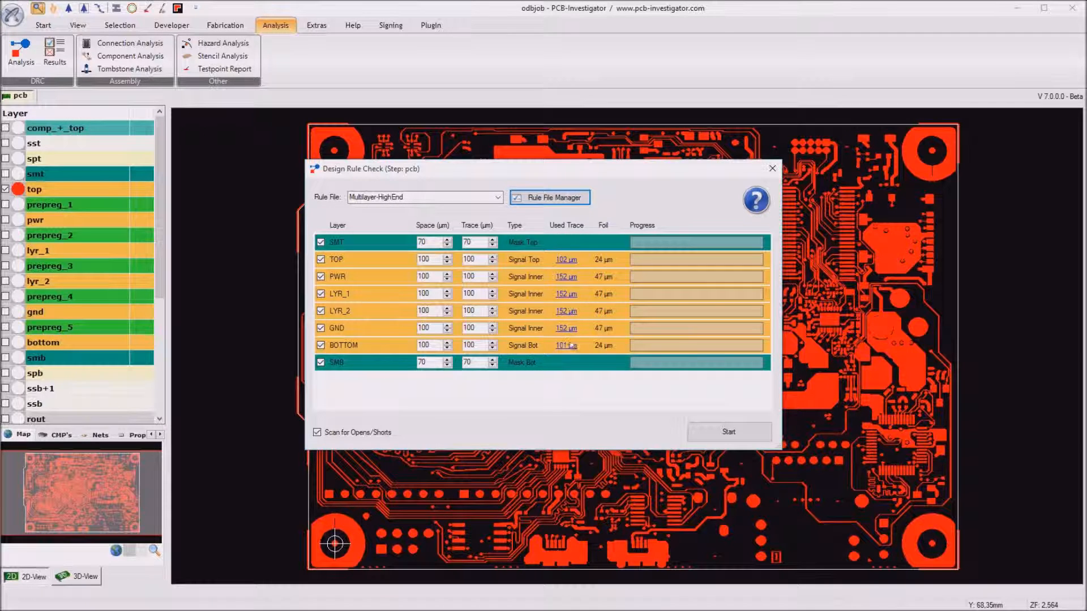
mouse_move(578, 238)
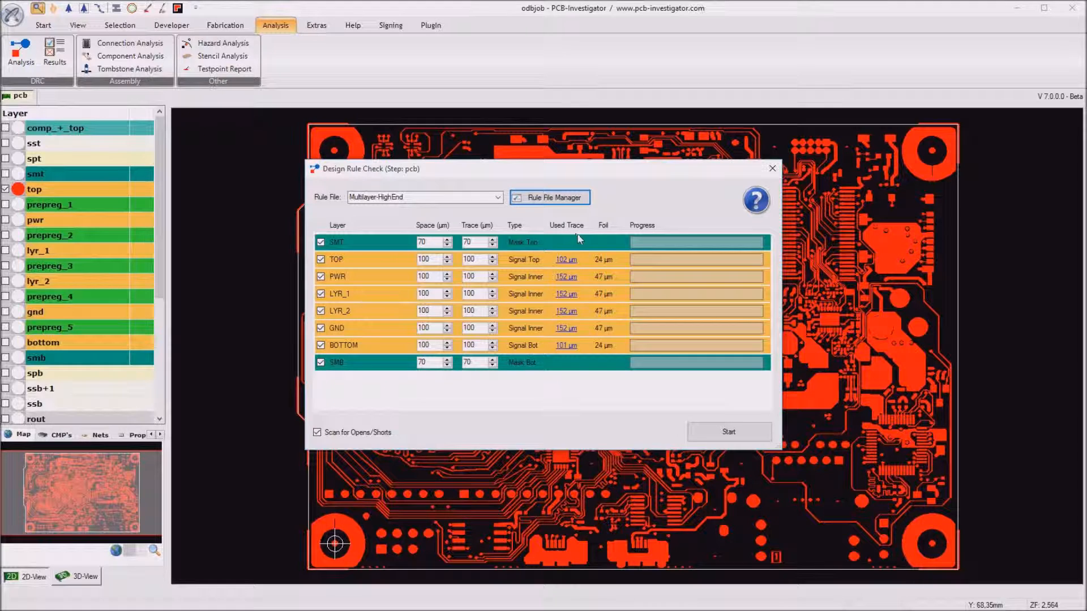
mouse_move(571, 281)
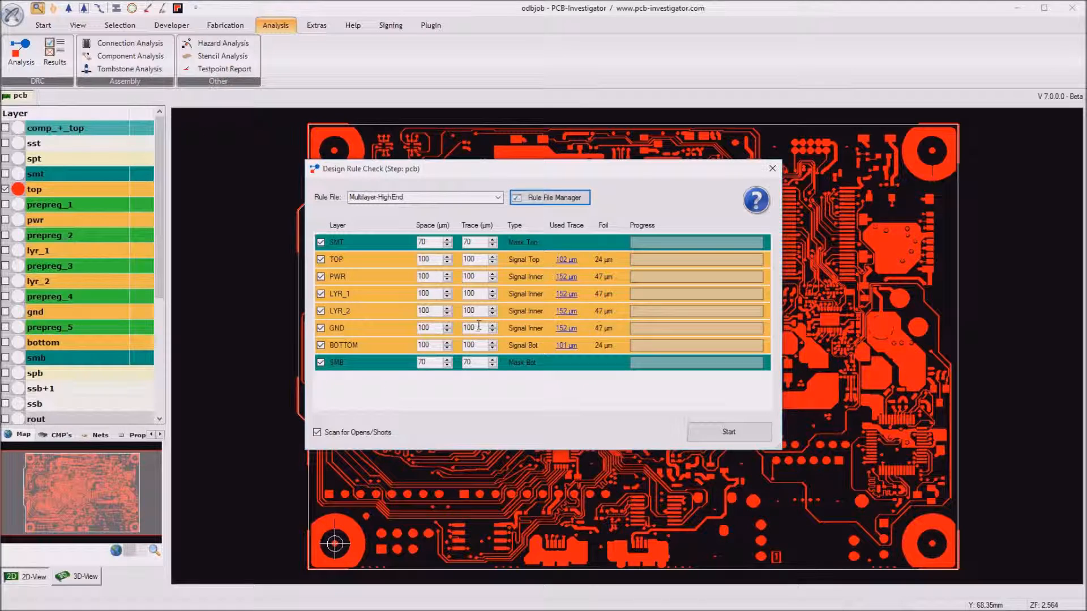
mouse_move(535, 336)
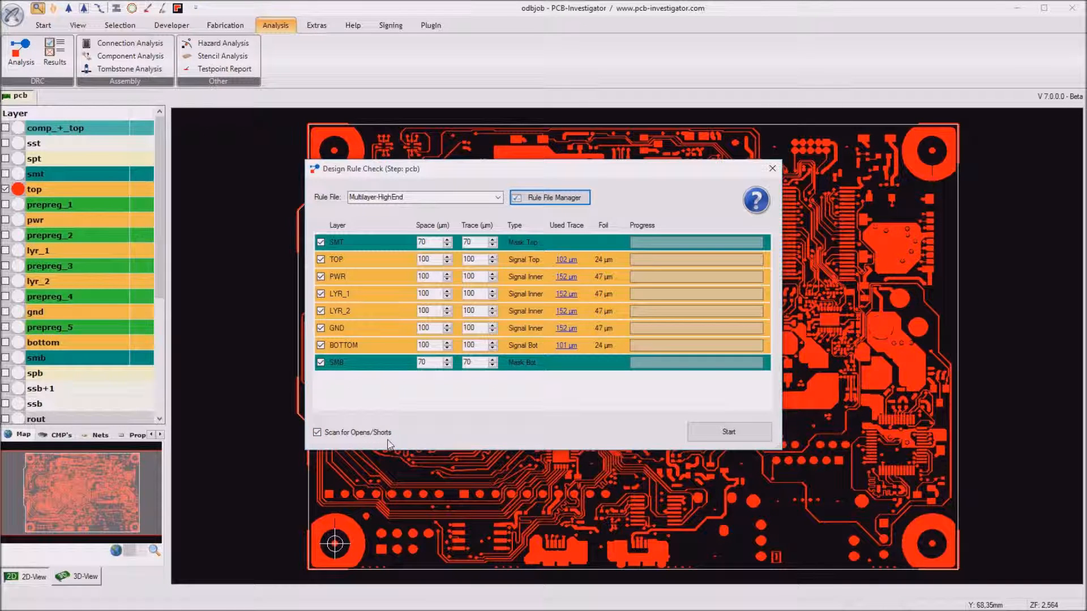
mouse_move(529, 294)
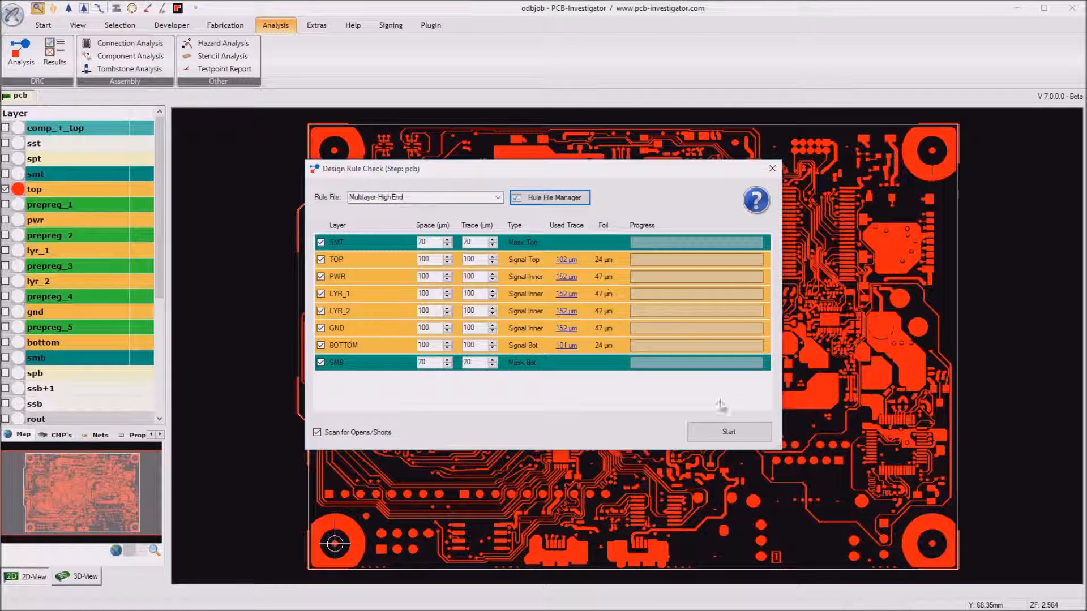
- Start the design rule check and open its finished result
click(729, 432)
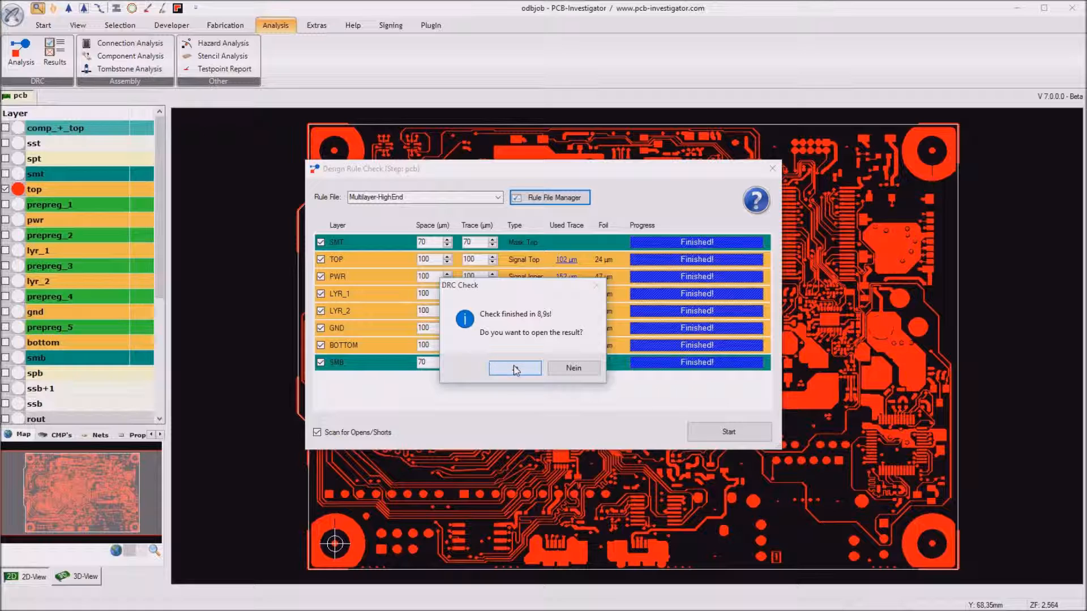
click(515, 368)
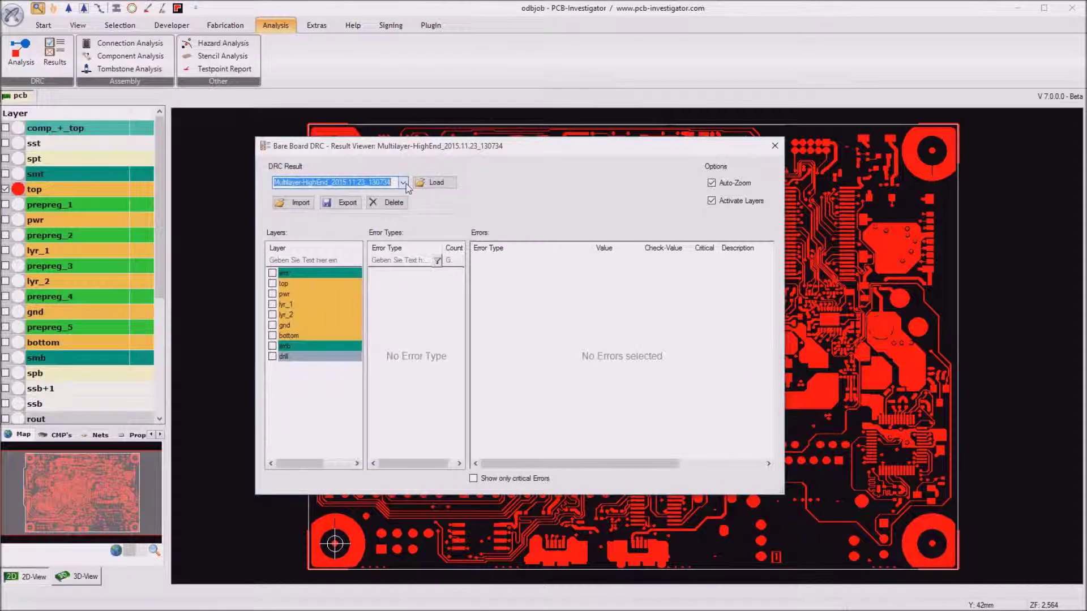
- Choose and load the Multilayer-HighEnd_2015.11.23_130734 DRC result
click(402, 183)
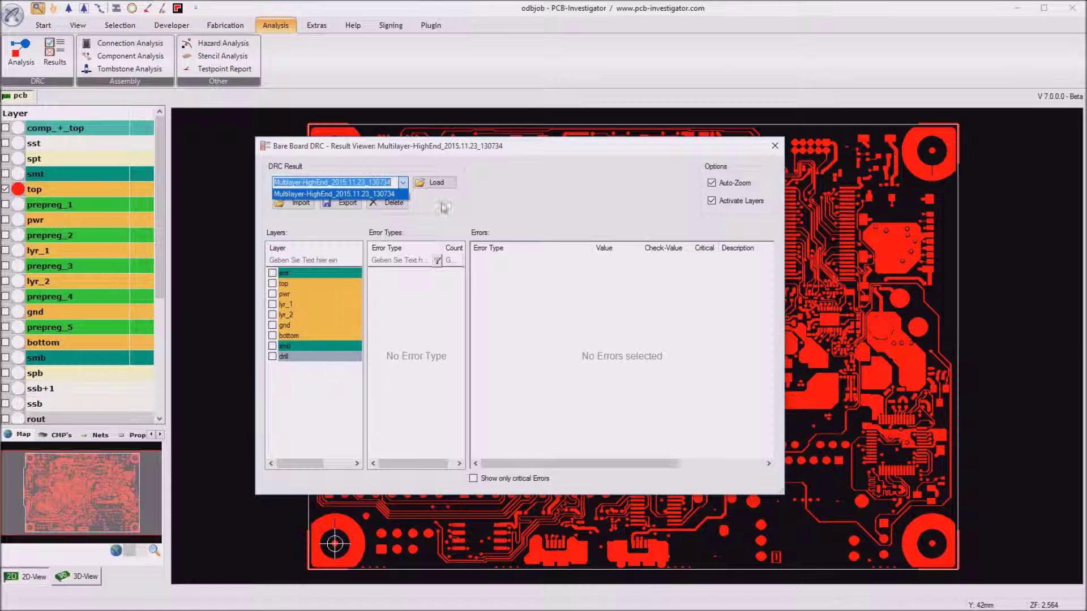
click(332, 194)
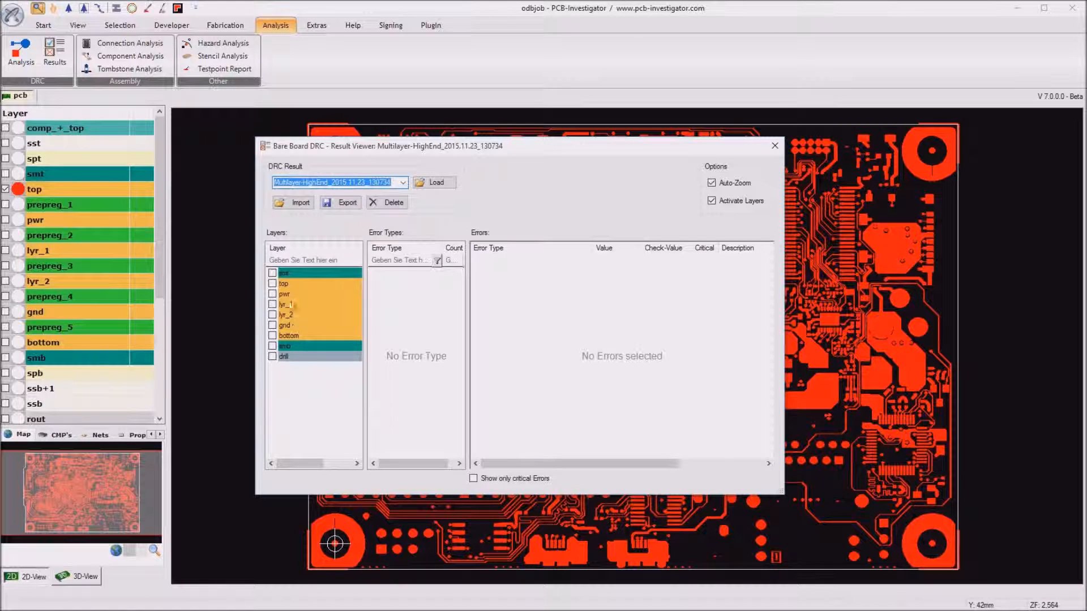
click(435, 182)
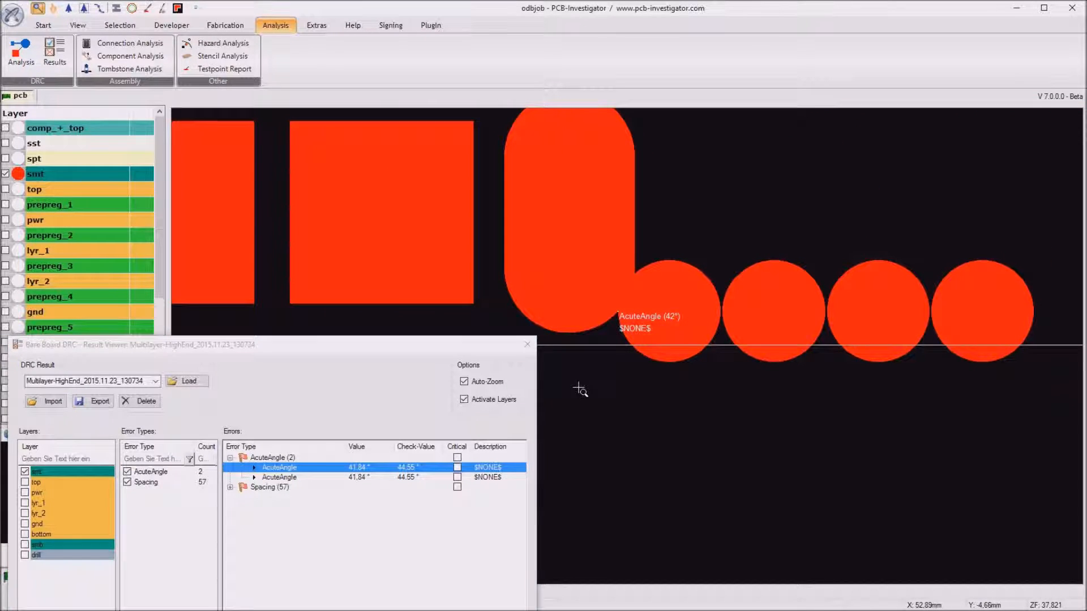
- Expand the Spacing (57) errors and zoom to a 27 µm spacing violation on smt
click(230, 488)
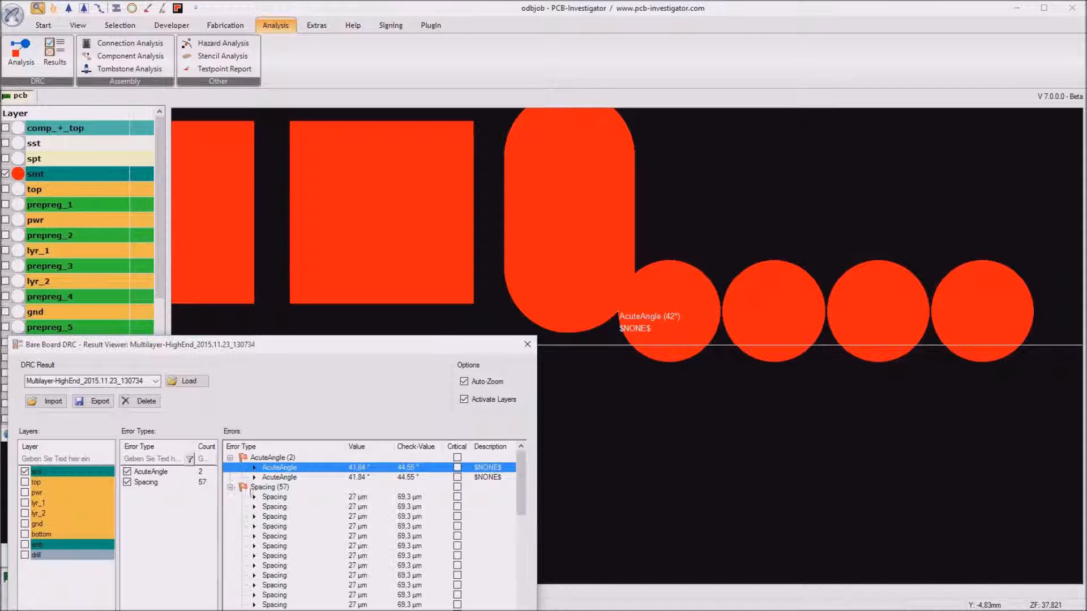
click(275, 478)
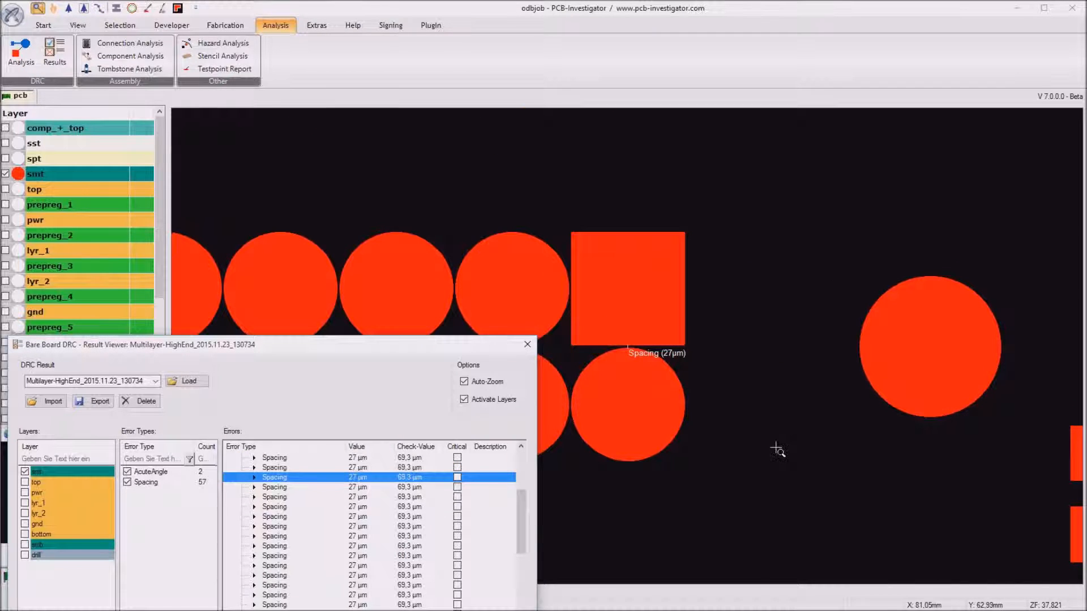
mouse_move(749, 451)
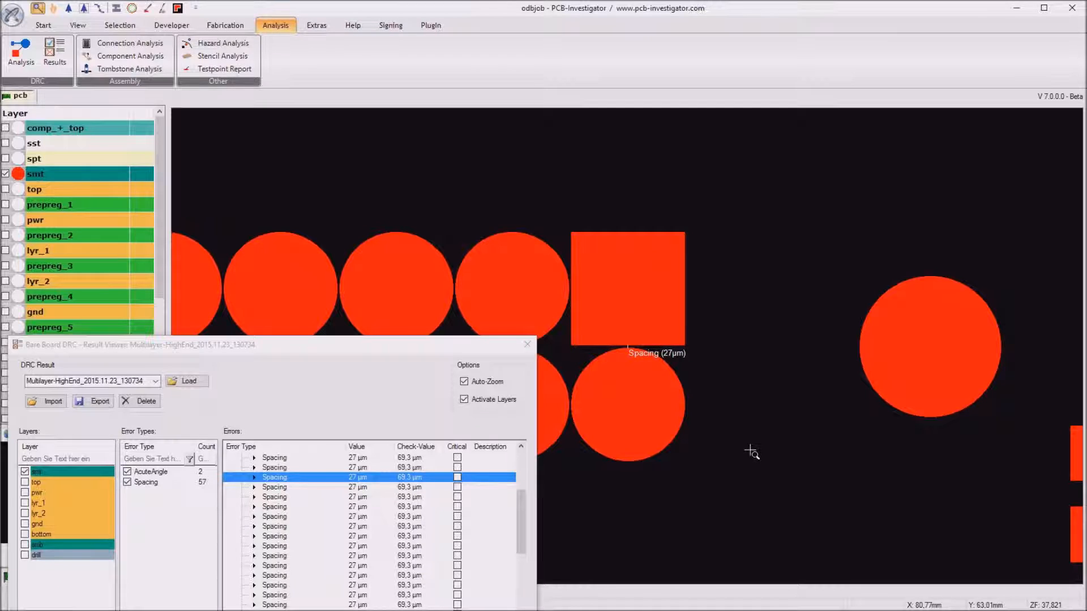
mouse_move(708, 393)
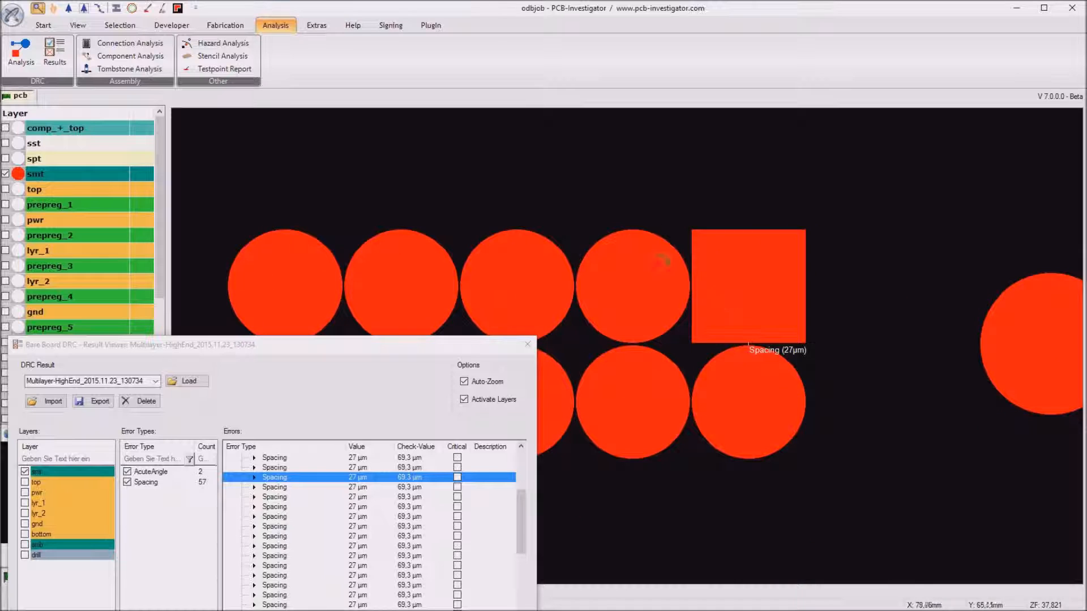
mouse_move(580, 260)
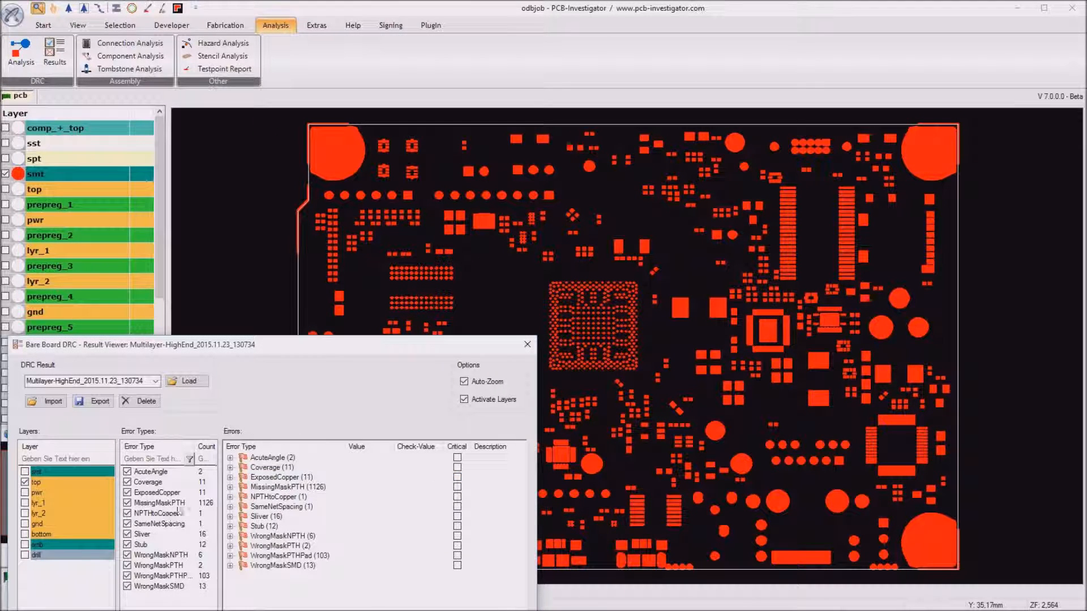
- Zoom to the 18° acute-angle violation on net PRDY_B from the AcuteAngle group
click(272, 457)
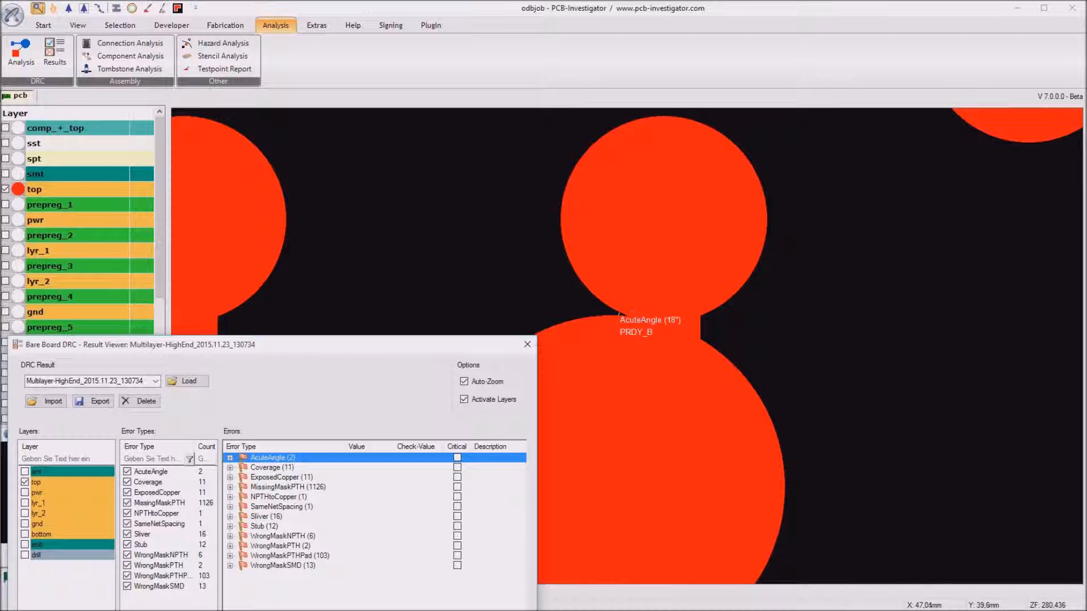
mouse_move(600, 300)
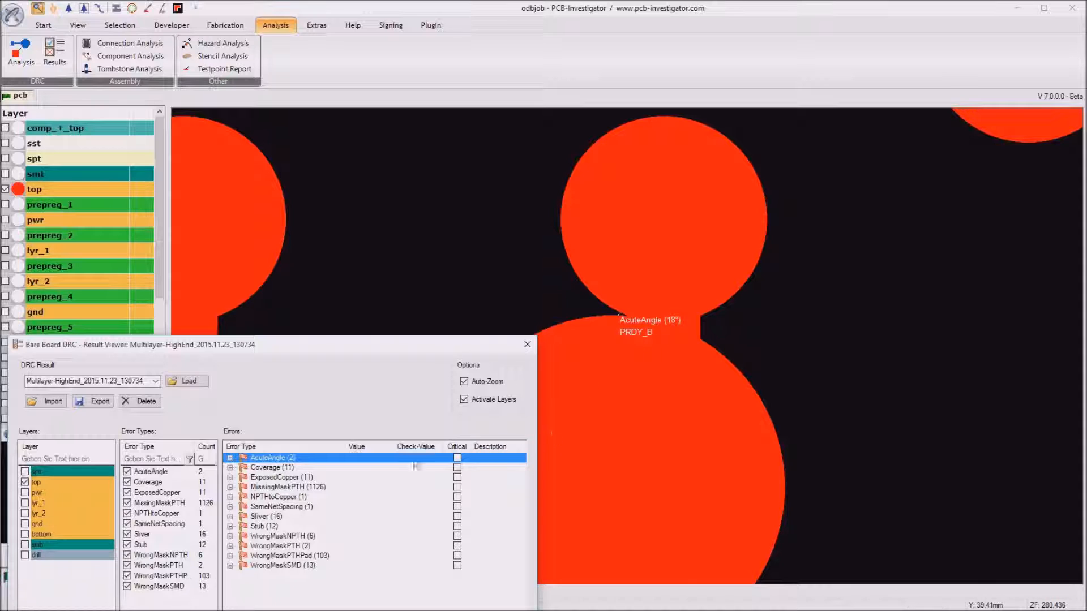
- Expand the Coverage (11) errors and zoom to the 30.9 µm coverage violation near a trace
click(77, 25)
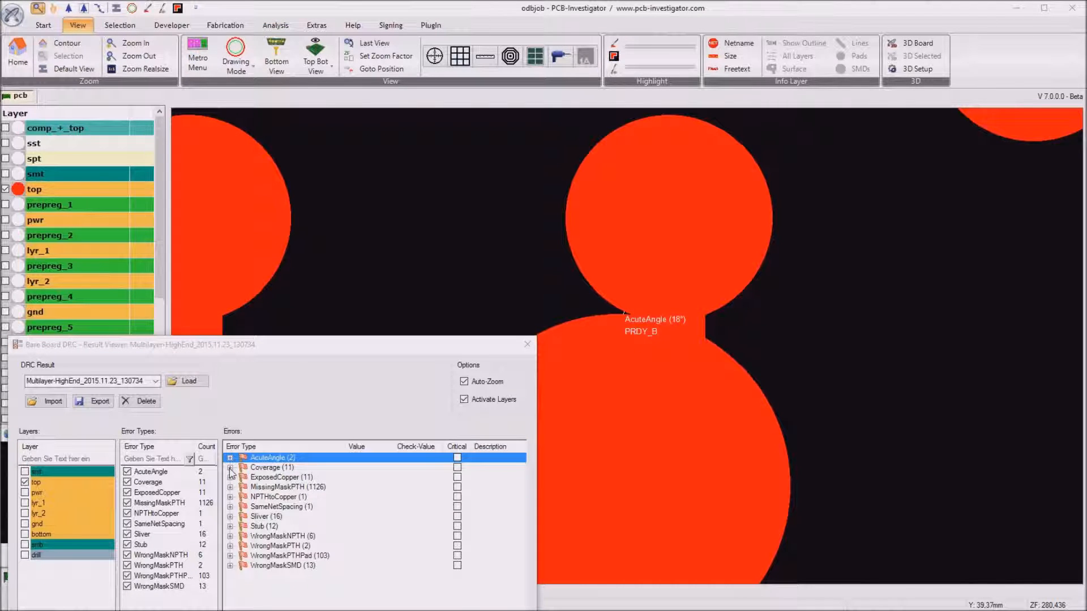
click(231, 468)
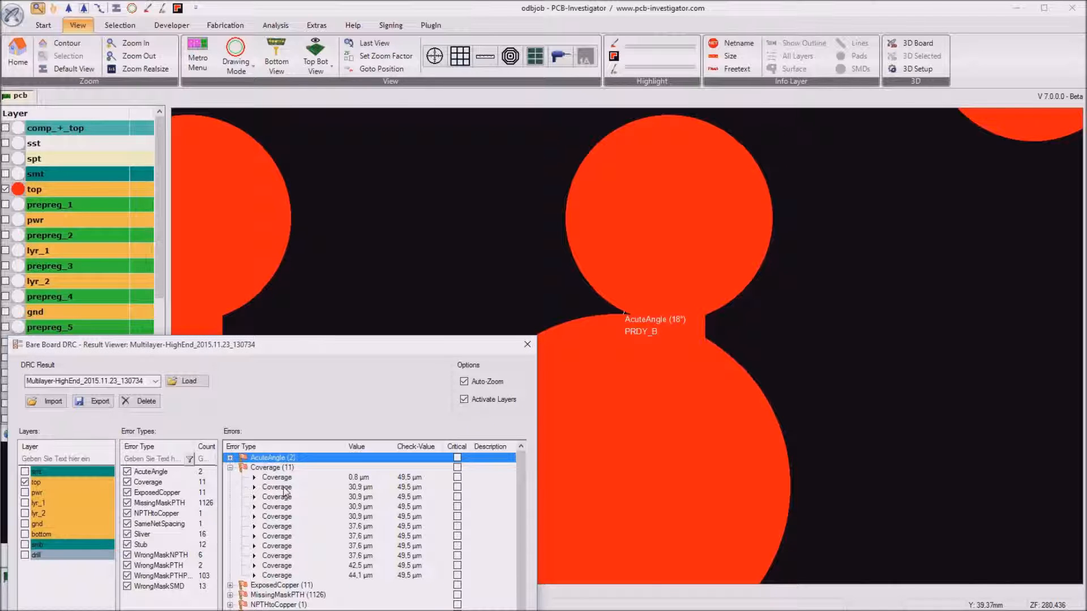
click(276, 487)
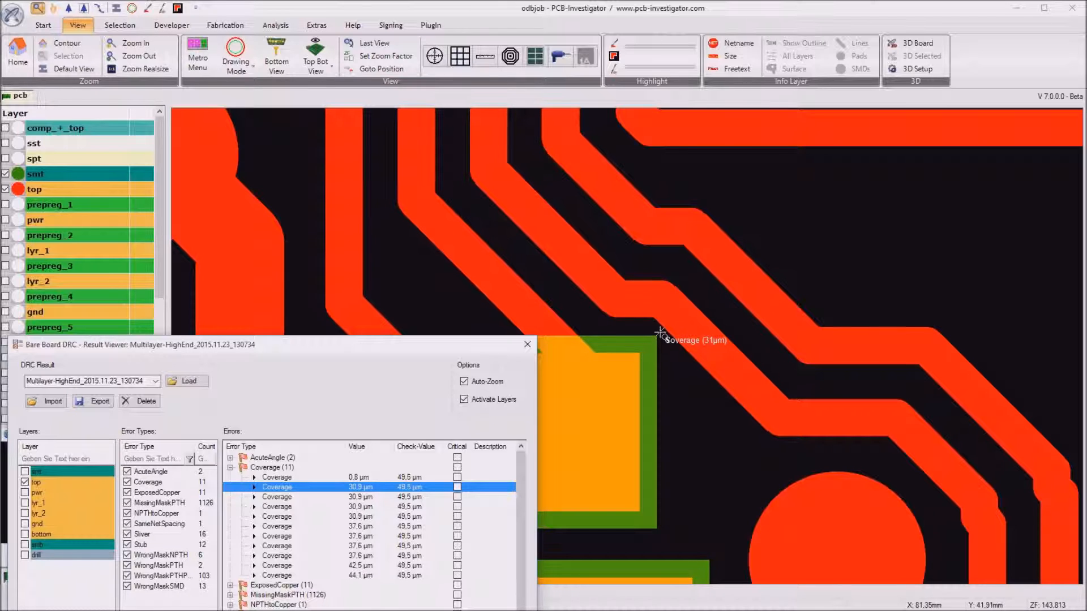
mouse_move(673, 327)
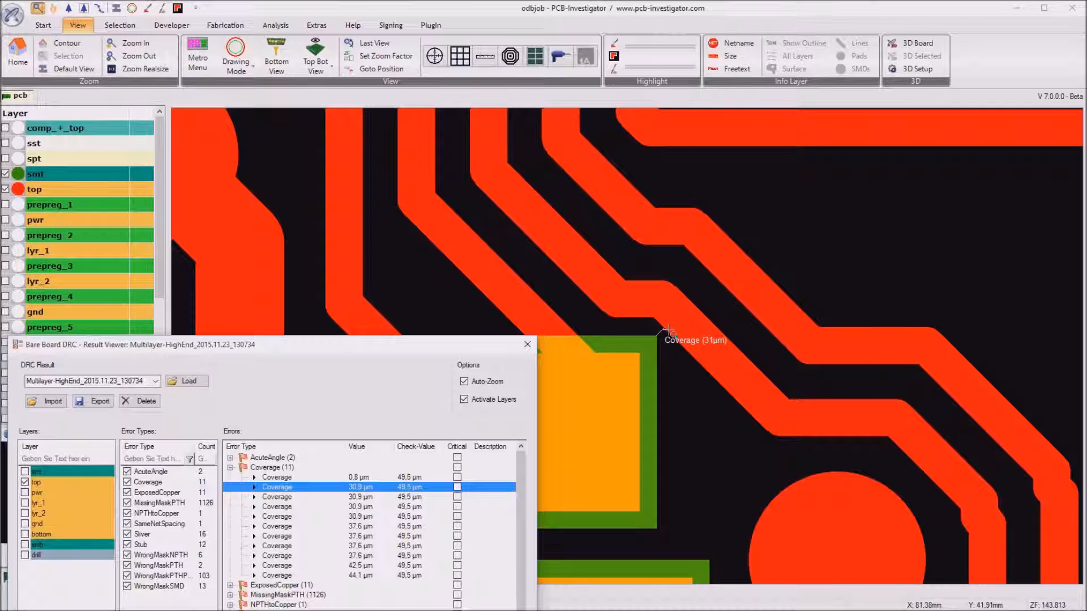
mouse_move(654, 345)
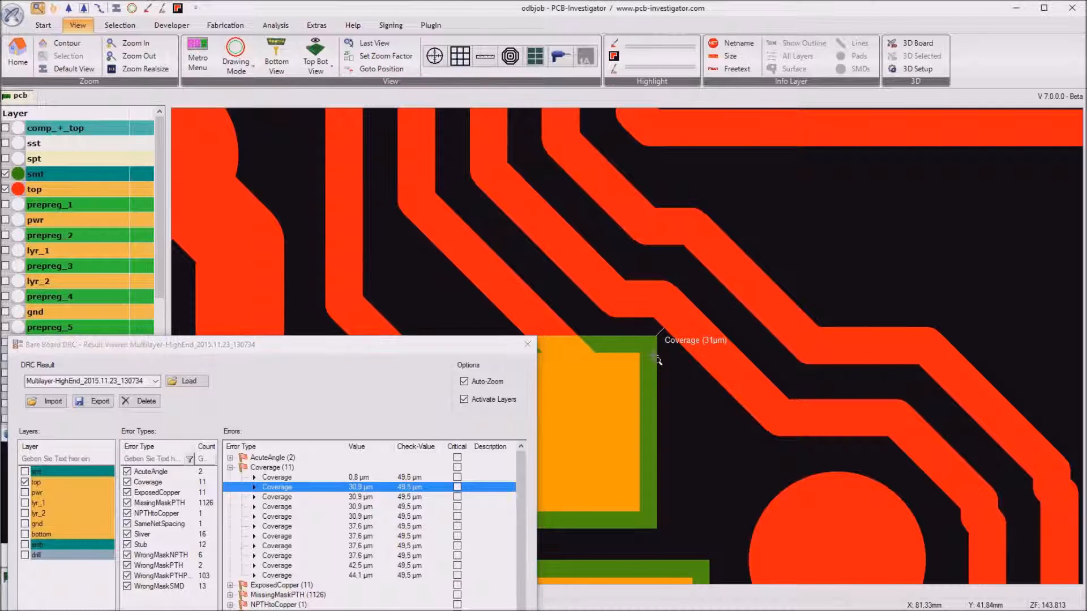
mouse_move(668, 326)
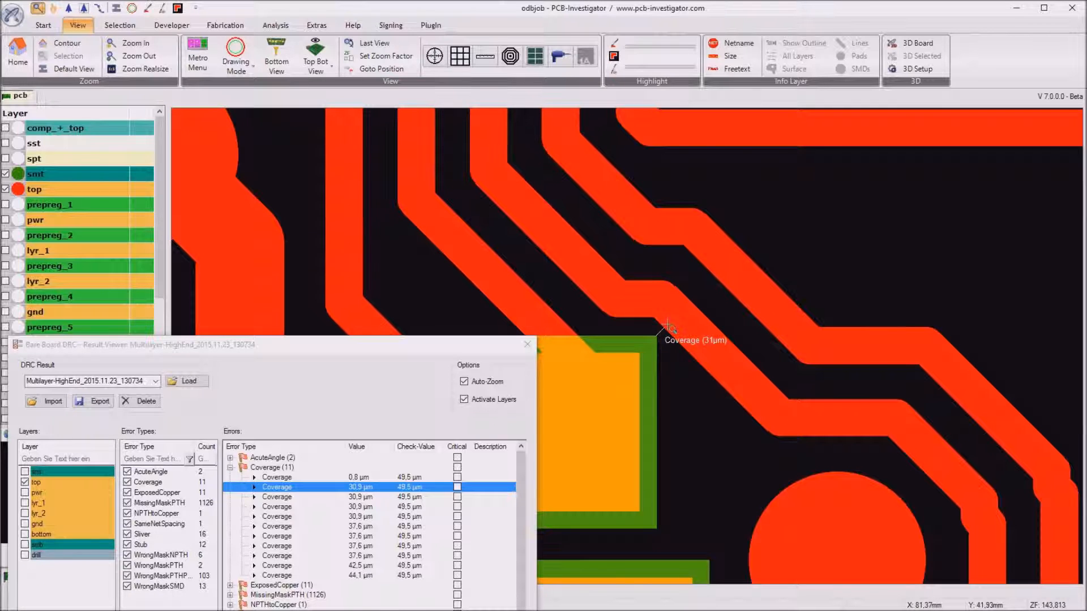
mouse_move(638, 356)
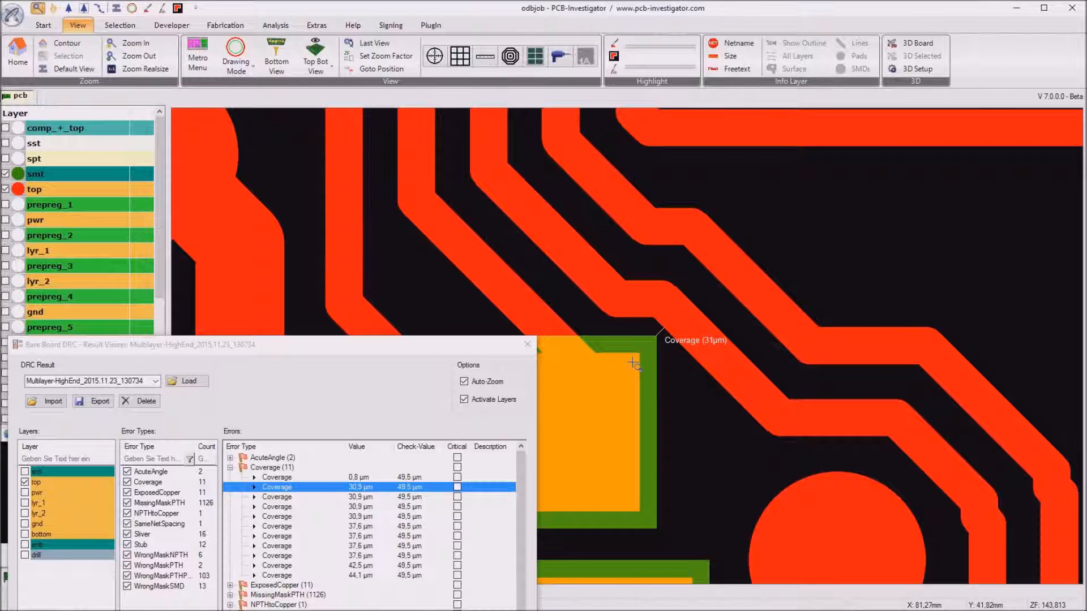
mouse_move(570, 415)
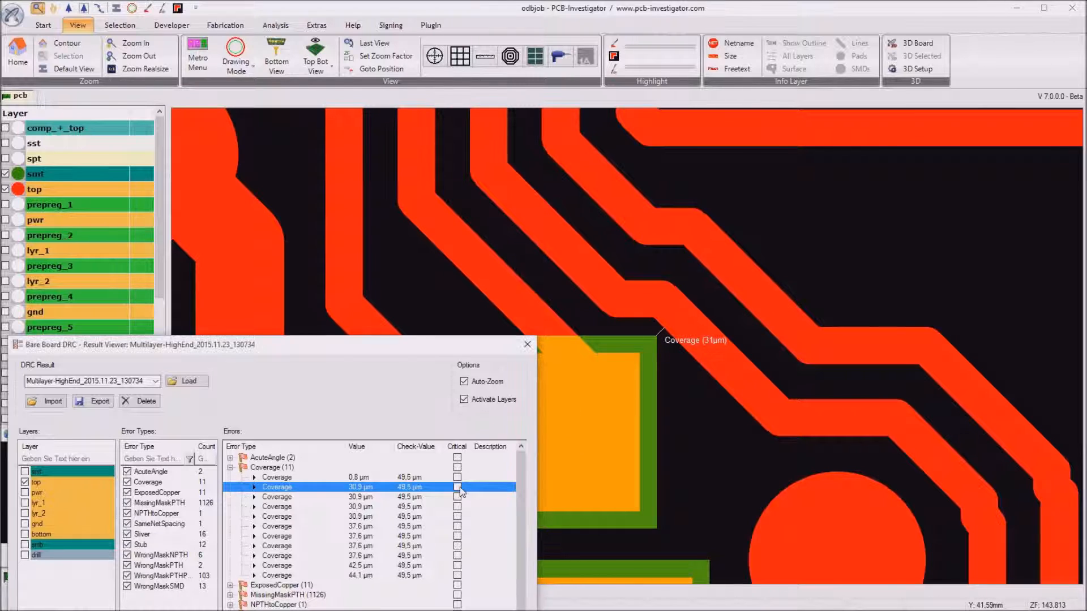
- Flag the 30.9 µm coverage violation as critical
click(457, 487)
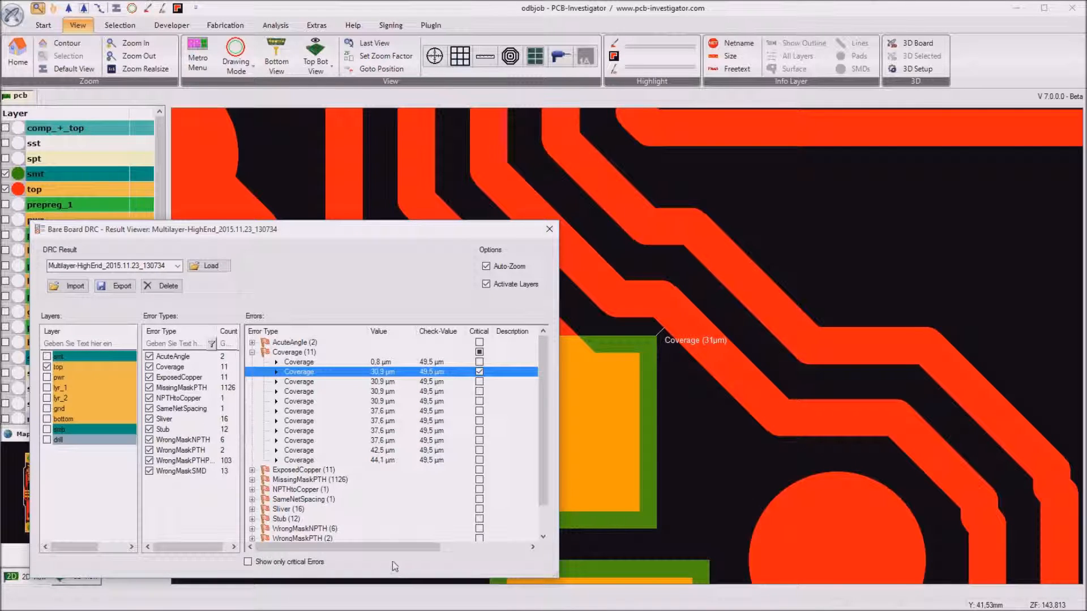
mouse_move(506, 433)
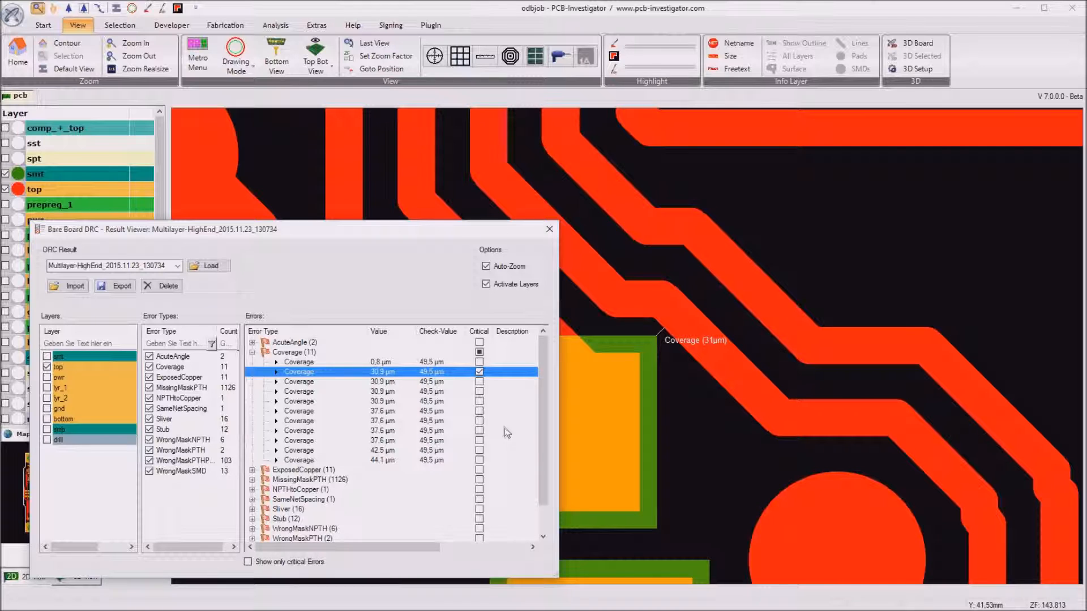
mouse_move(660, 351)
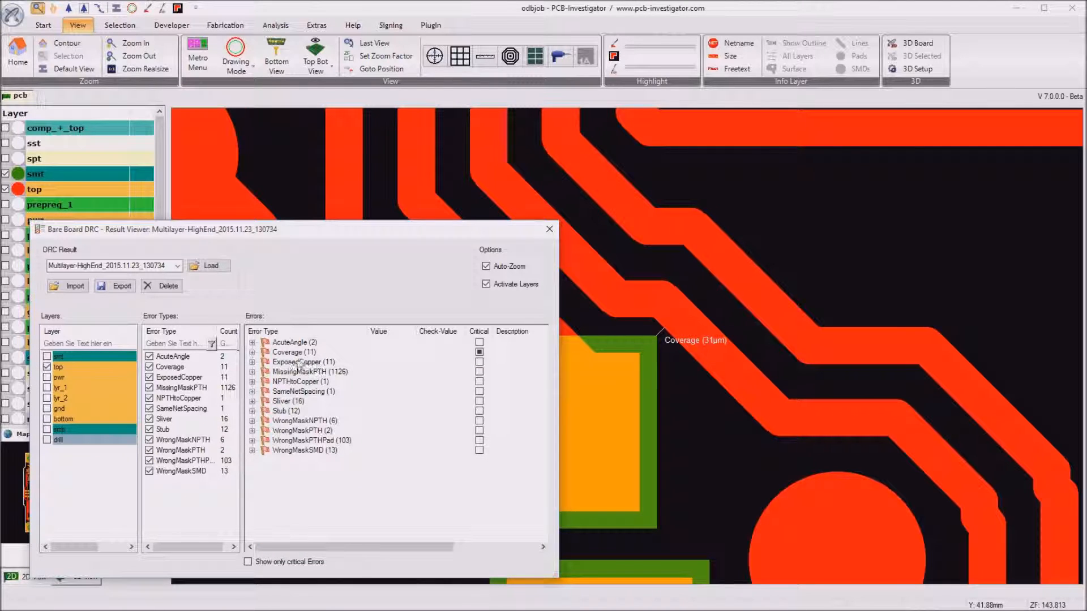
- Expand ExposedCopper (11), zoom to the AVIN5 violation, then collapse the group
click(253, 362)
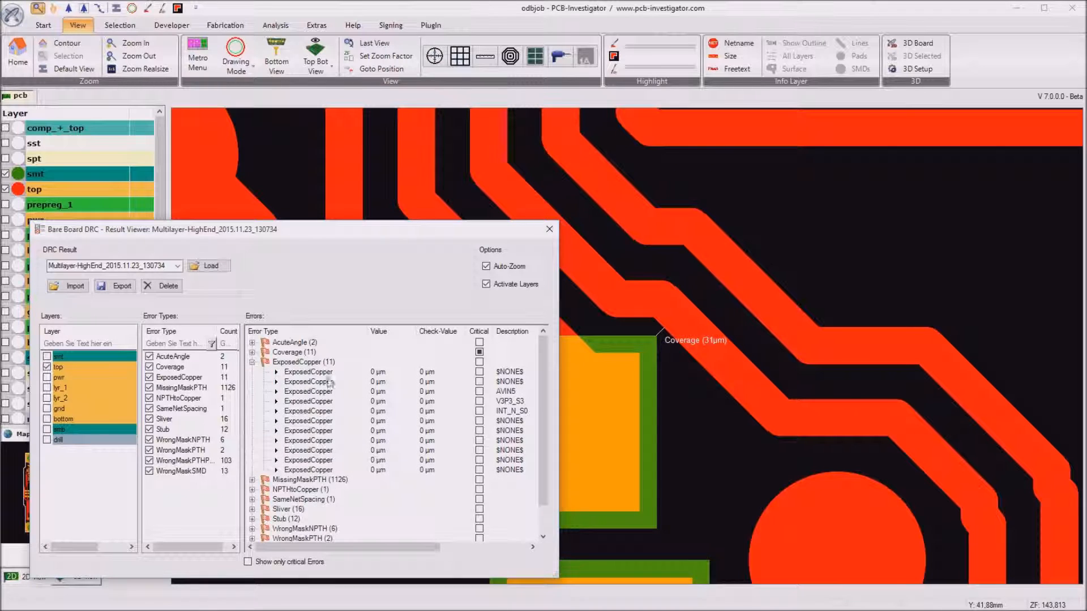
click(308, 391)
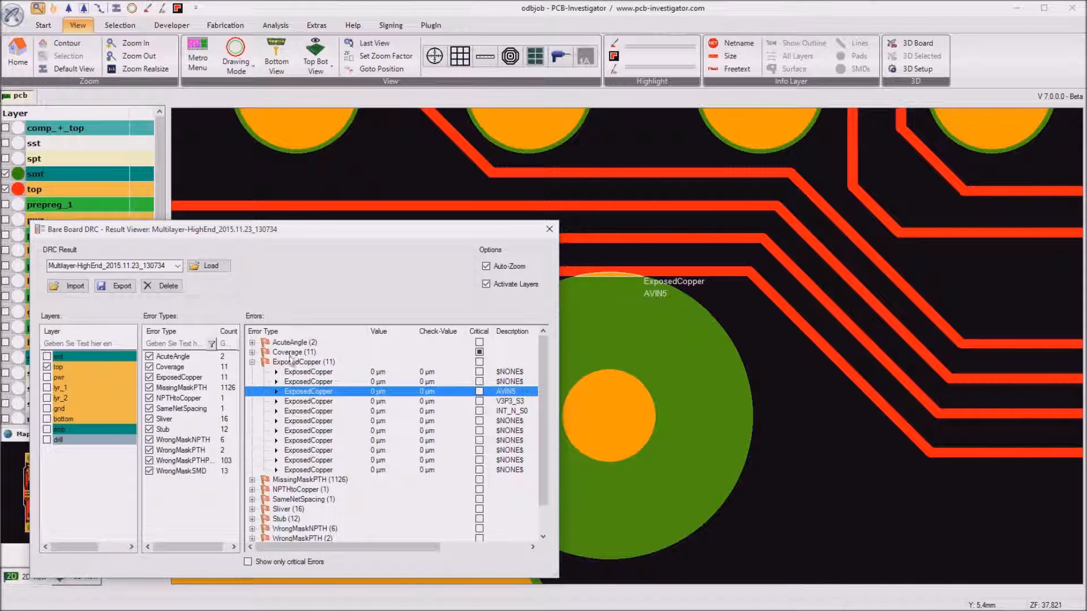
click(252, 361)
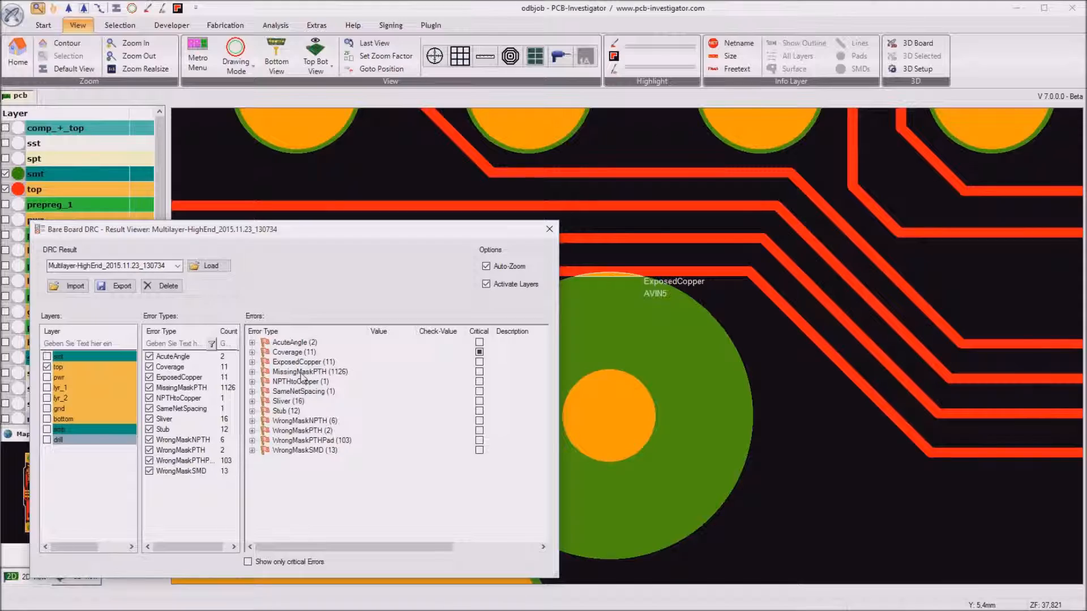
- Show all 1126 MissingMaskPTH via violations marked across the board
click(306, 372)
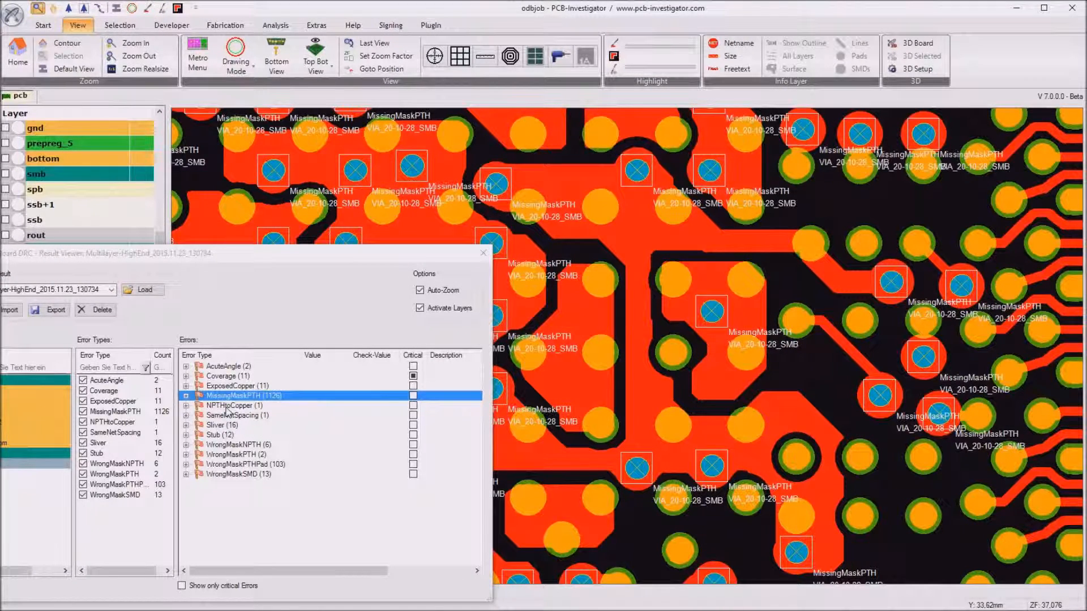
- Review the 216 µm NPTHtoCopper violation at C10N25, then zoom to the 90 µm SameNetSpacing violation on GND
click(233, 405)
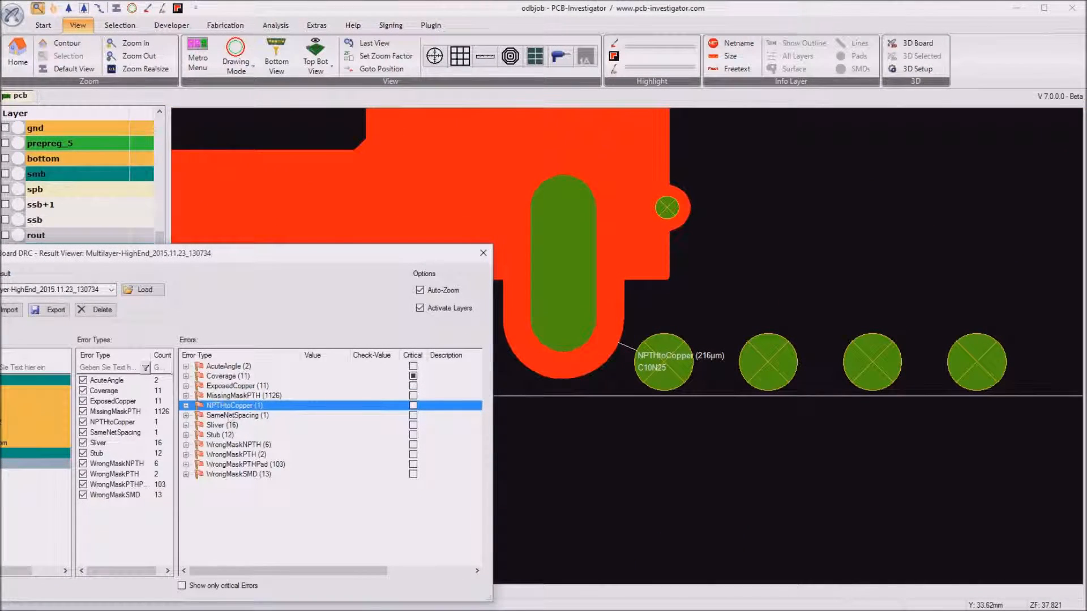
mouse_move(693, 391)
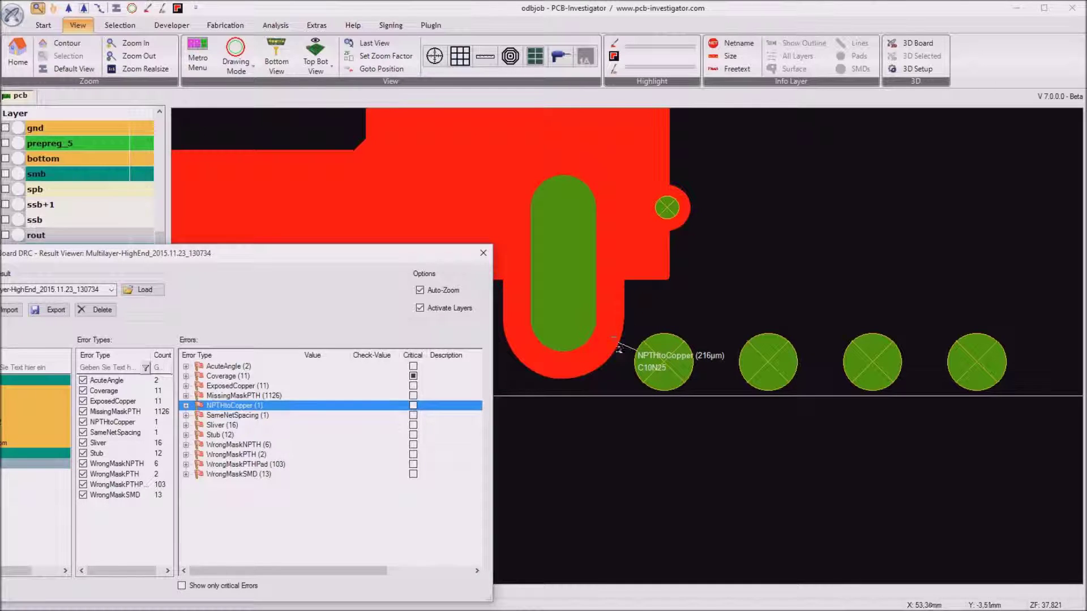
mouse_move(621, 362)
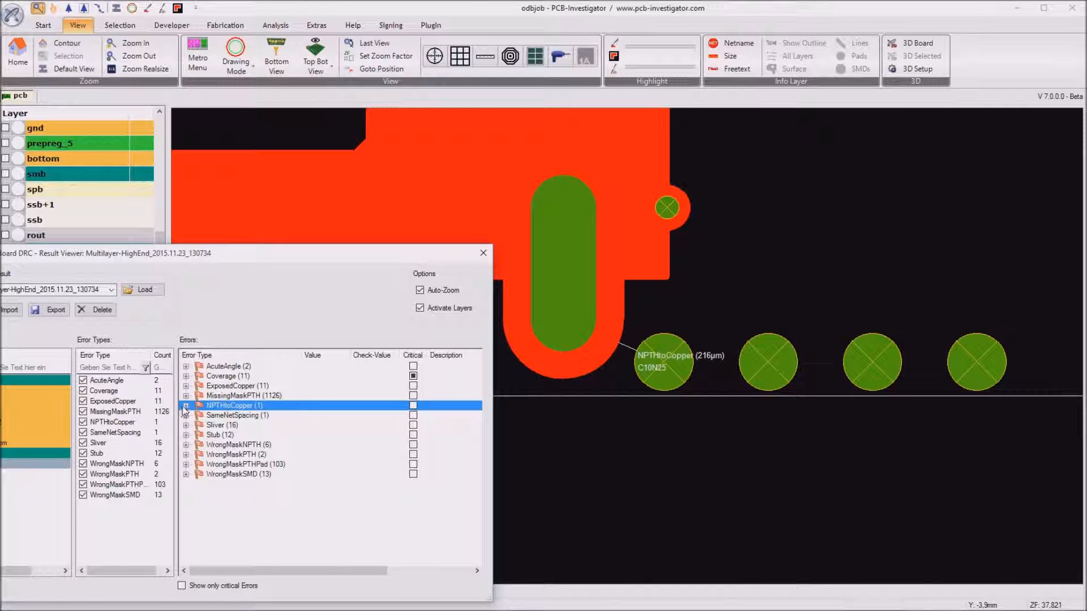
click(184, 405)
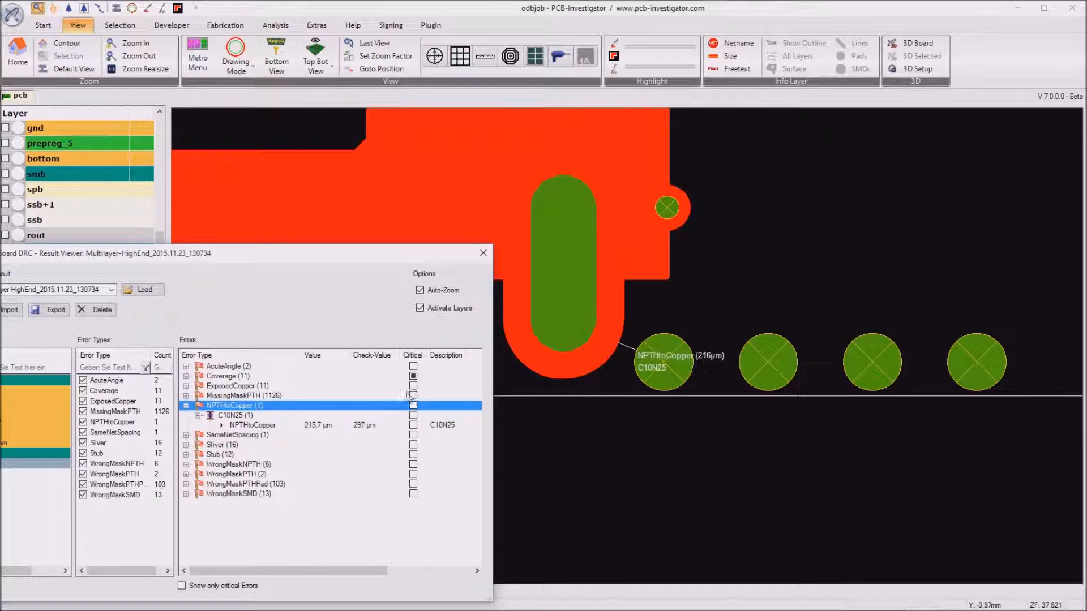
click(236, 415)
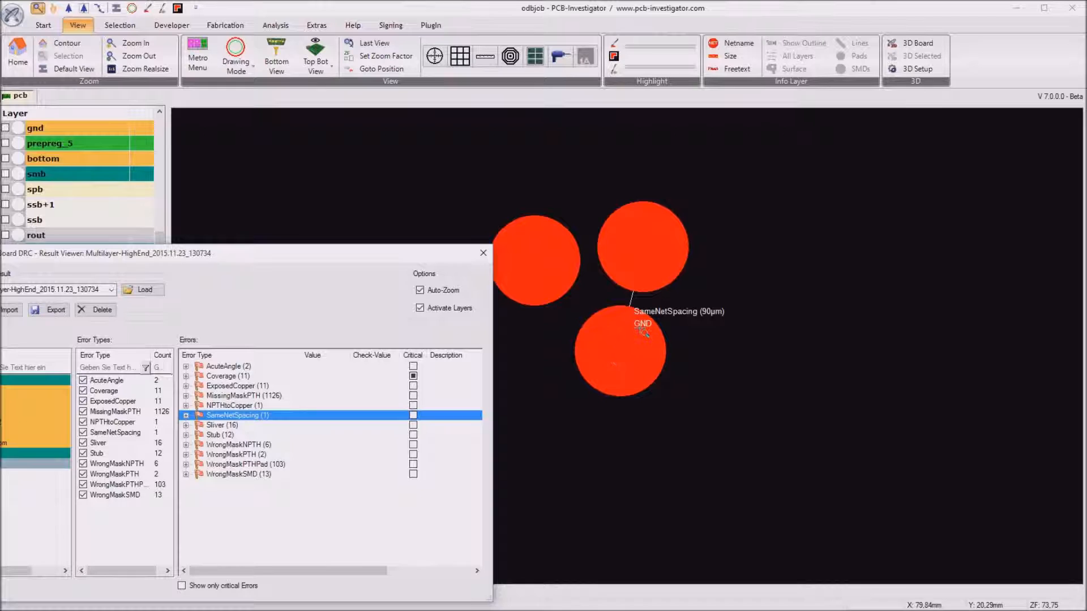
mouse_move(711, 322)
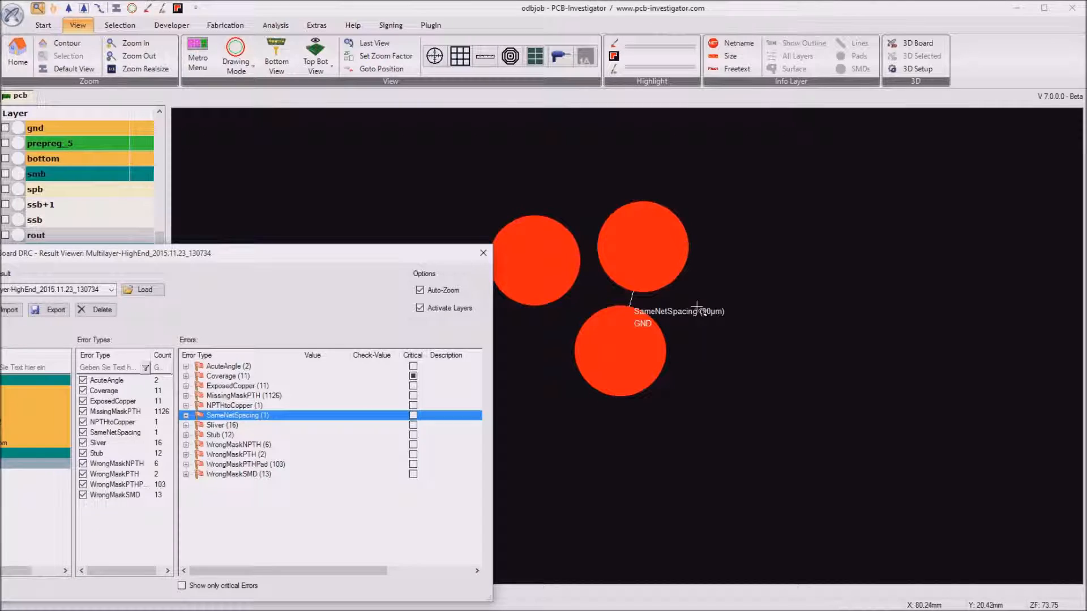
- Show the 16 Sliver violations, zooming to a 51 µm sliver on GND
click(221, 425)
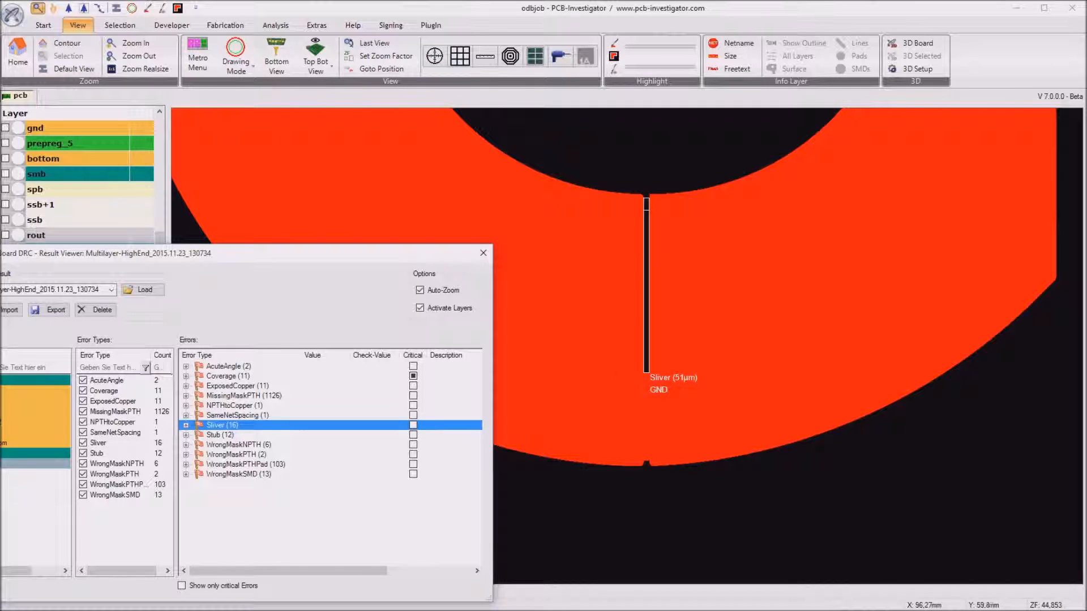
mouse_move(678, 360)
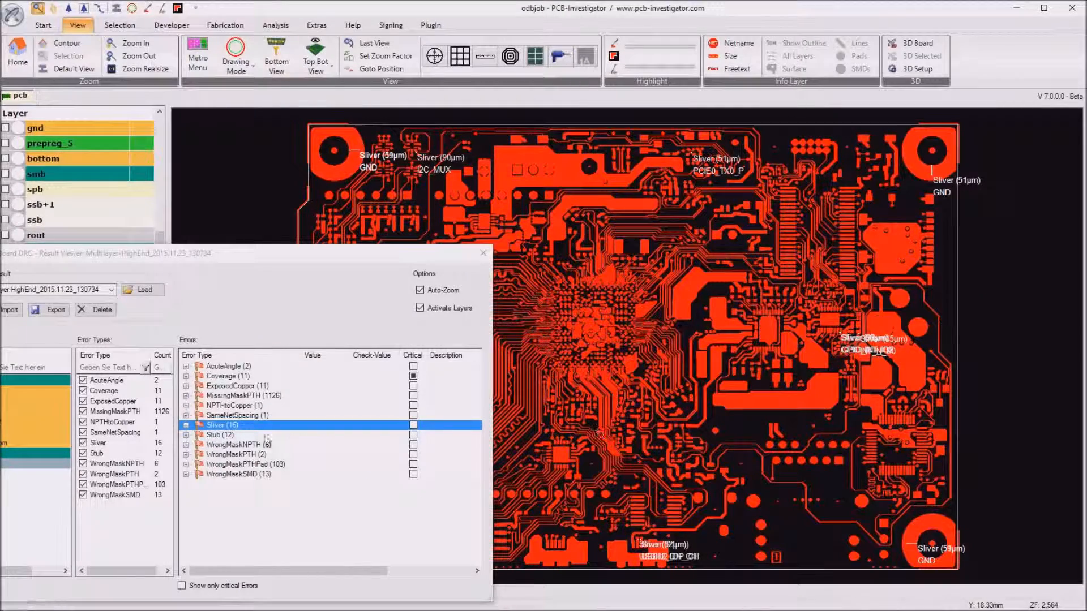
- Show the 12 Stub violations, then zoom to the 139 µm WrongMaskNPTH violation at C10N43
click(218, 435)
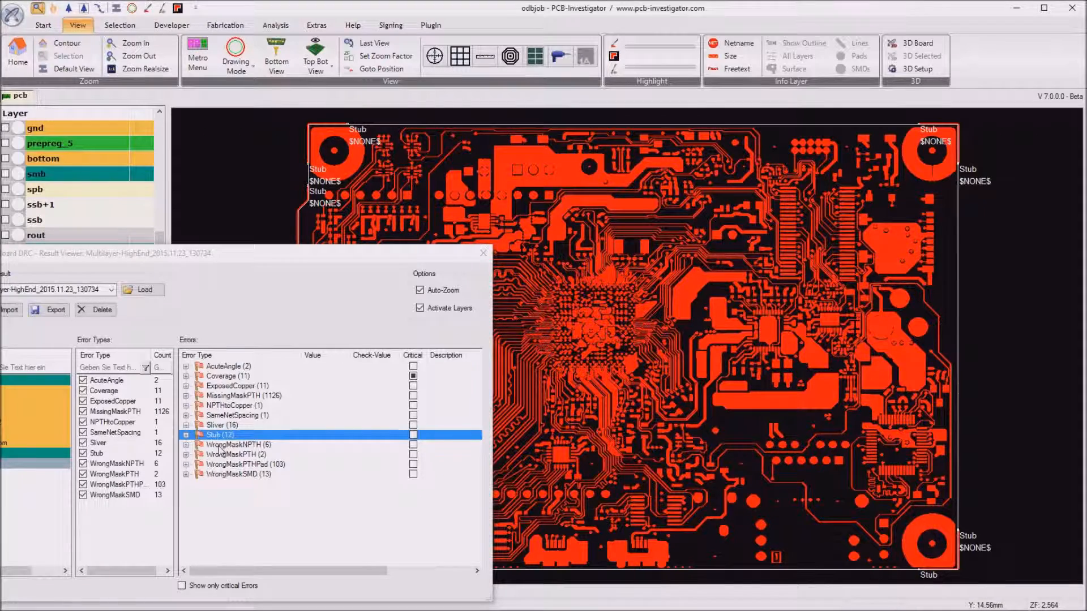
click(228, 445)
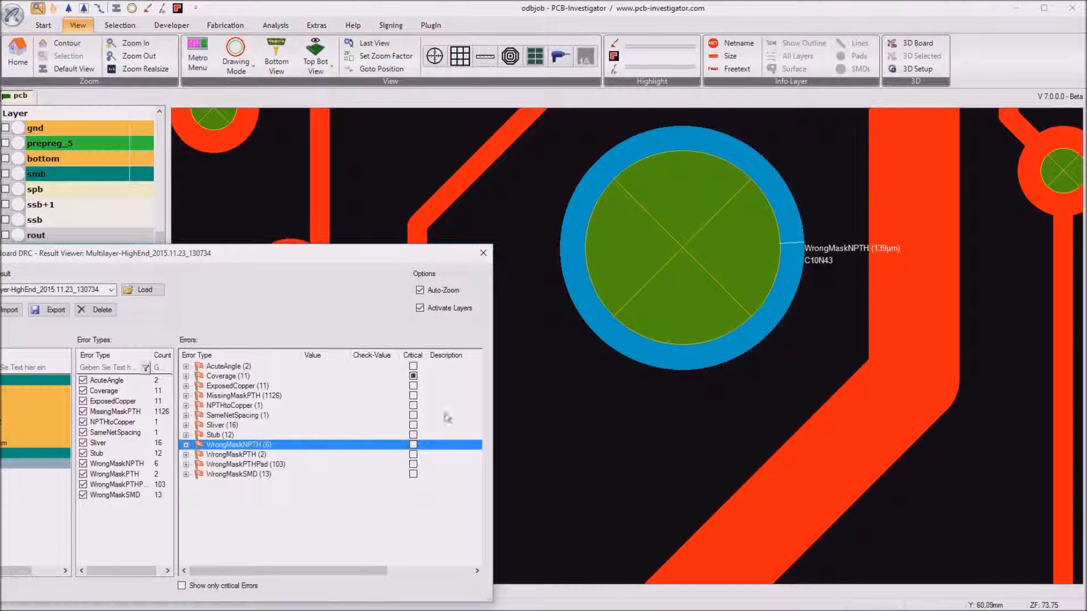
- Expand WrongMaskNPTH by component and show C10N43's 138.9 µm detail against the 198 µm check value
click(185, 444)
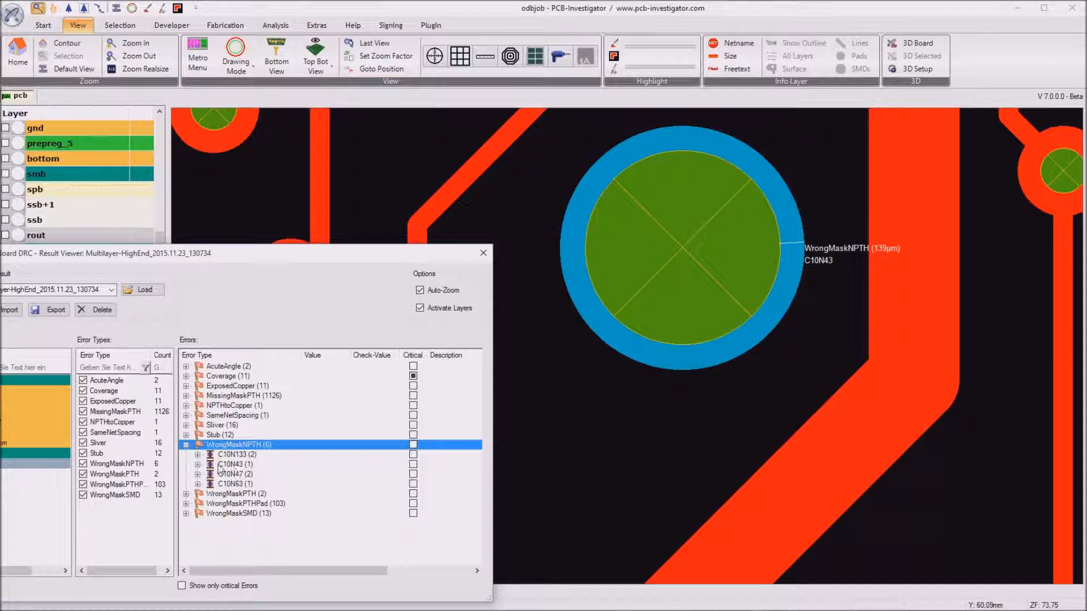
click(196, 465)
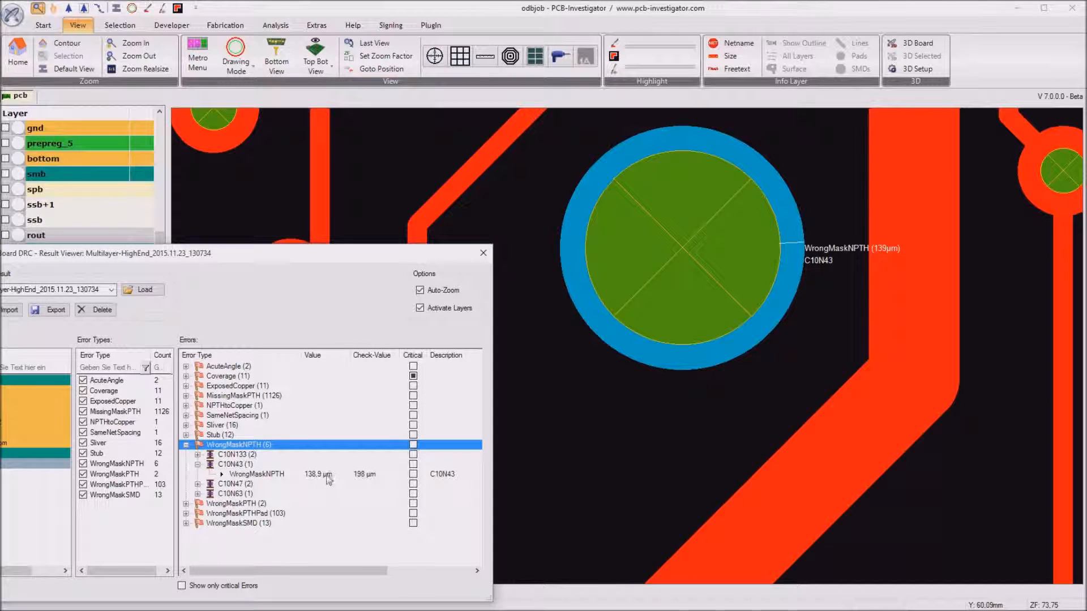
mouse_move(318, 482)
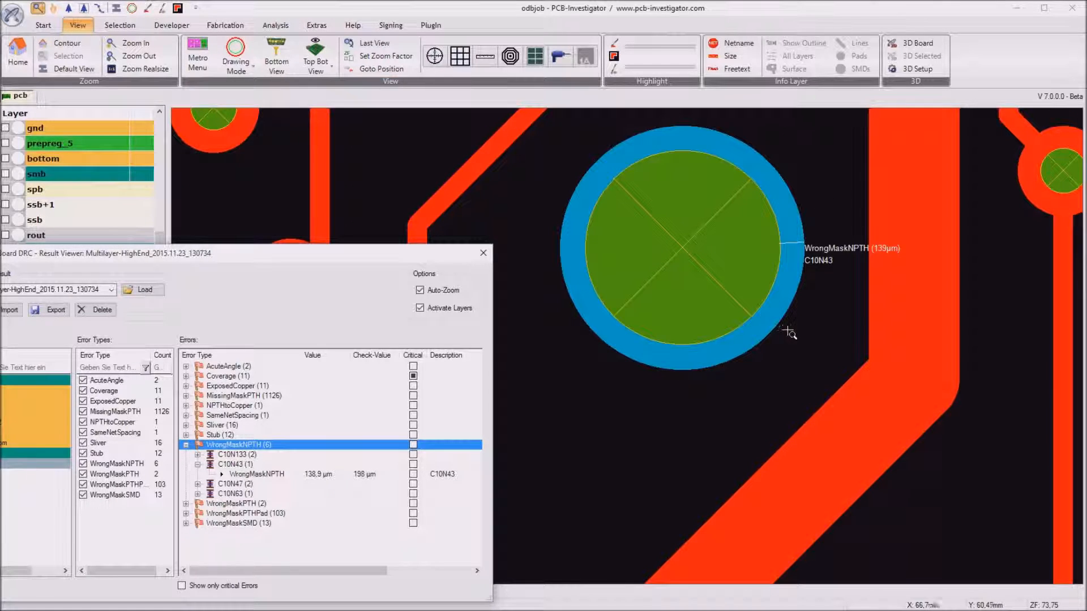
mouse_move(791, 336)
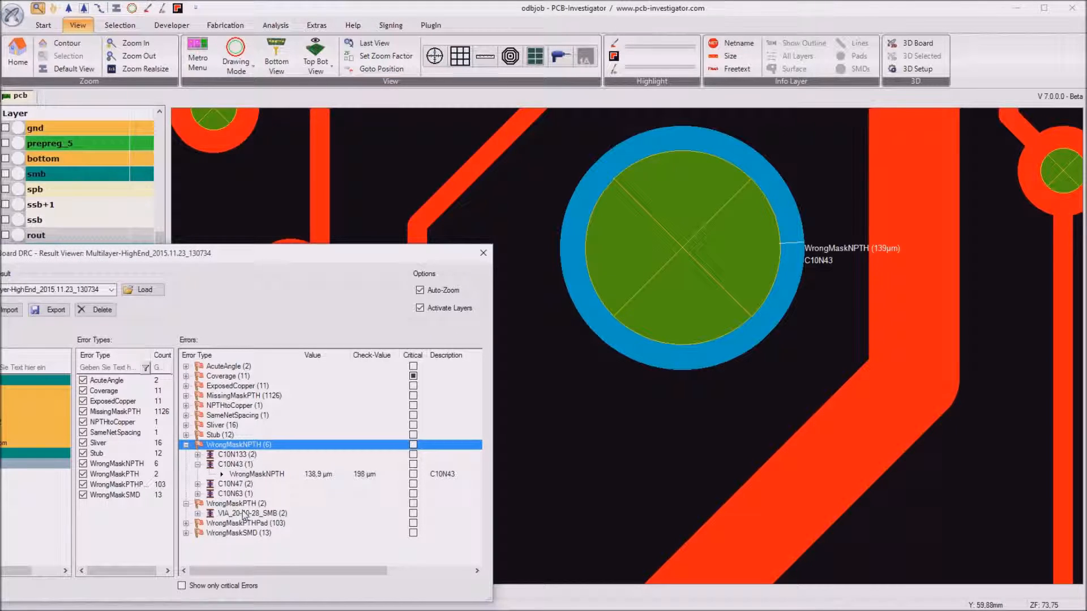
- Zoom to the 0 µm WrongMaskPTH violation on via VIA_20-10-28_SMB
click(245, 514)
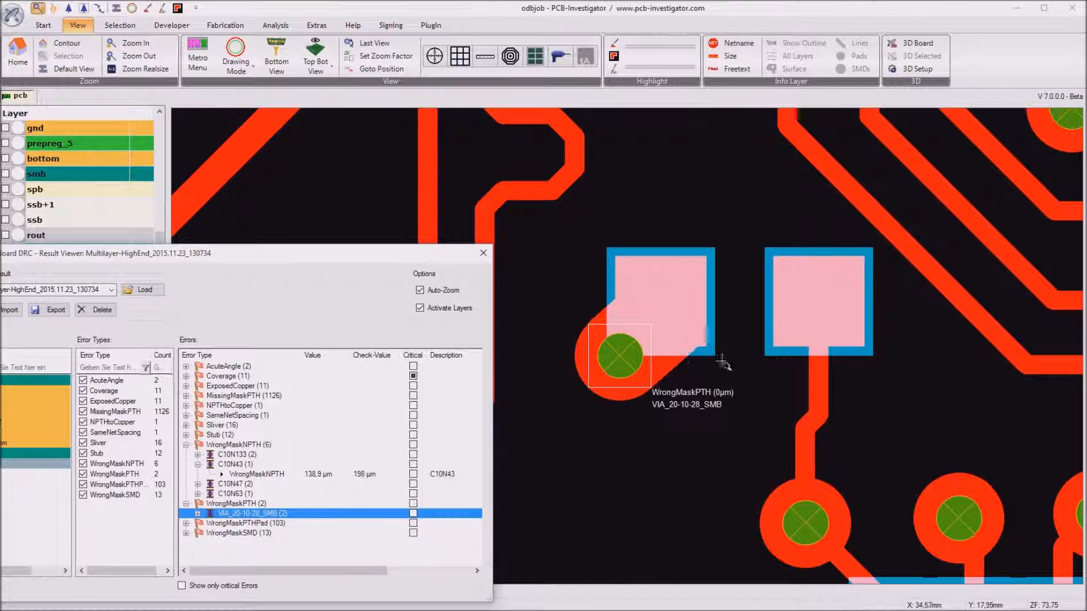
mouse_move(672, 277)
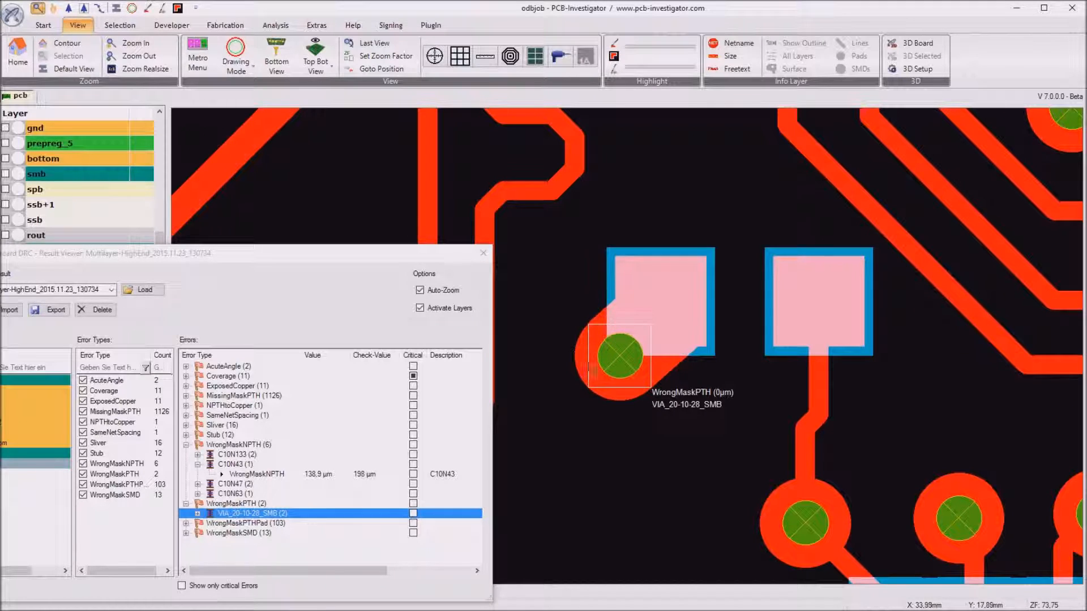
mouse_move(608, 382)
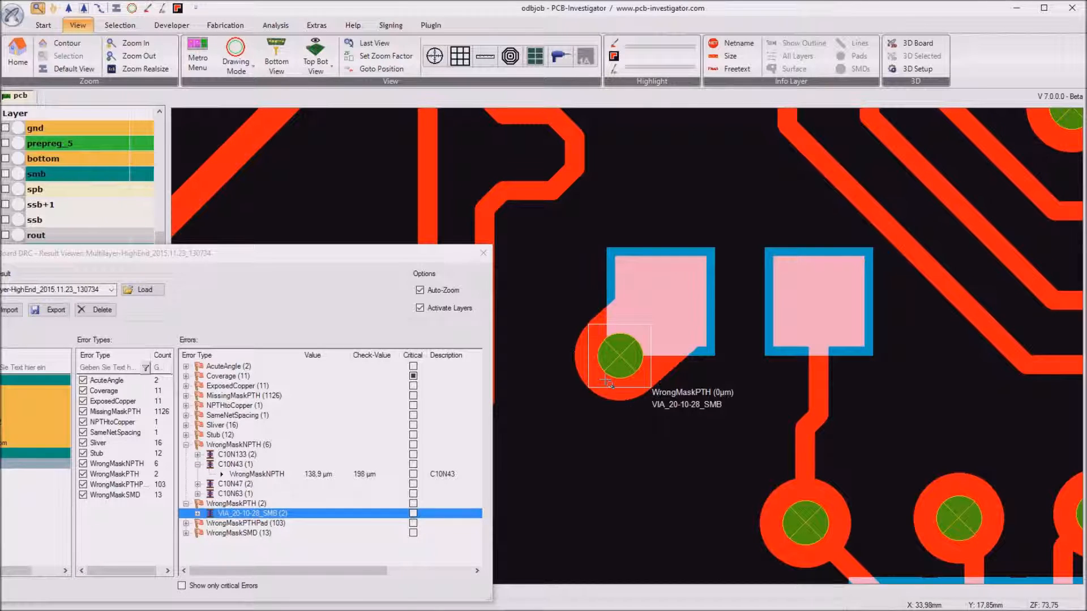
mouse_move(643, 362)
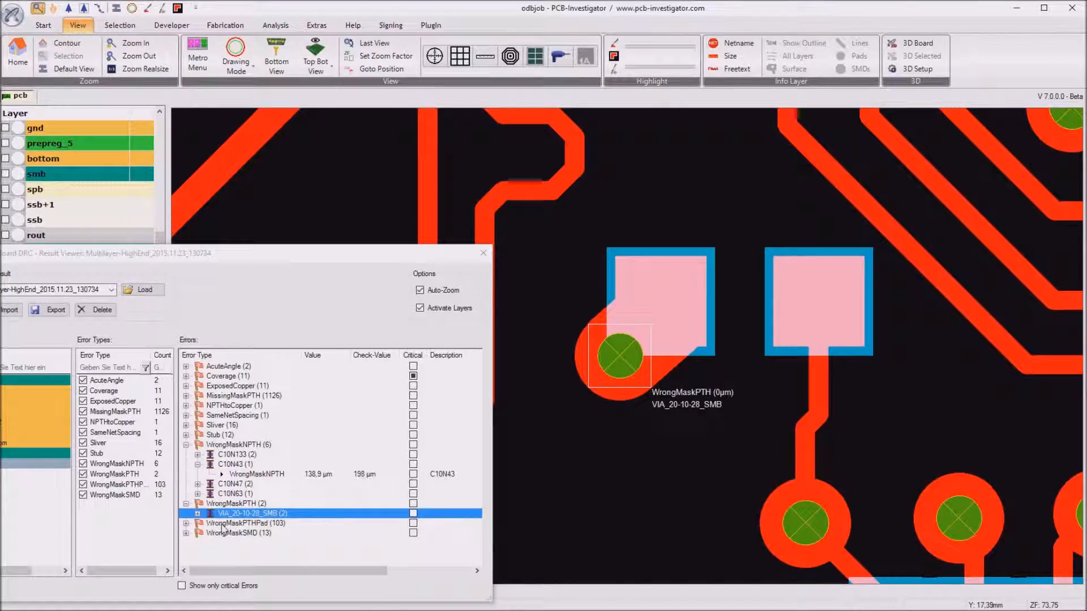
- Expand WrongMaskPTHPad and zoom to the 0 µm via violation against the 49.5 µm check
click(243, 523)
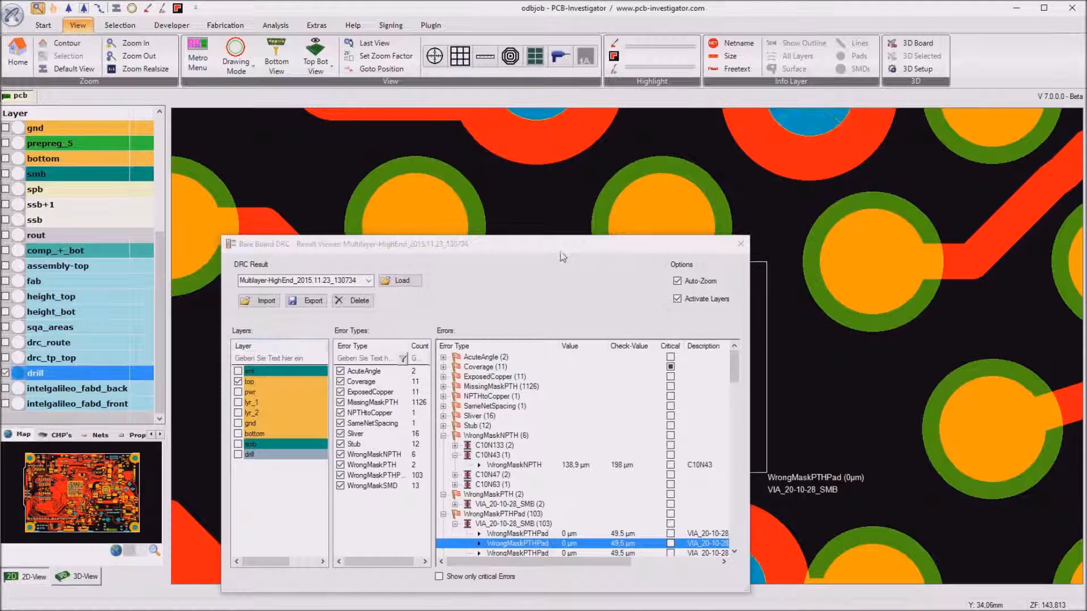
click(506, 543)
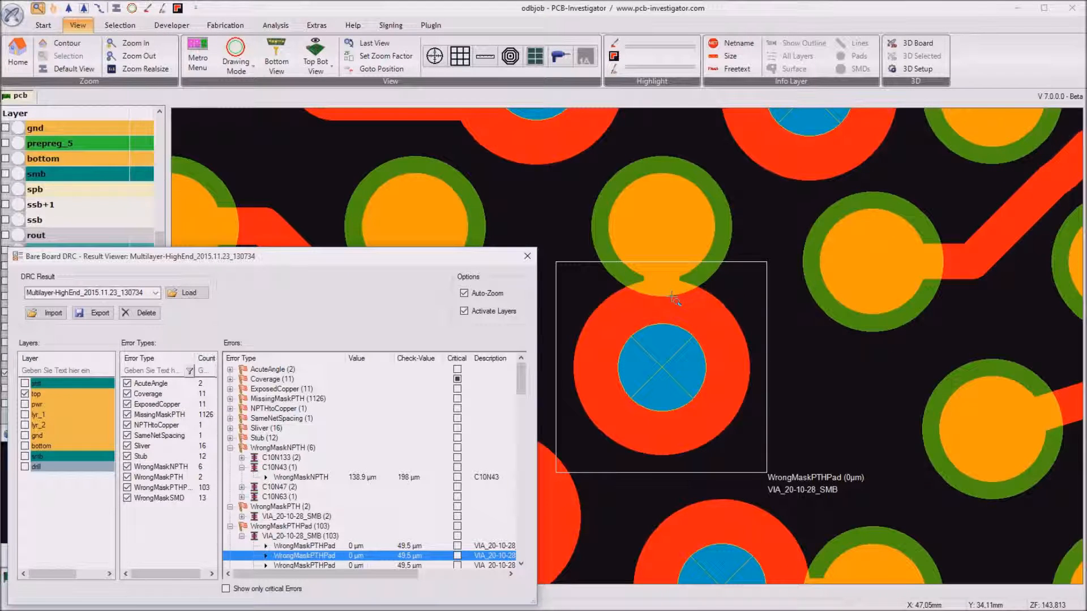
mouse_move(618, 285)
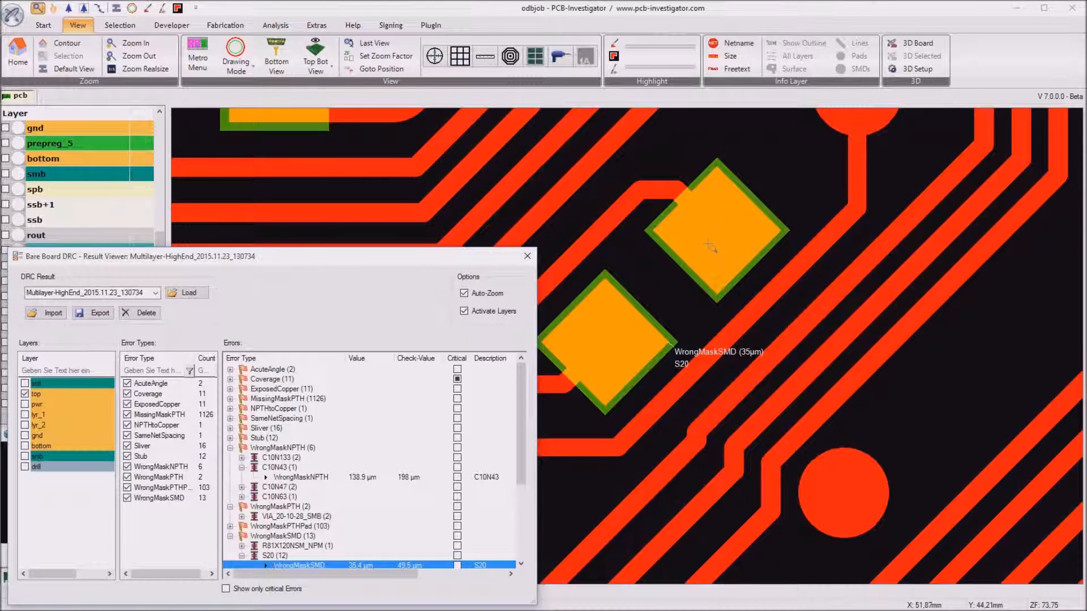
mouse_move(721, 189)
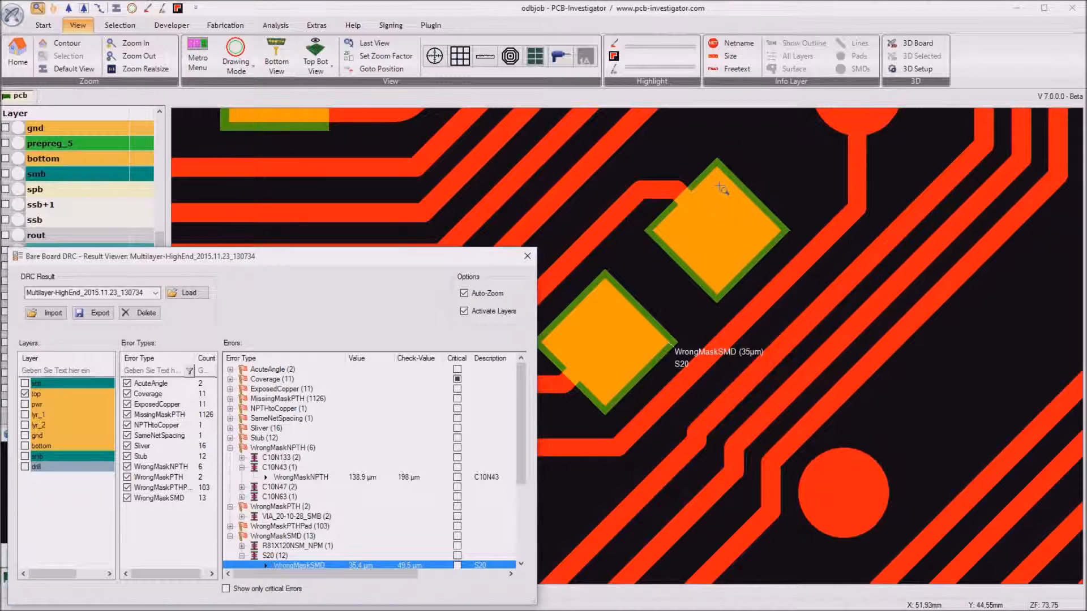
mouse_move(657, 372)
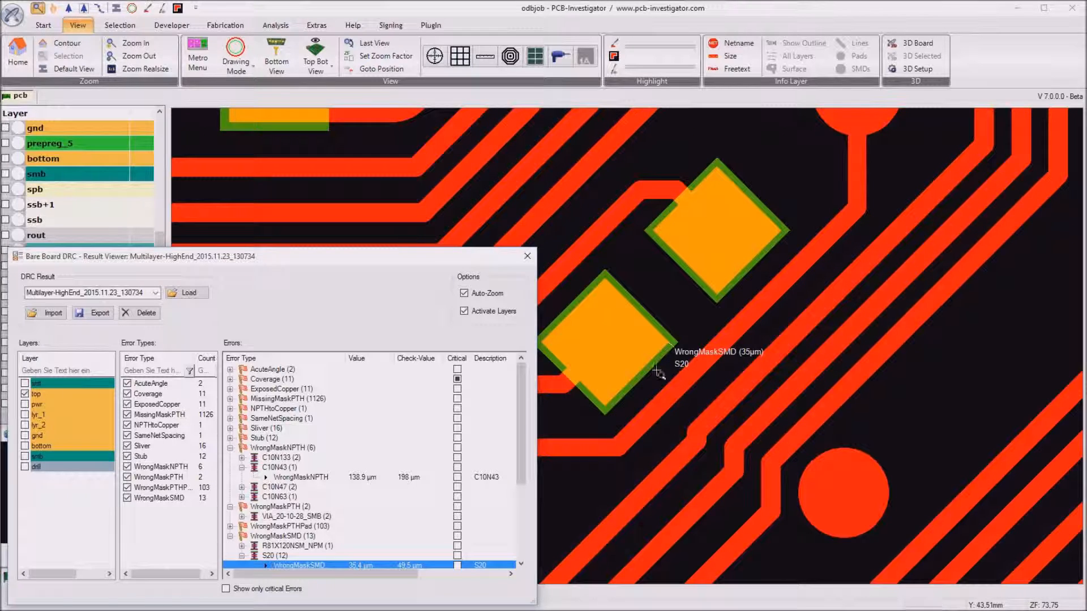